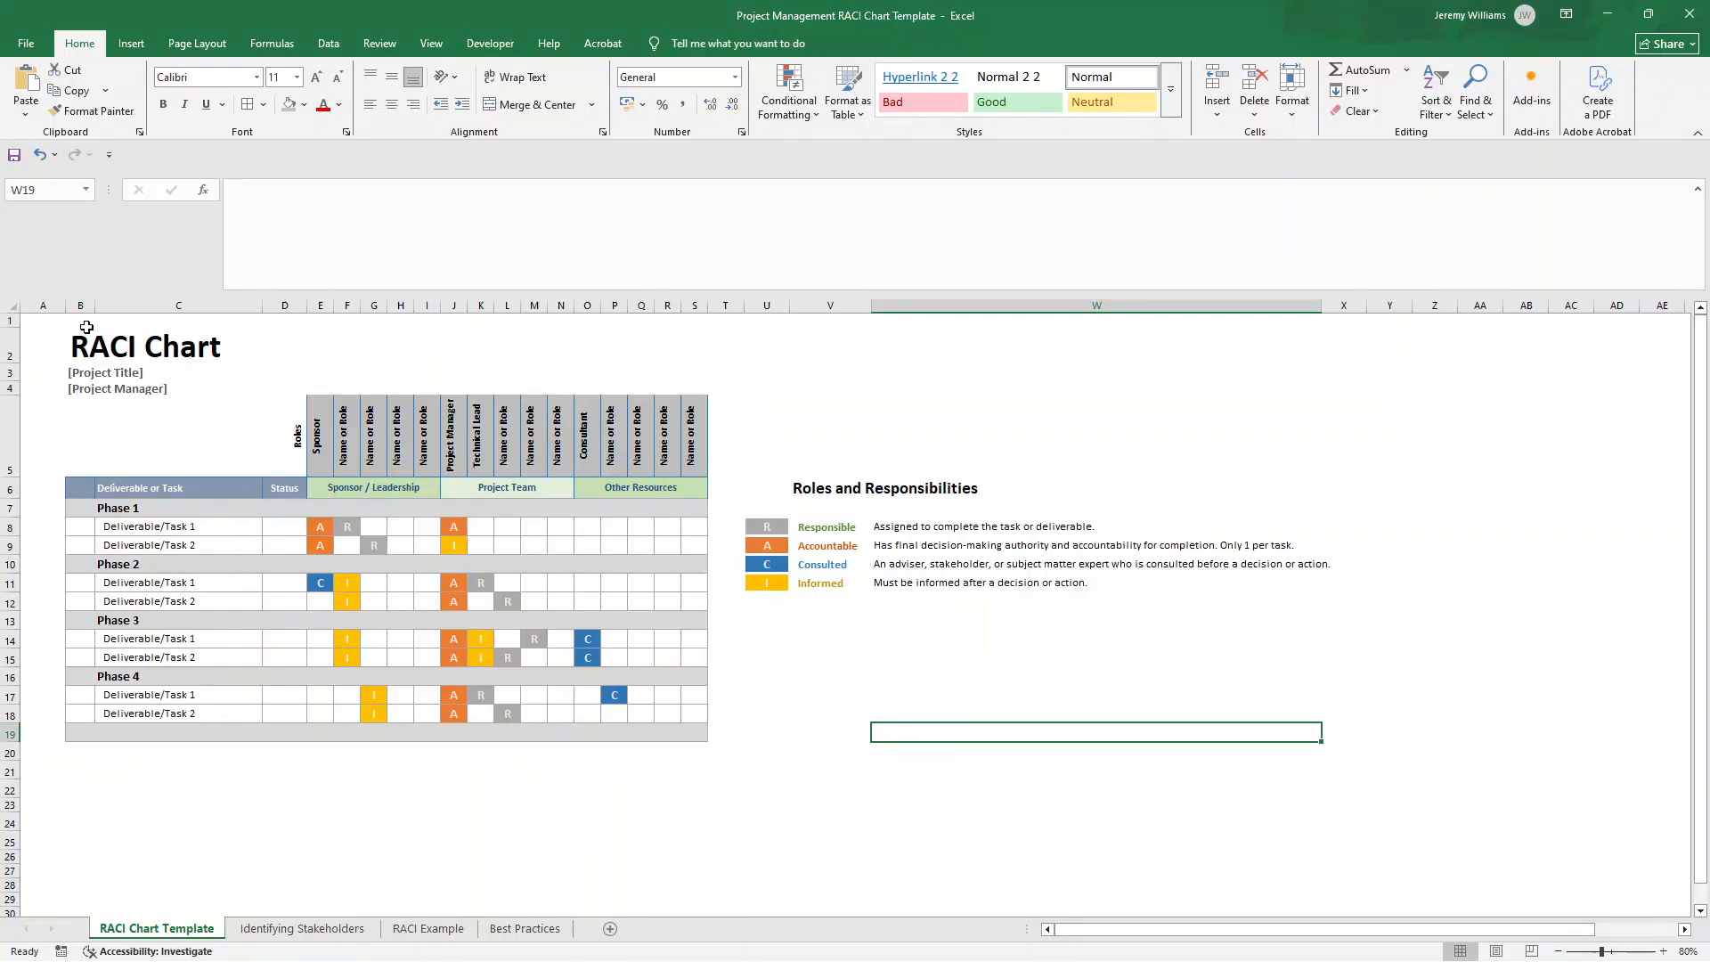
# Step: Review the Roles and Responsibilities legend's Responsible, Consulted and Informed definitions
pyautogui.click(81, 347)
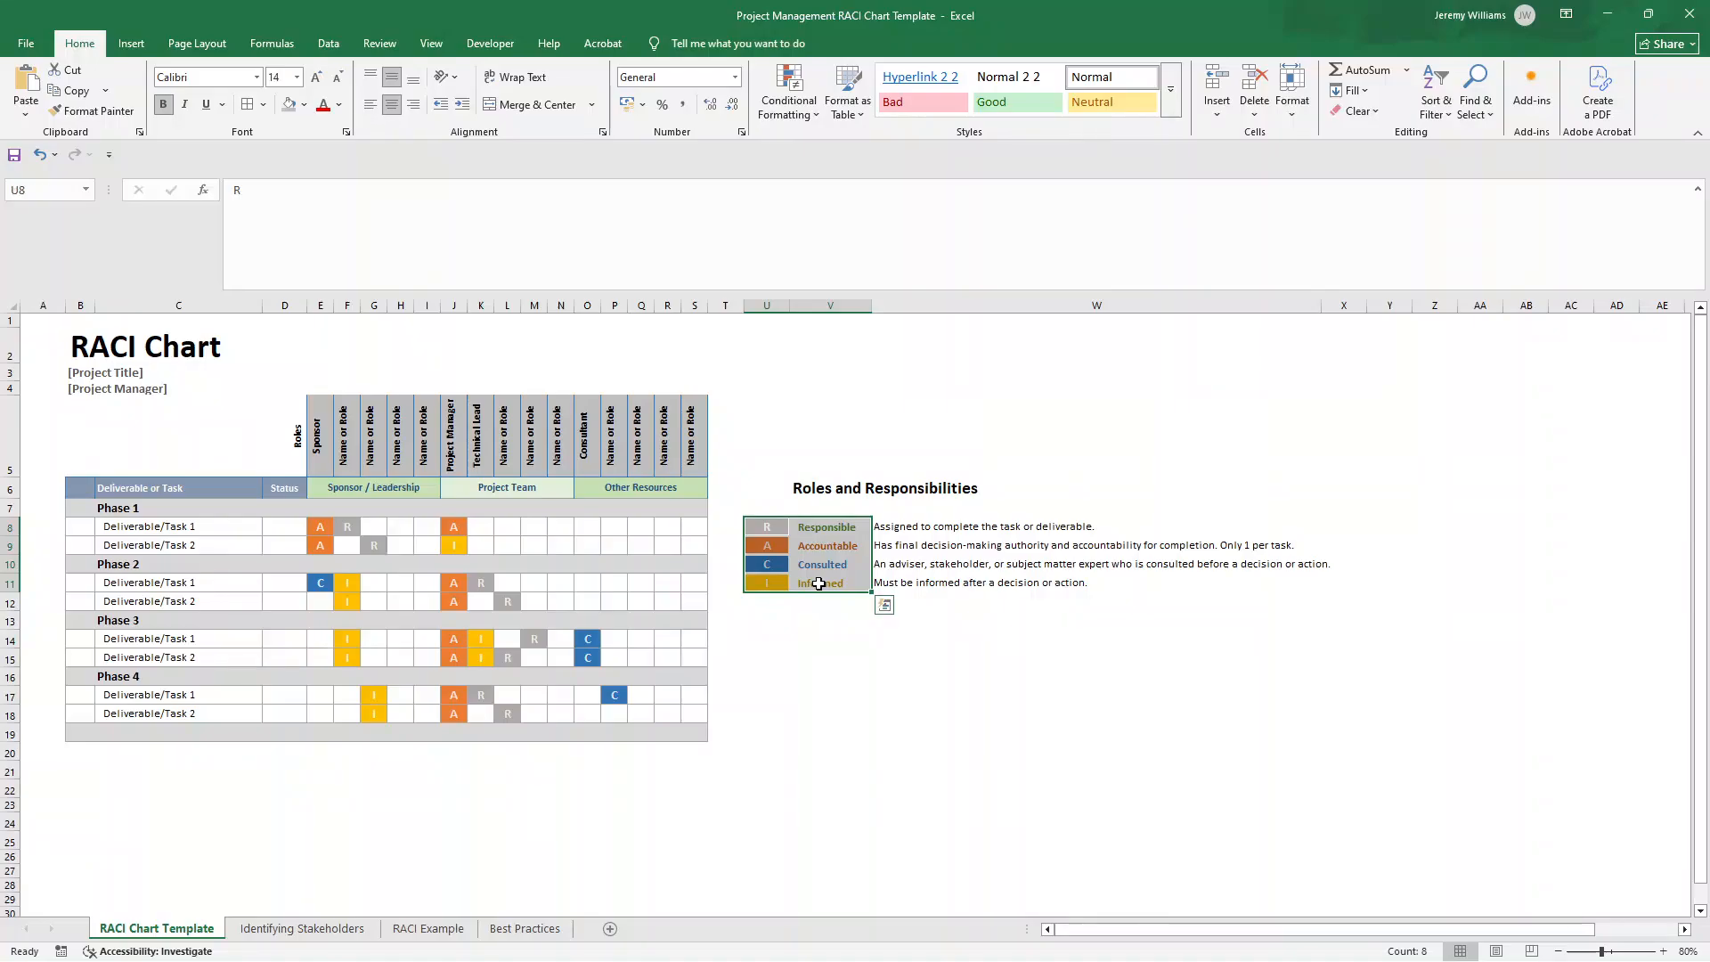
pyautogui.moveTo(844, 654)
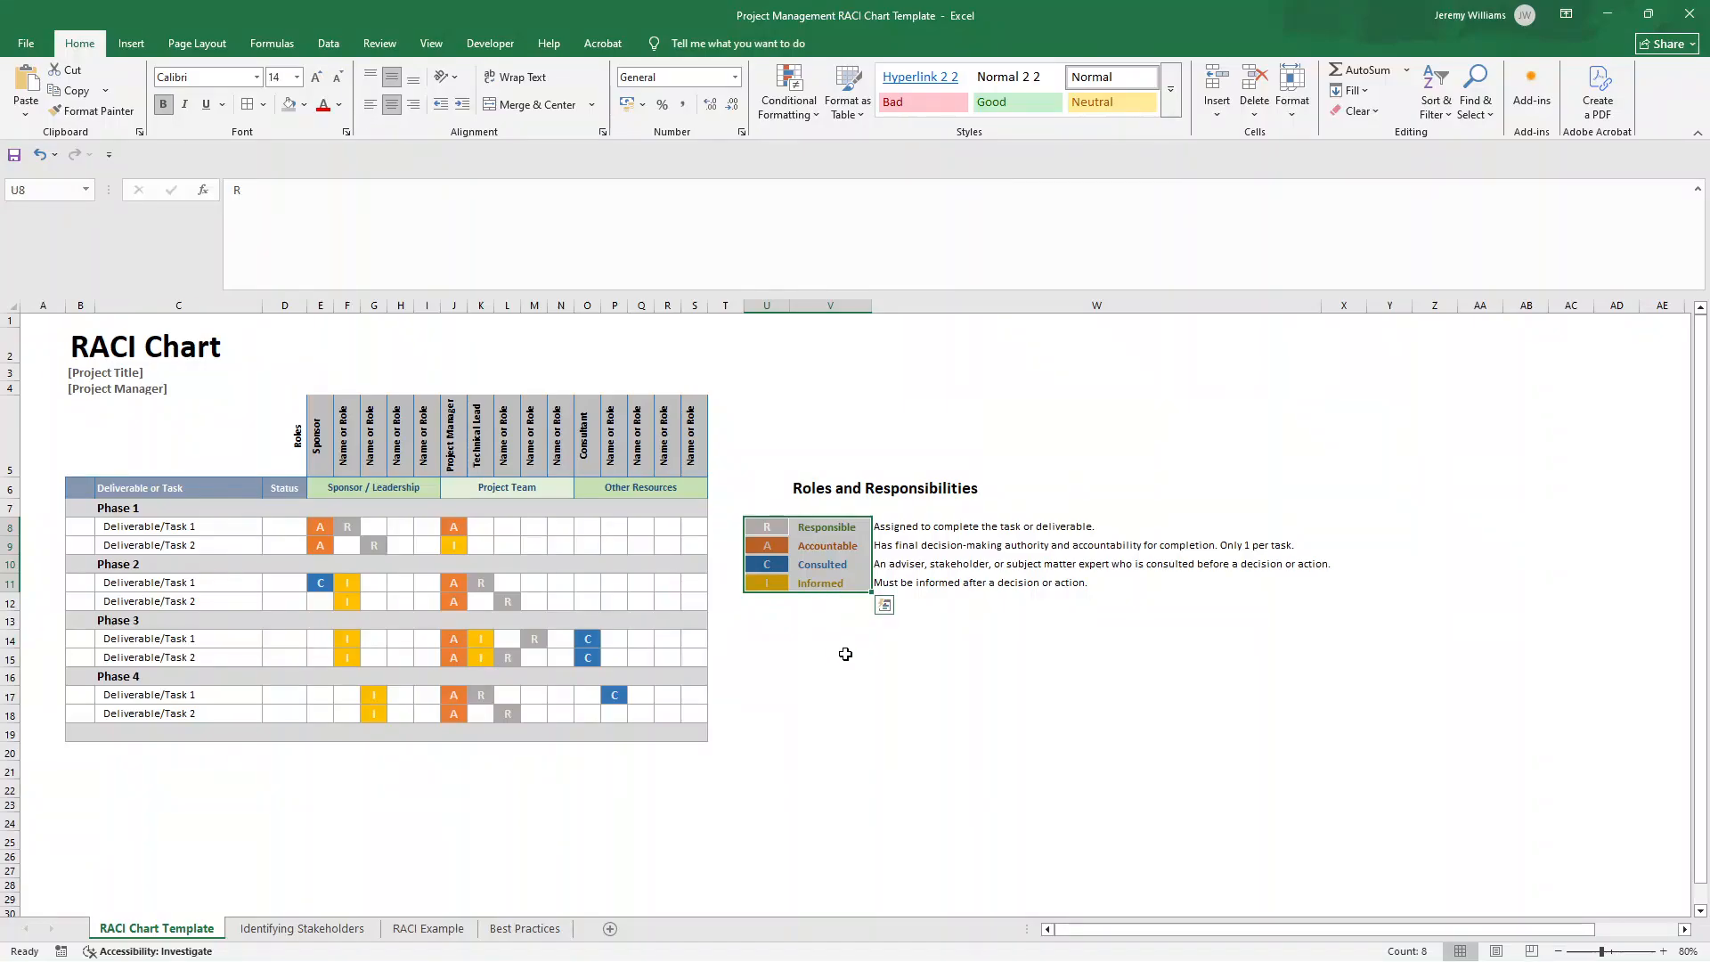
pyautogui.click(825, 527)
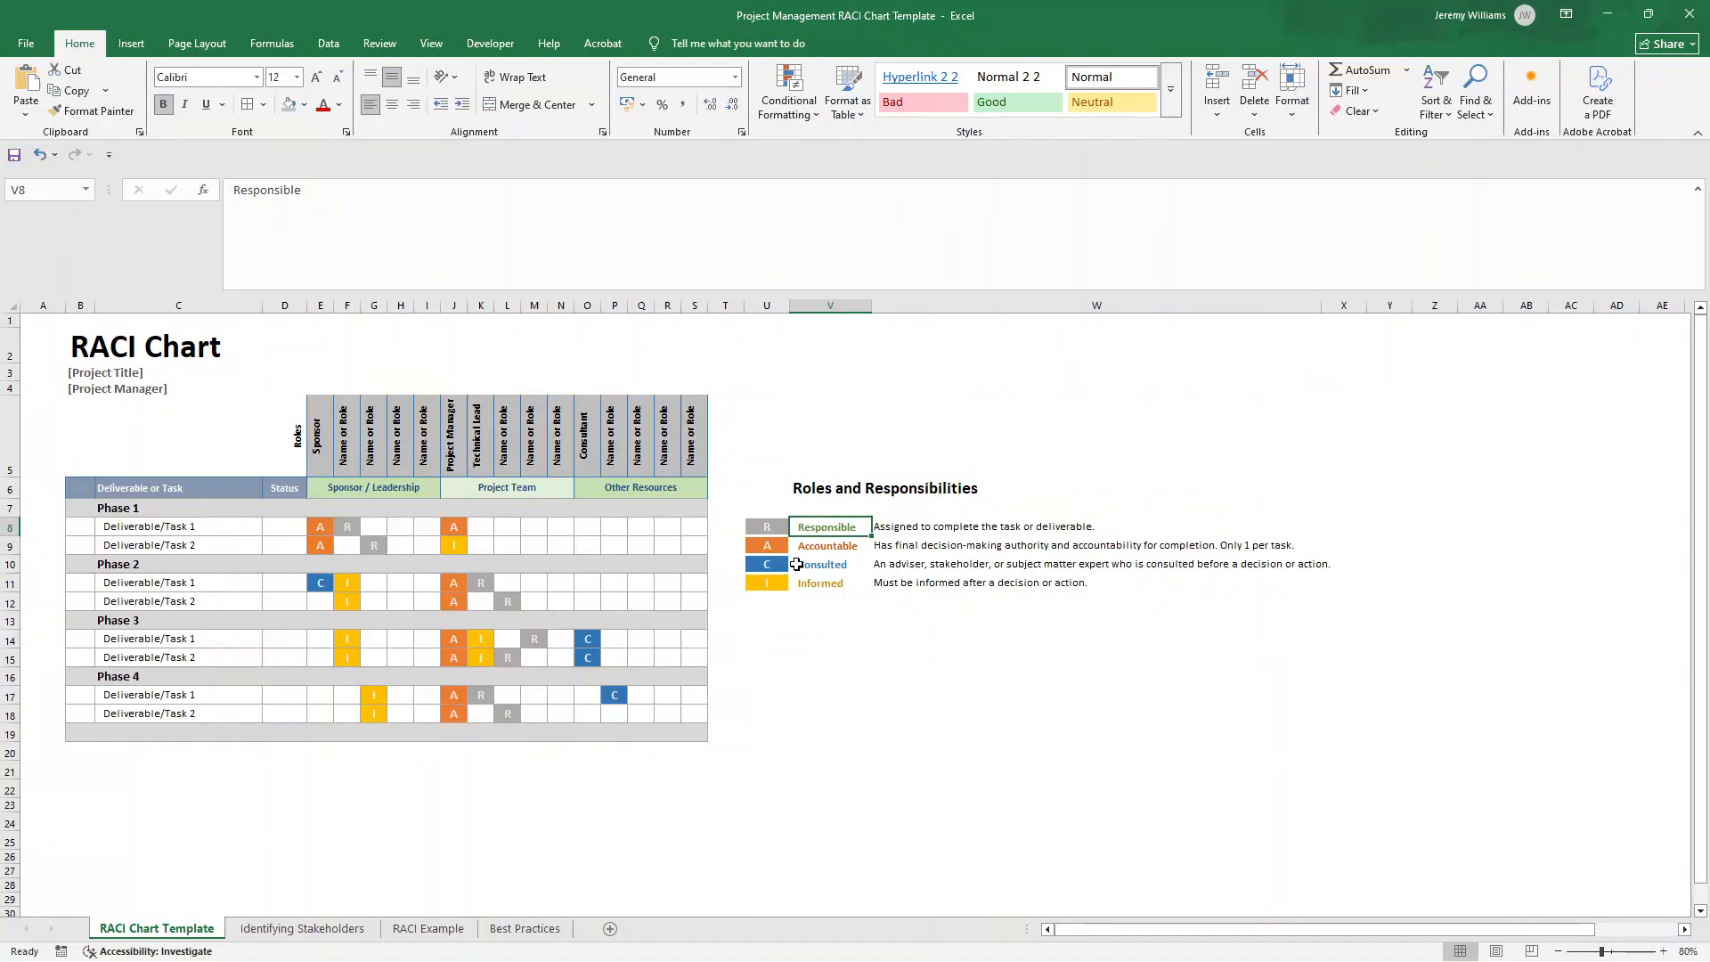
pyautogui.click(828, 545)
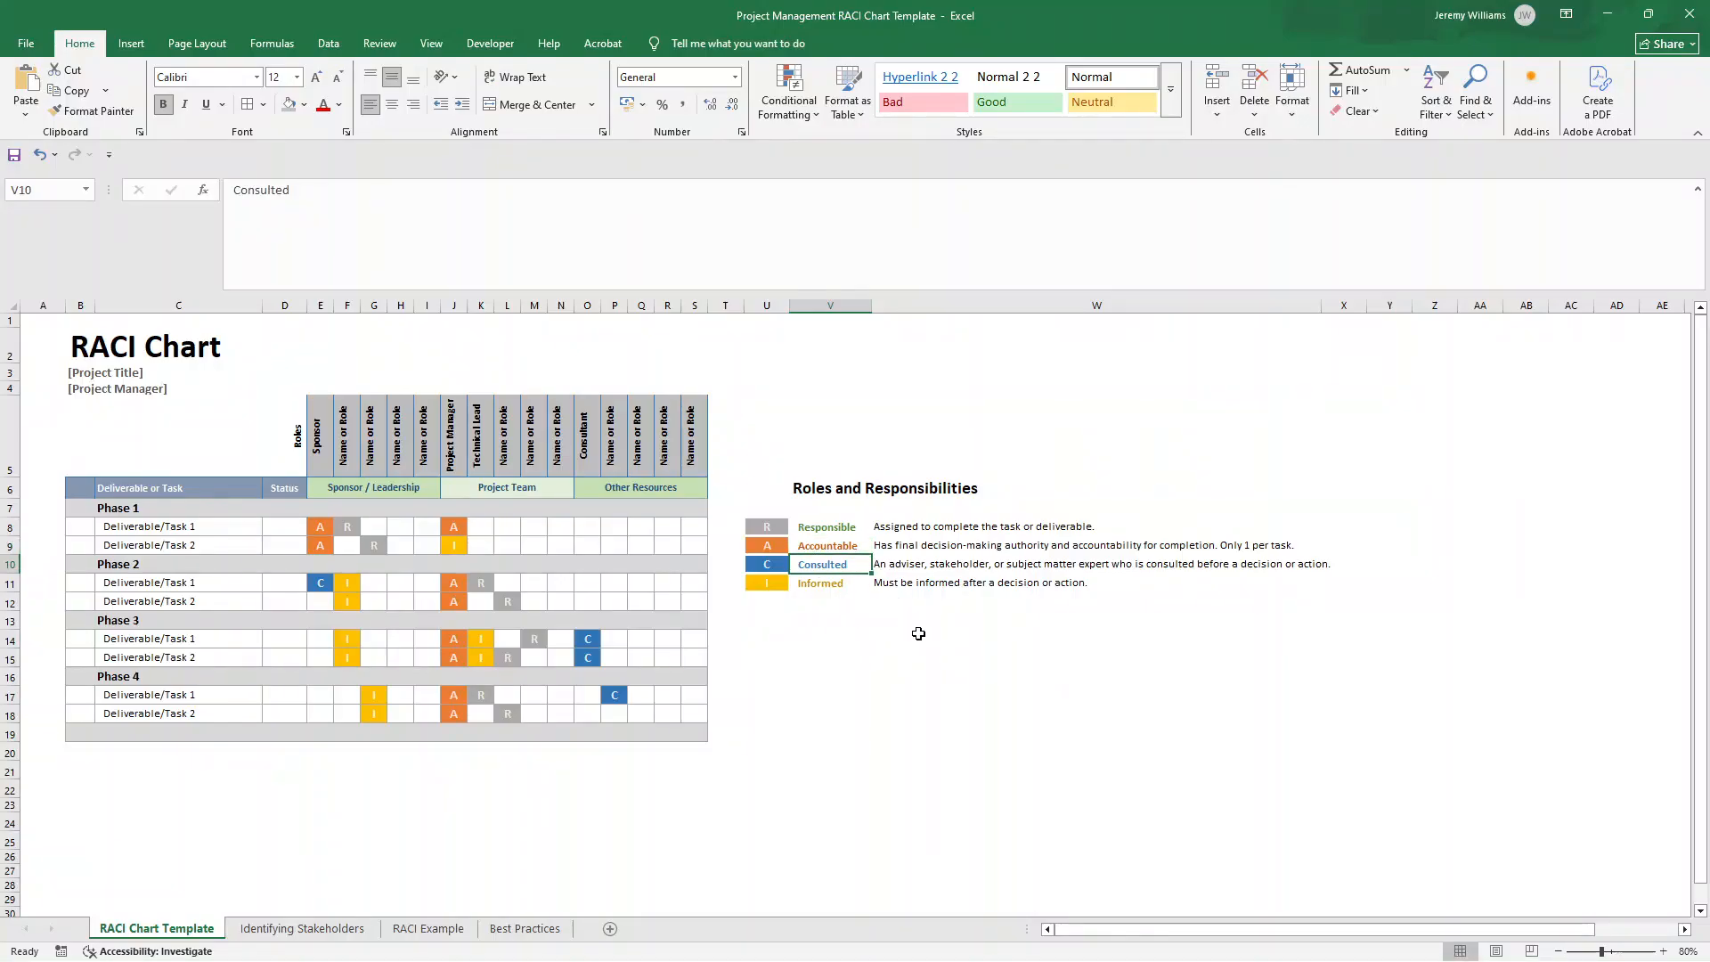
pyautogui.moveTo(933, 651)
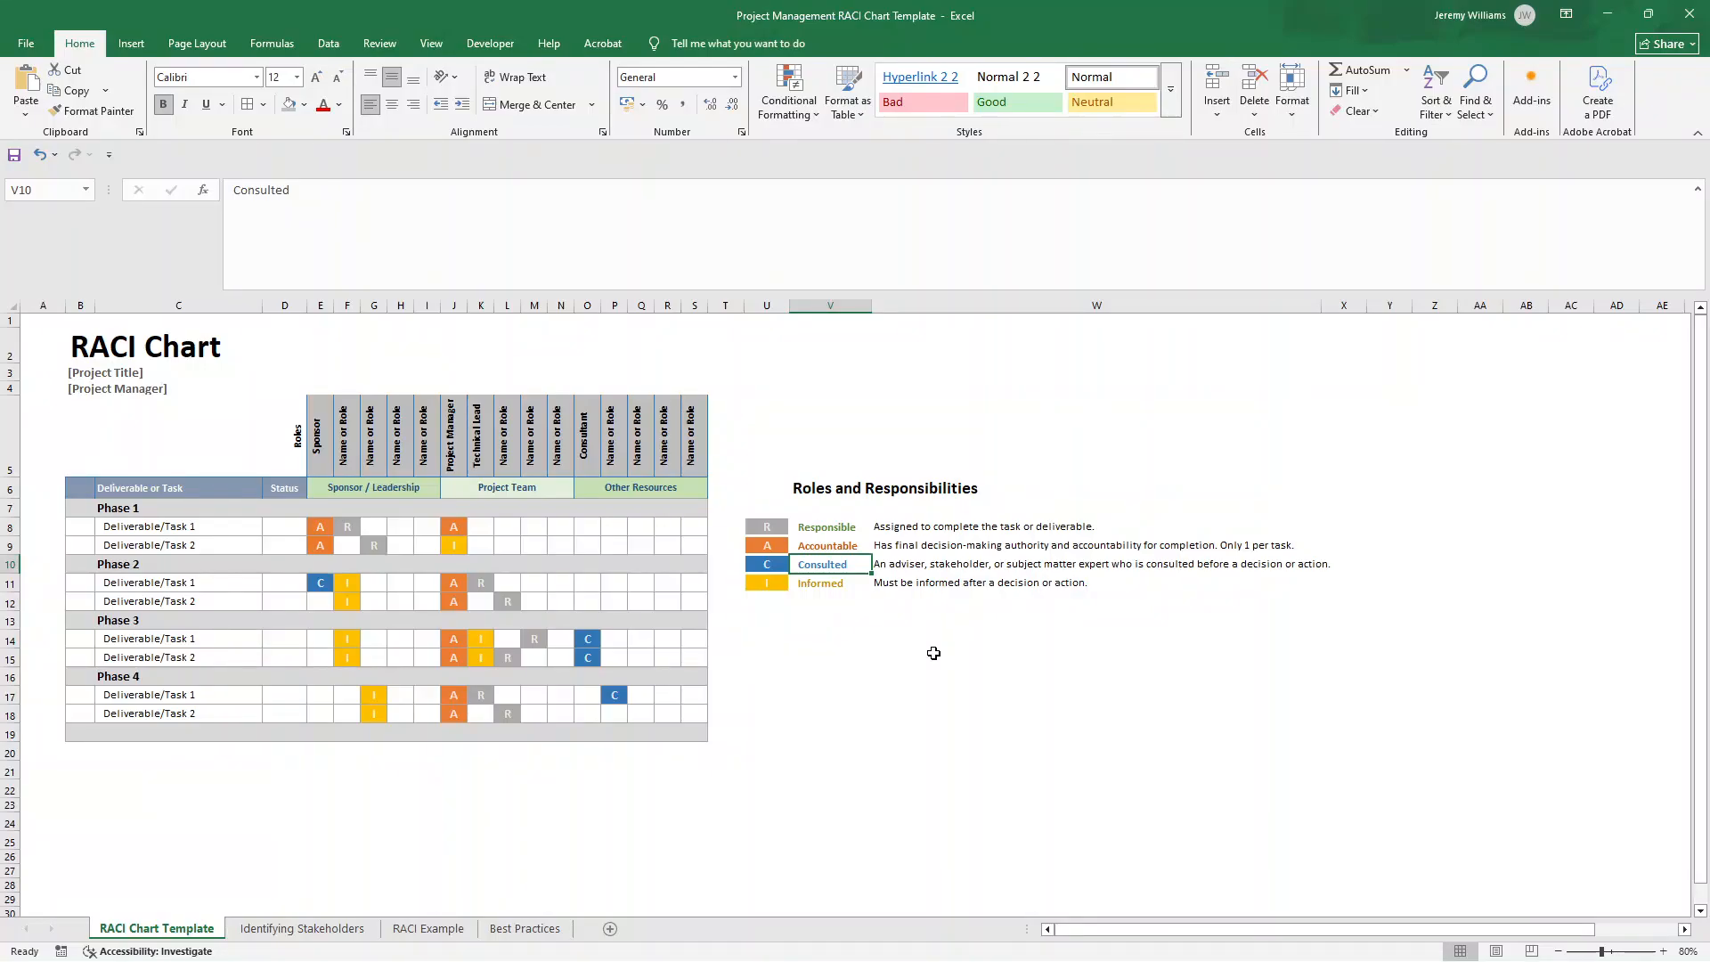
pyautogui.click(819, 581)
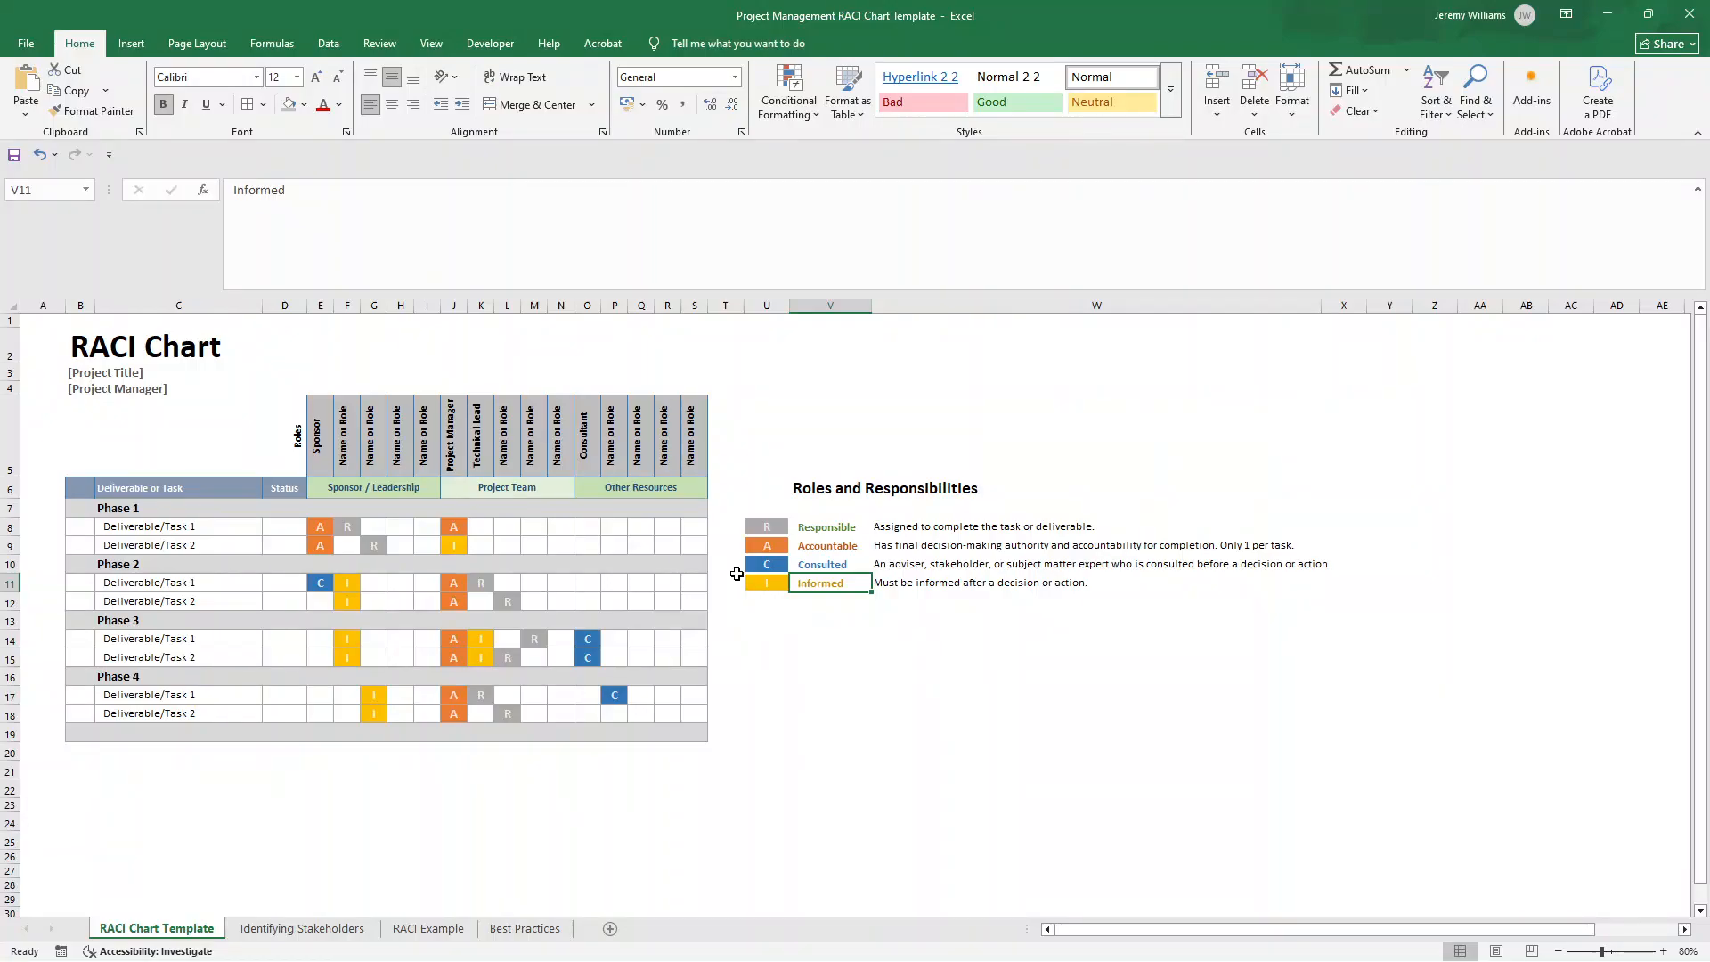
pyautogui.moveTo(532, 725)
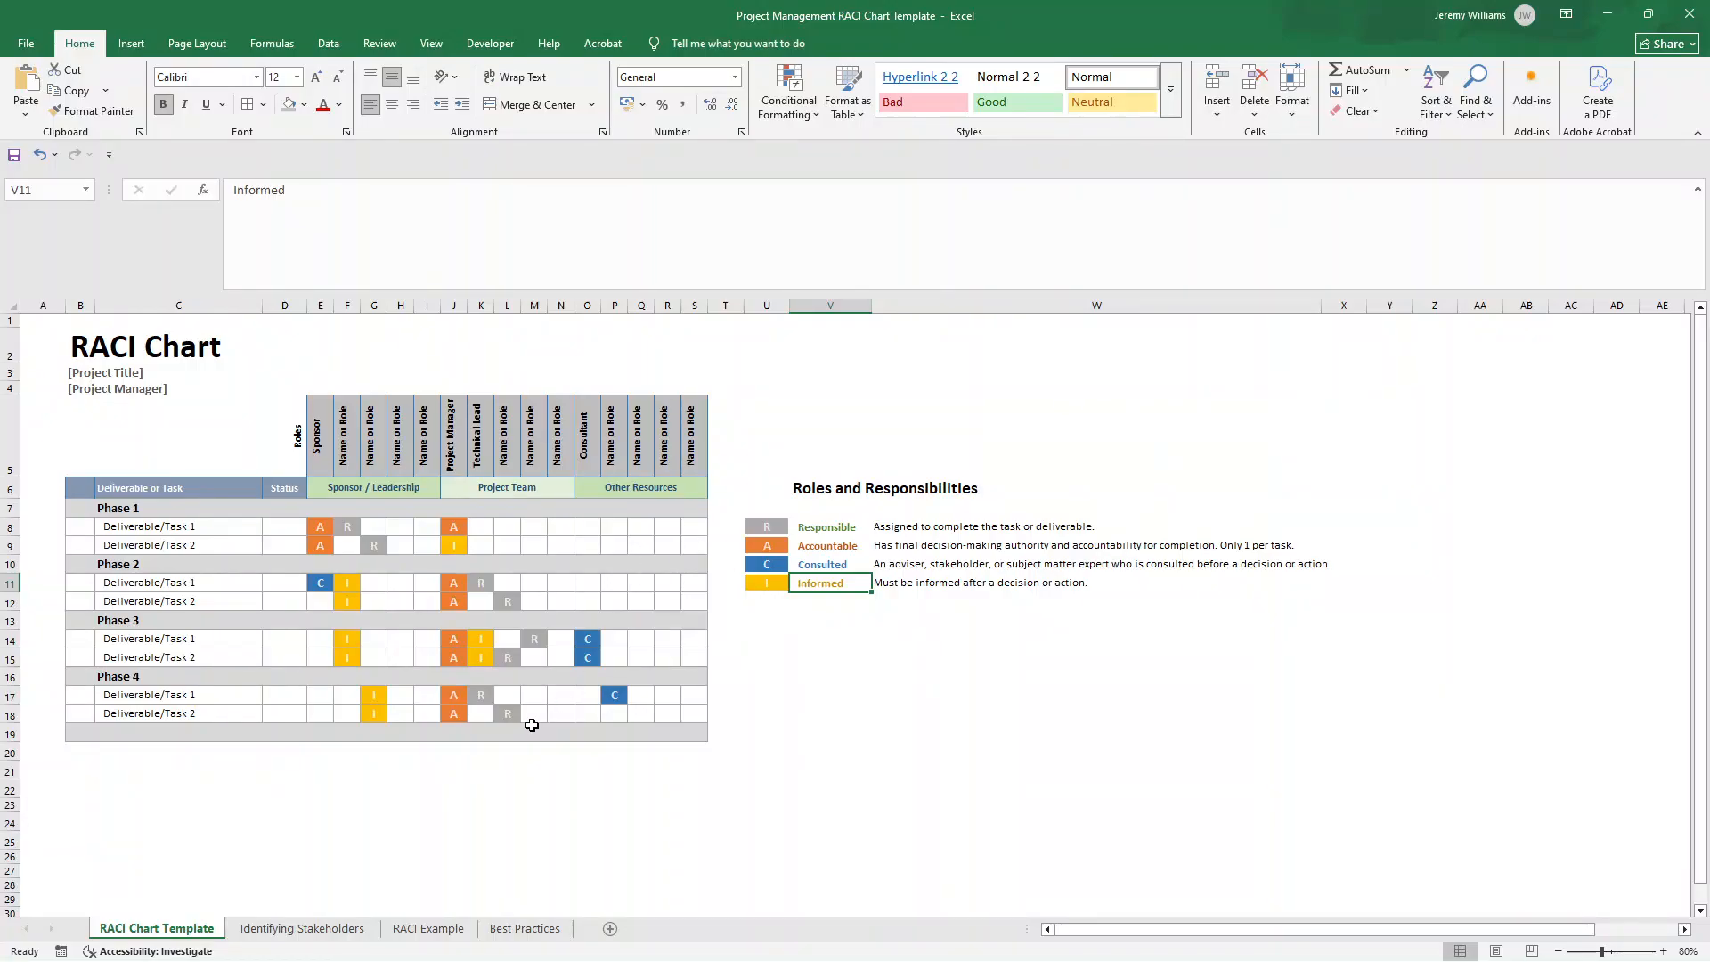
# Step: Review the Identifying Stakeholders questions on expertise, resources and who stays informed, then return
pyautogui.click(303, 928)
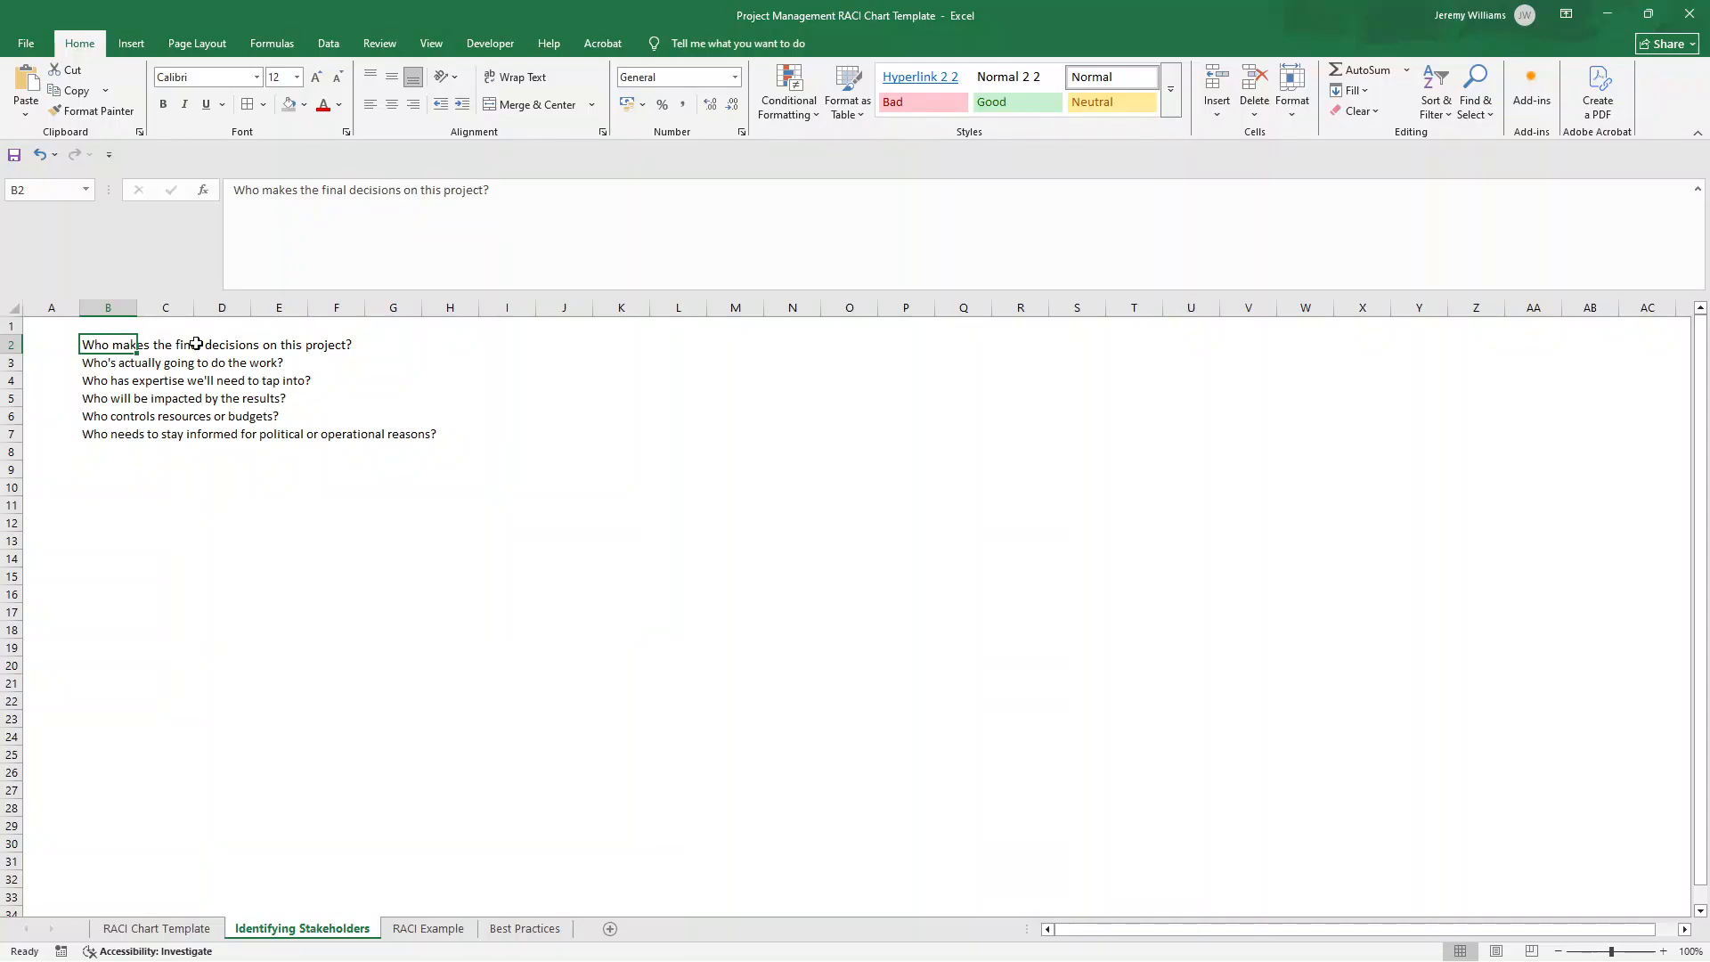
pyautogui.moveTo(757, 438)
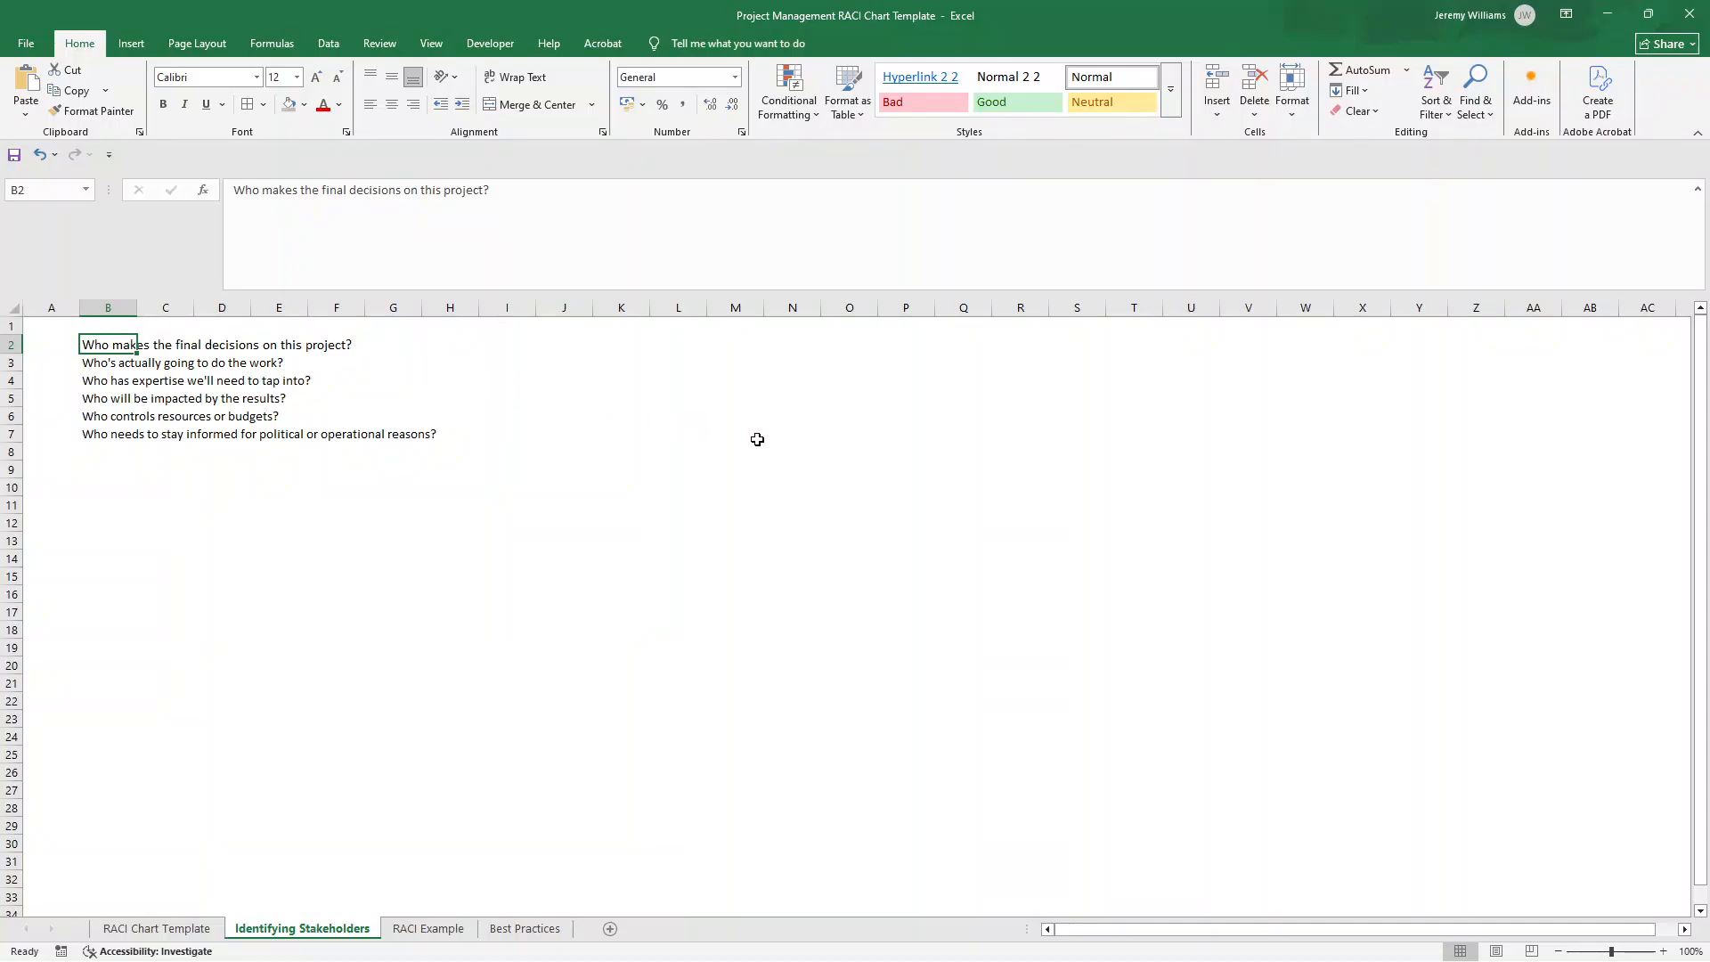
pyautogui.click(107, 361)
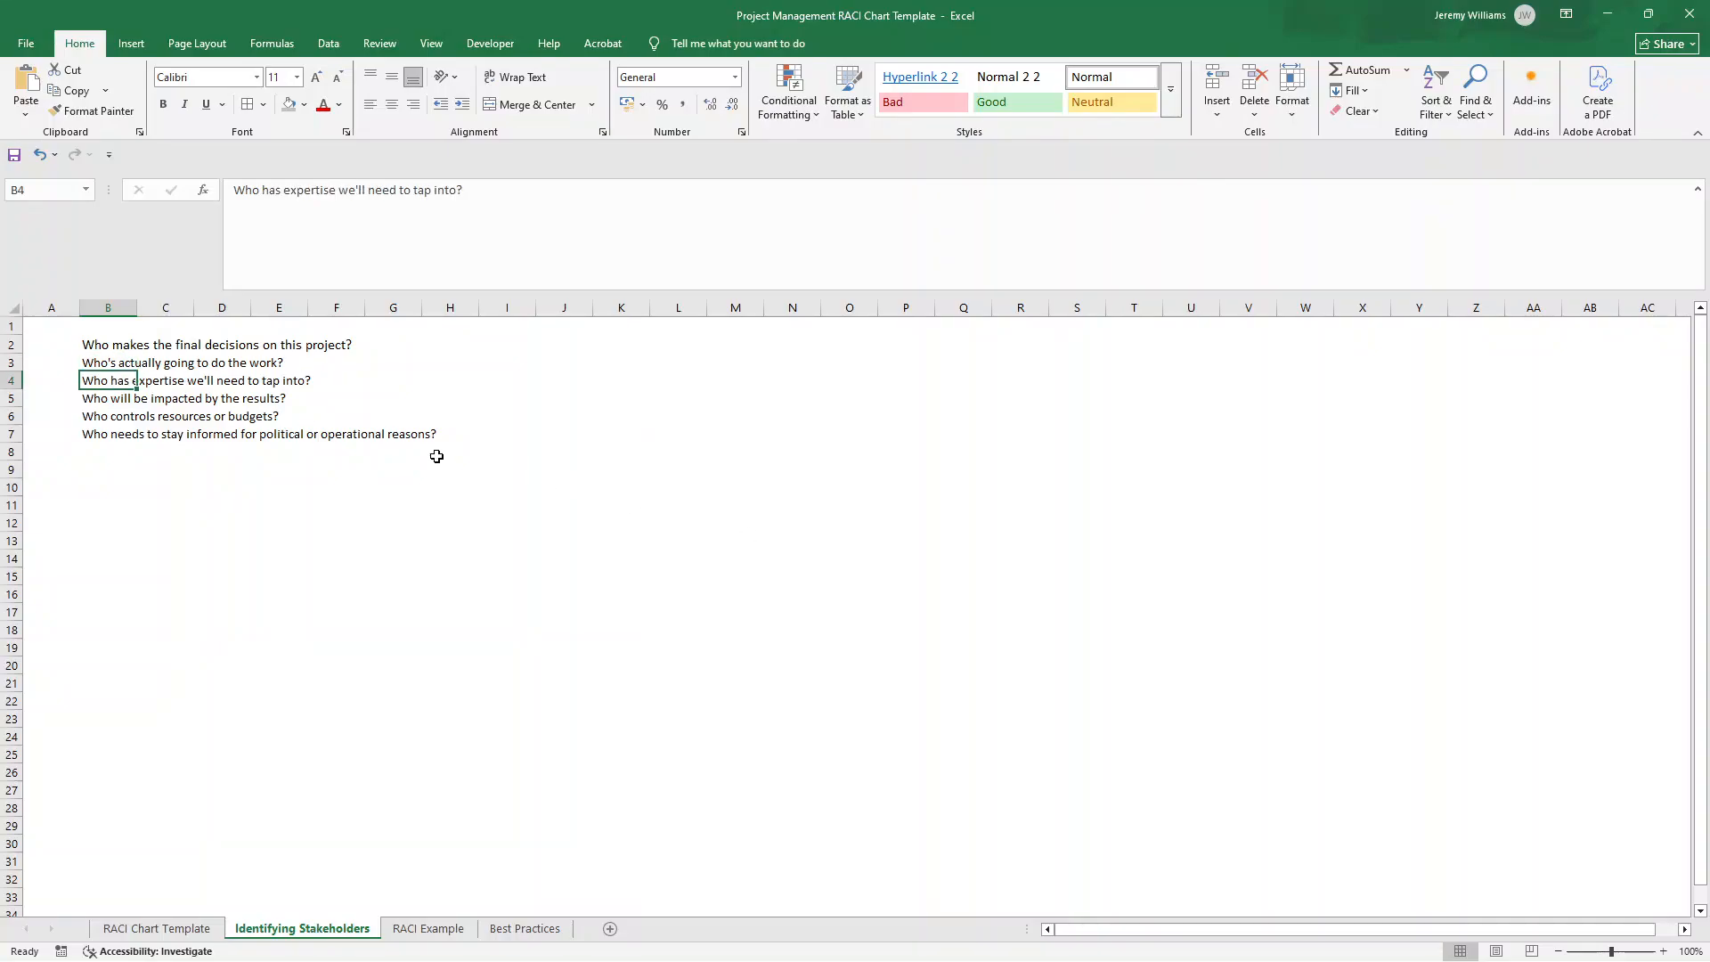
pyautogui.click(107, 397)
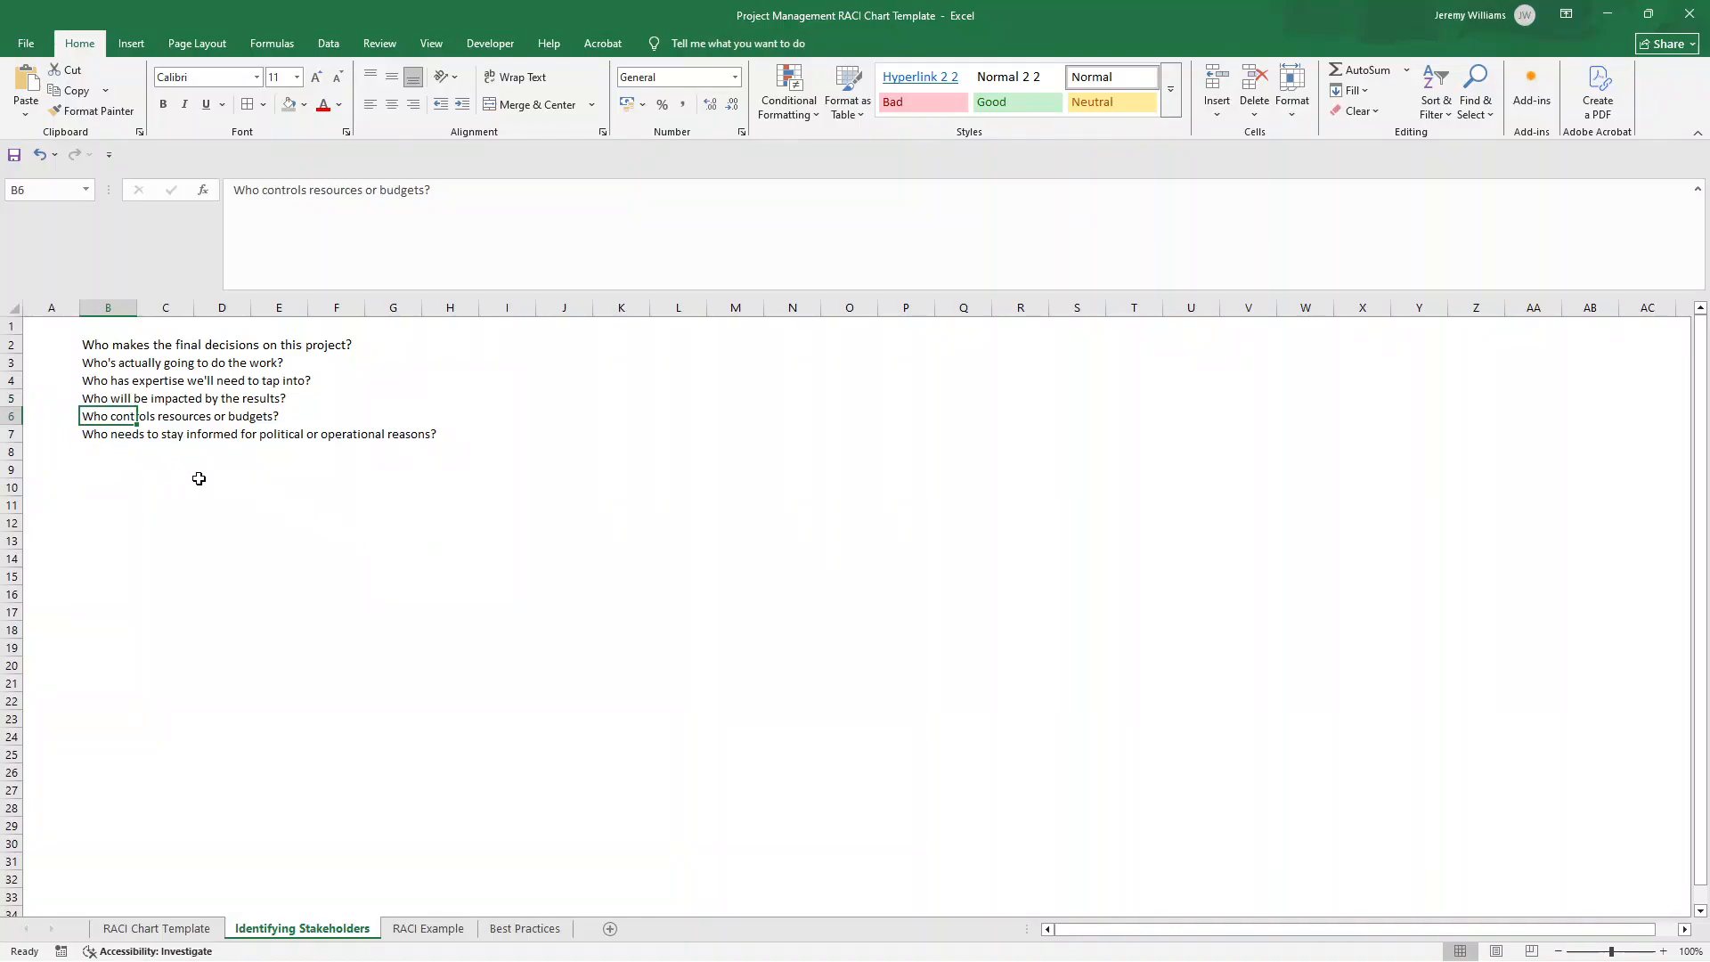
pyautogui.click(107, 433)
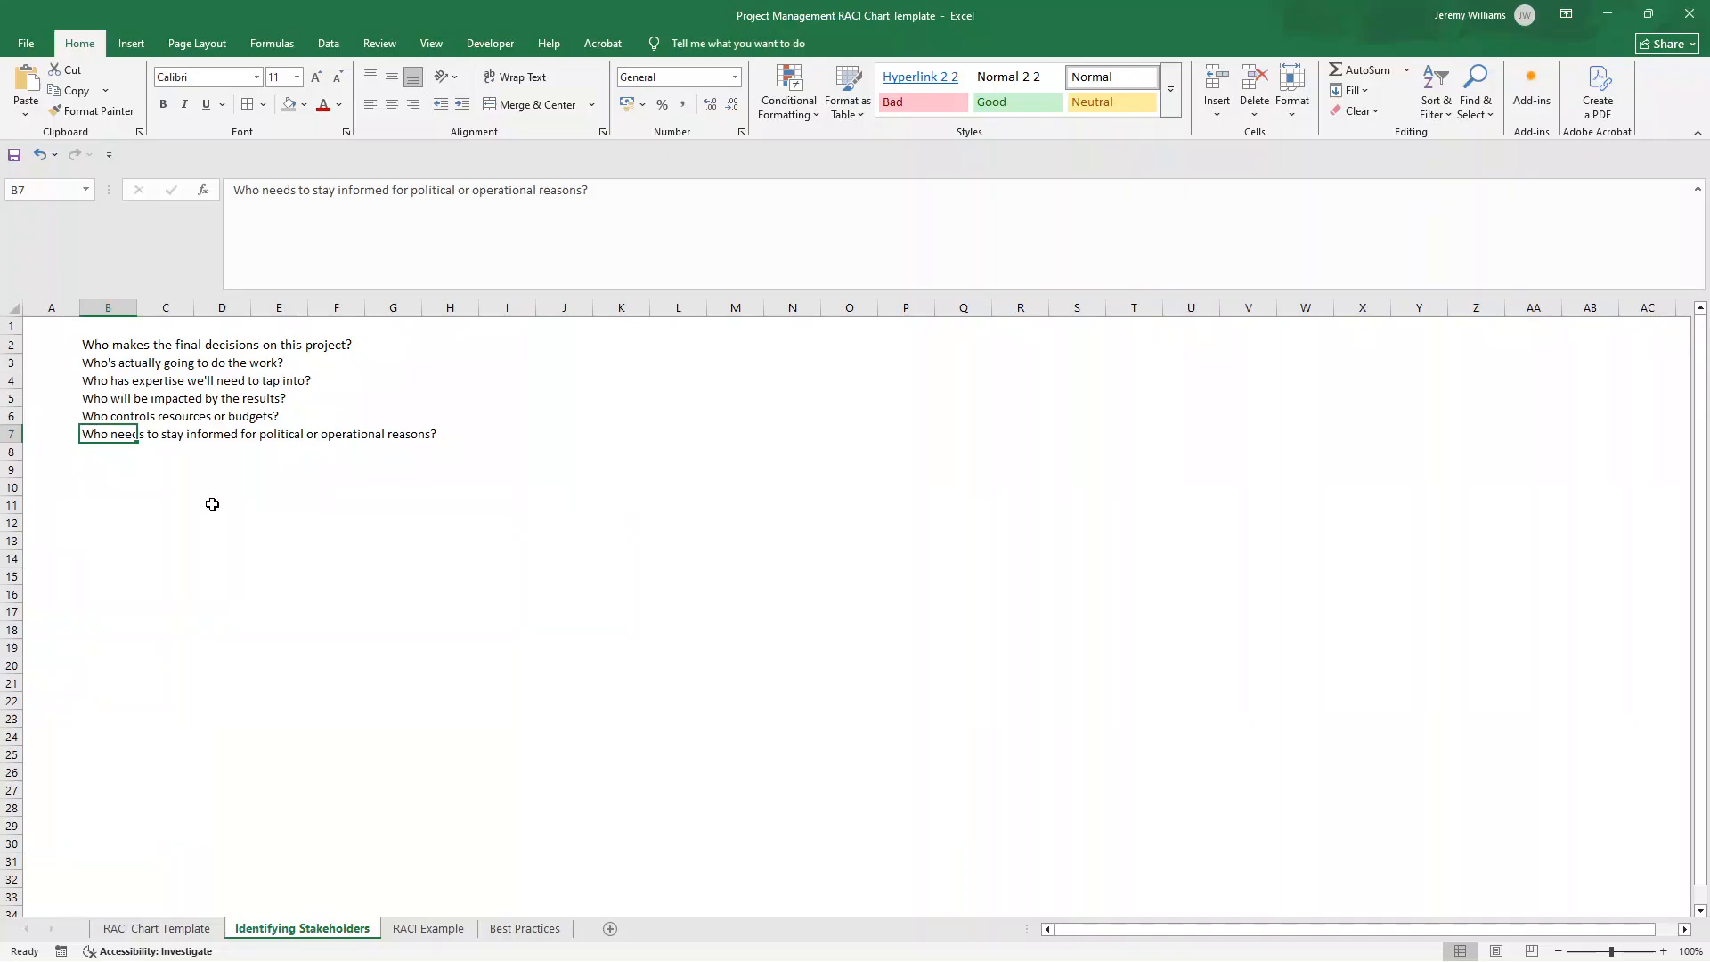
pyautogui.click(157, 928)
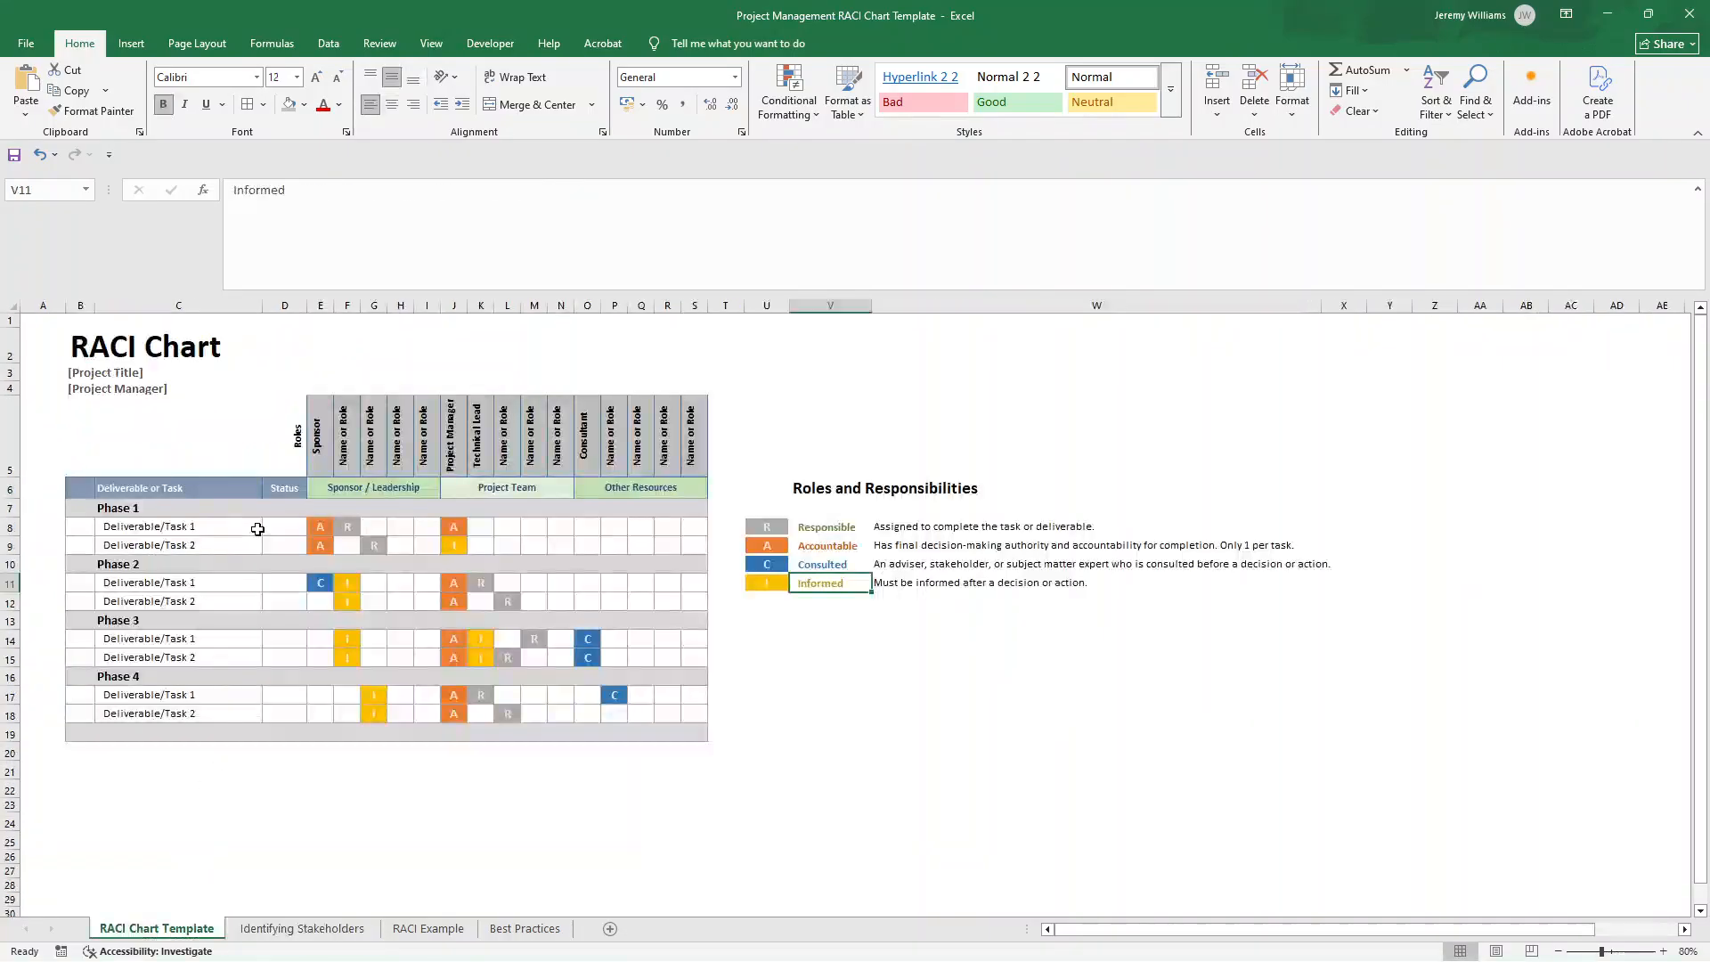
# Step: Point out the Sponsor / Leadership and Project Team groups with Project Manager and Technical Lead headings
pyautogui.click(372, 488)
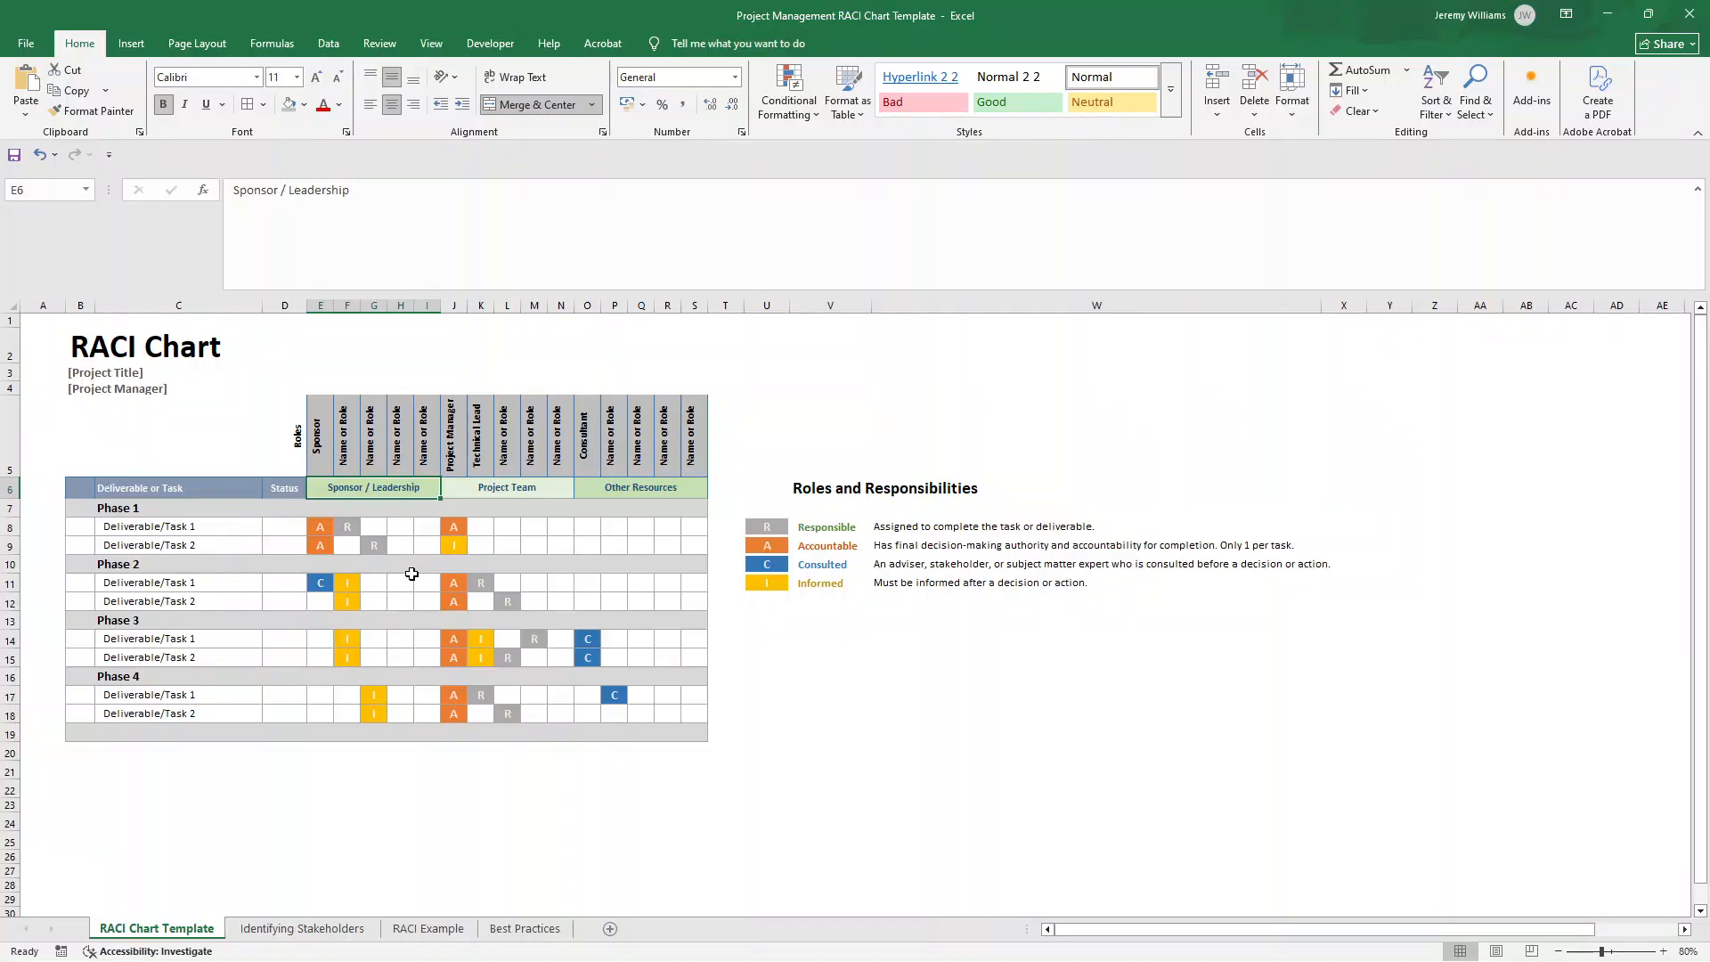
pyautogui.moveTo(640, 534)
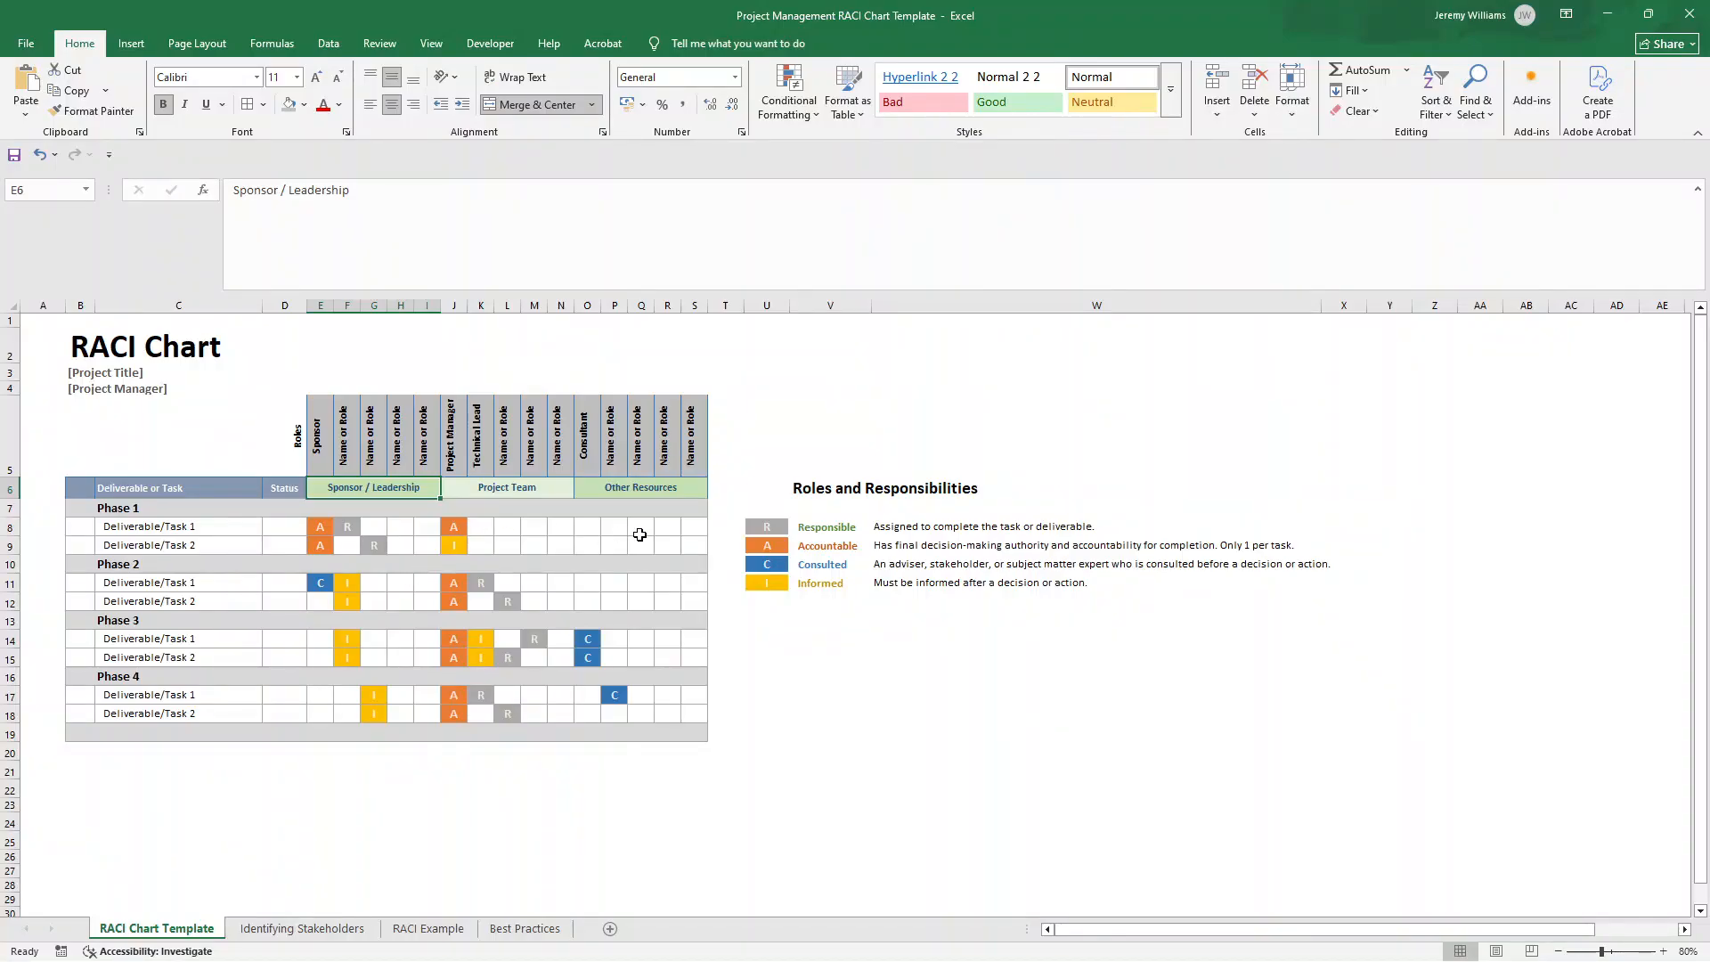
pyautogui.click(828, 545)
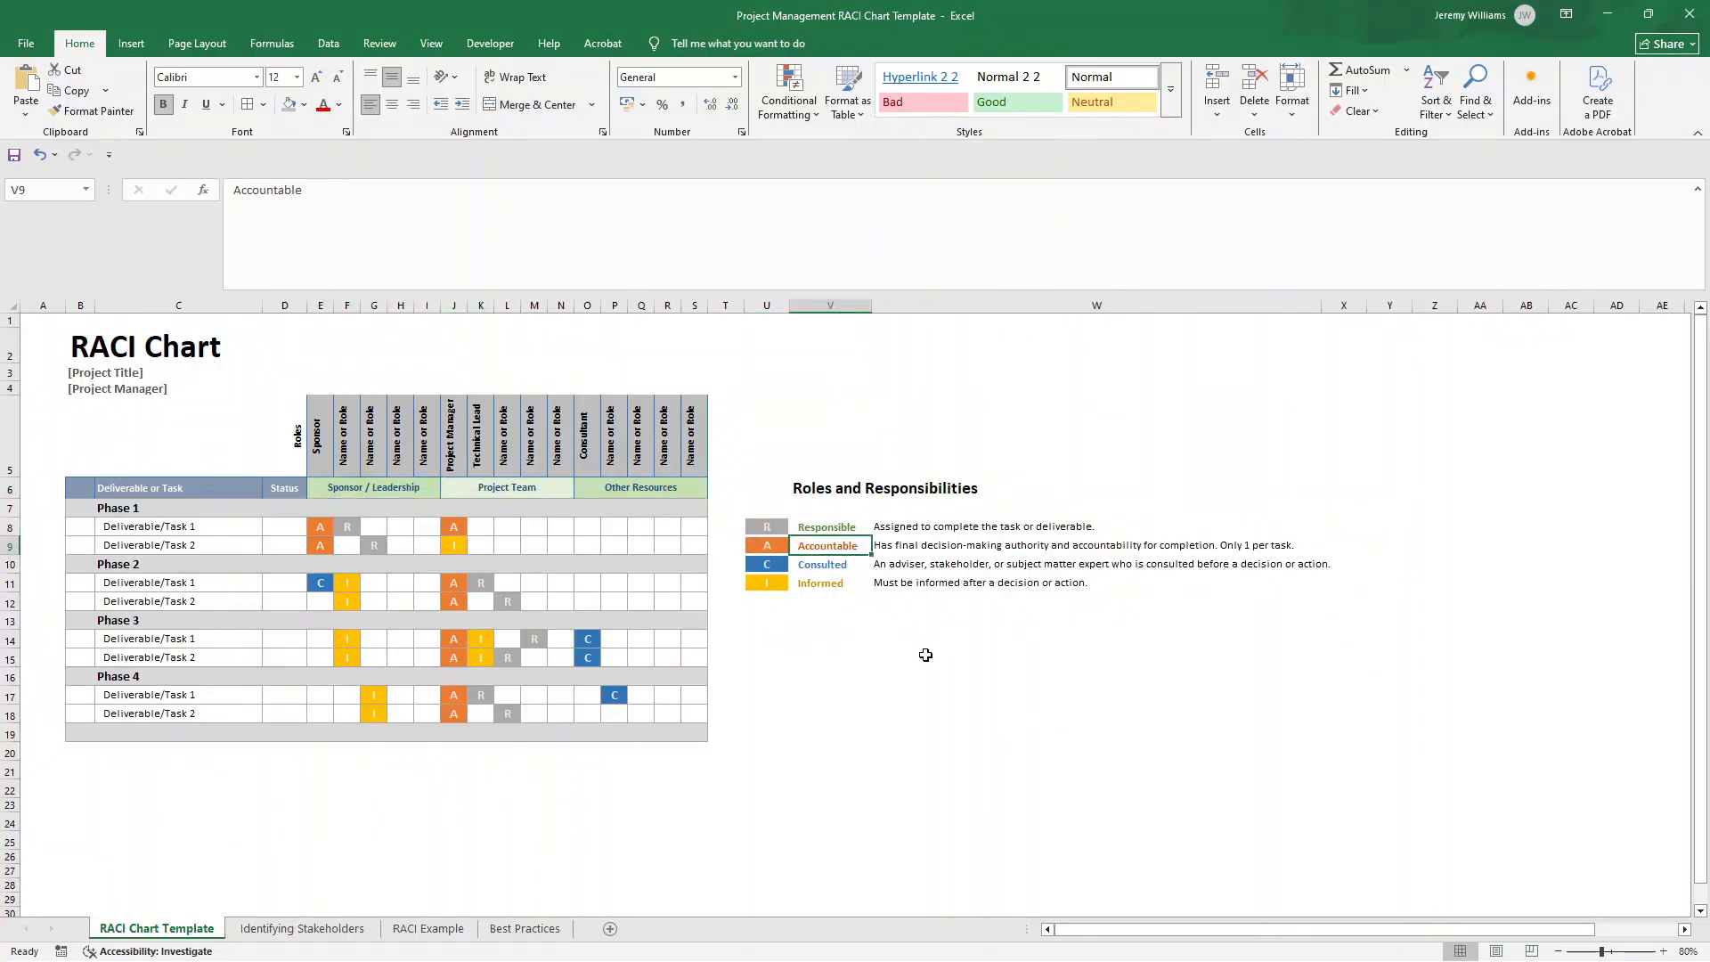
pyautogui.moveTo(935, 684)
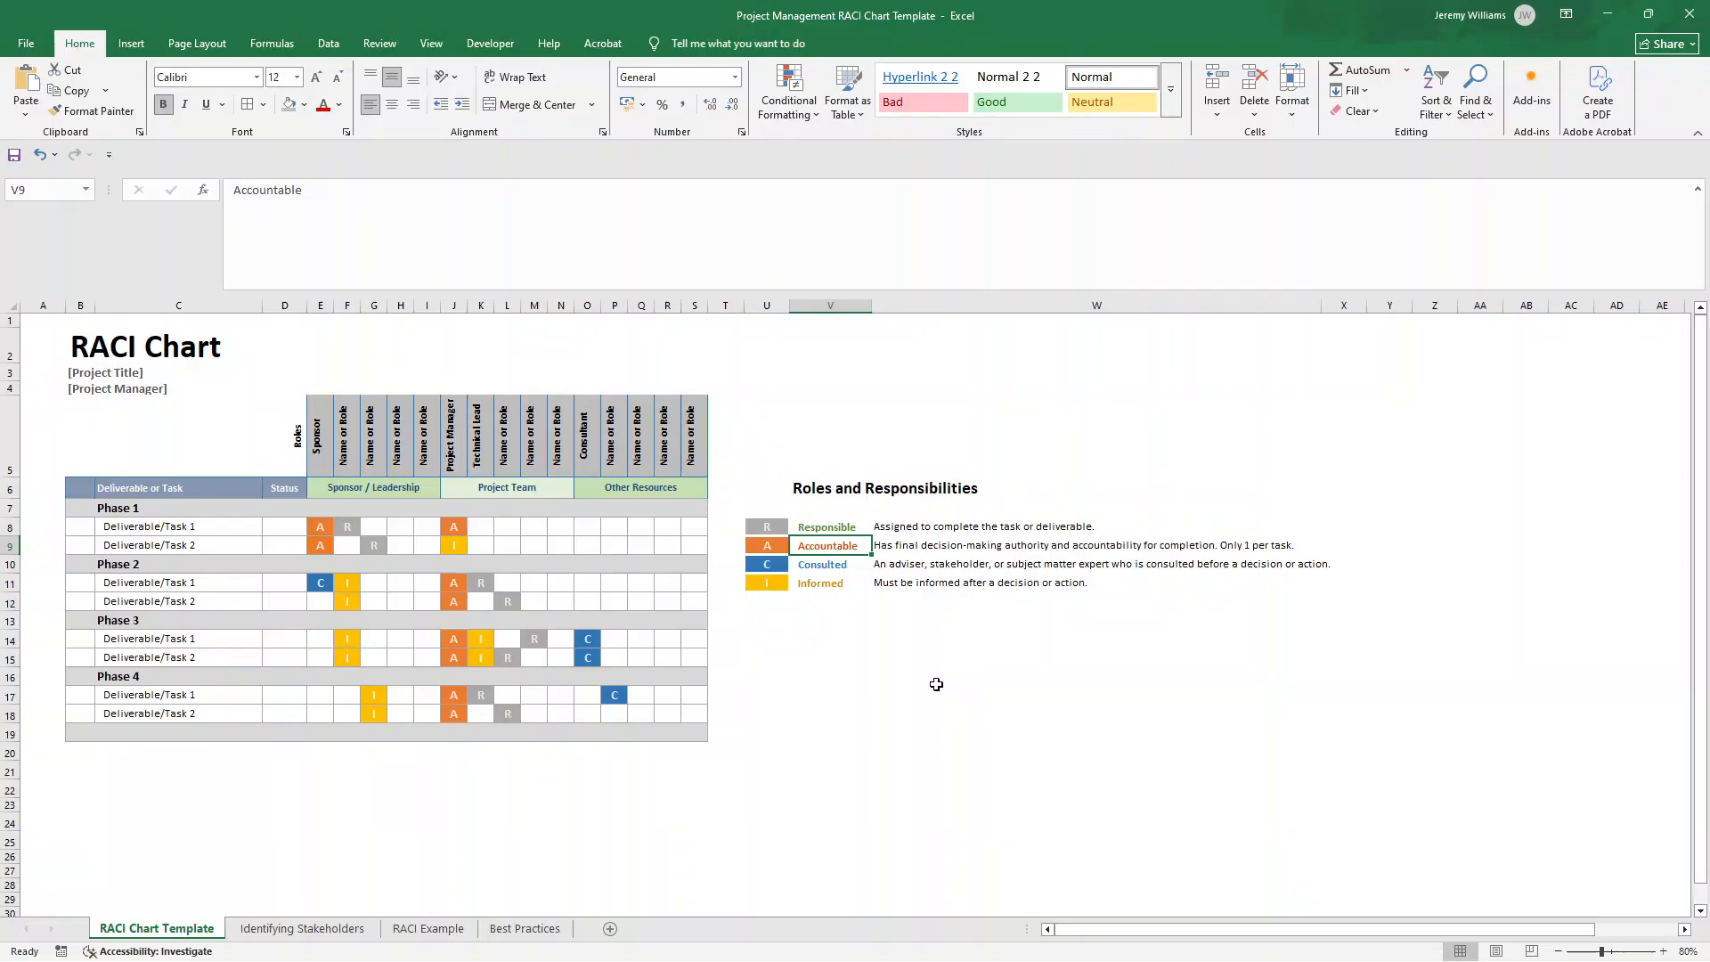
pyautogui.click(507, 488)
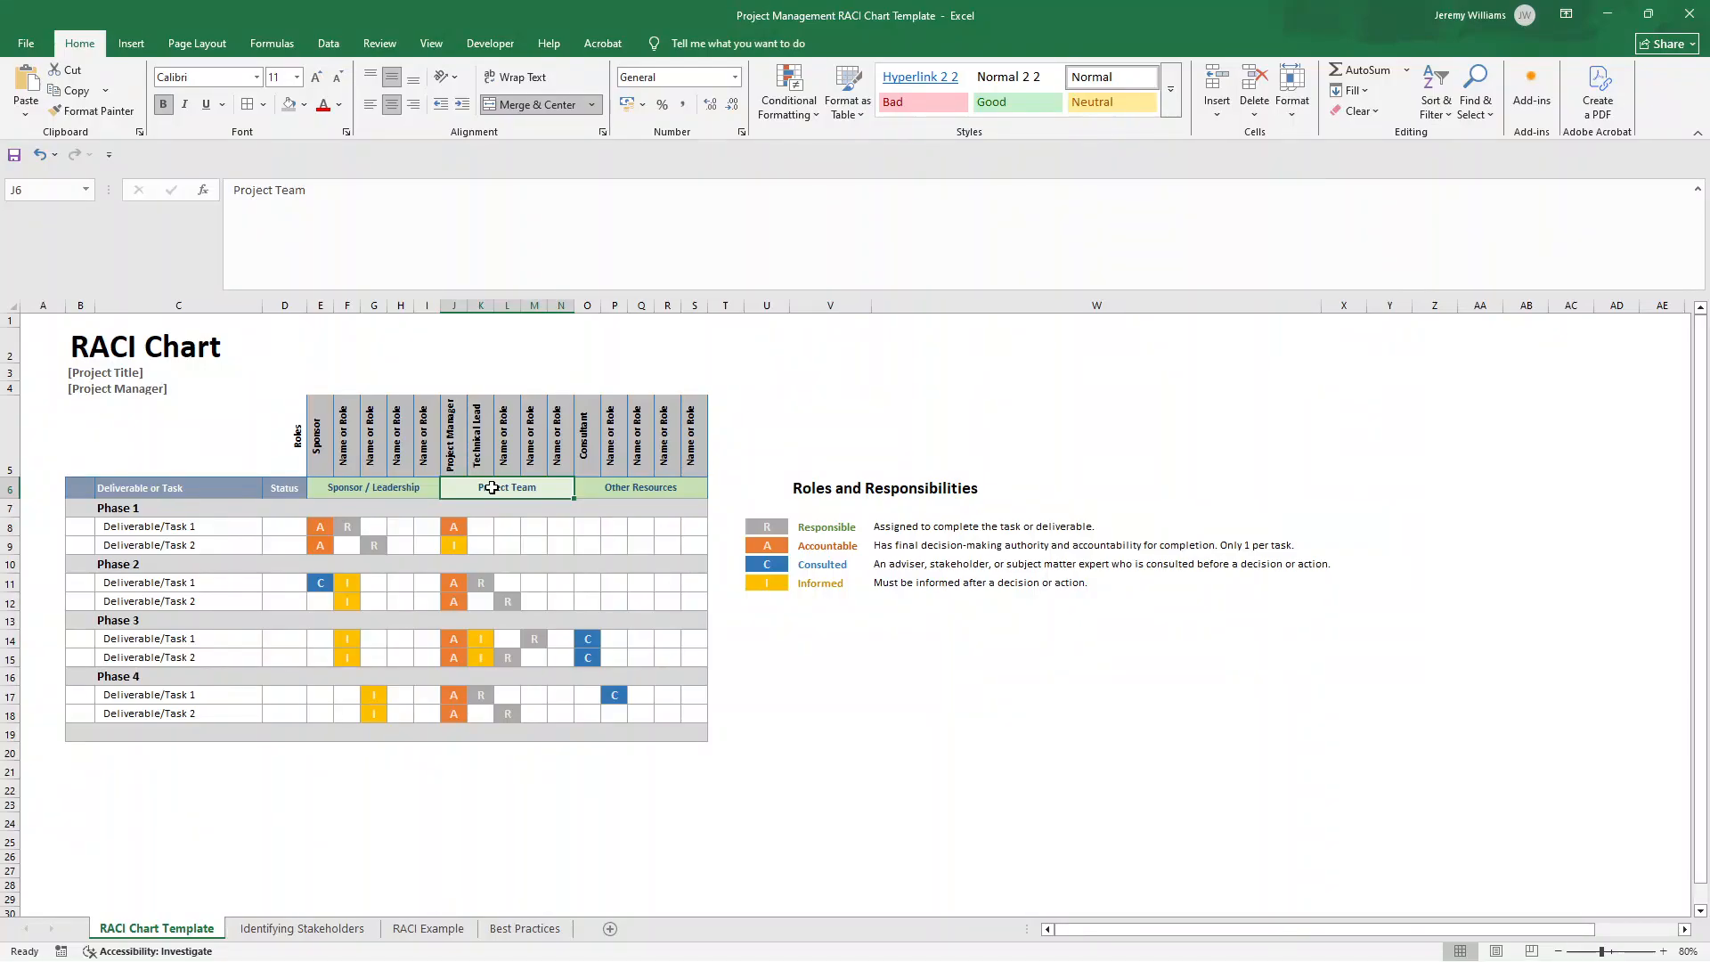
pyautogui.click(450, 434)
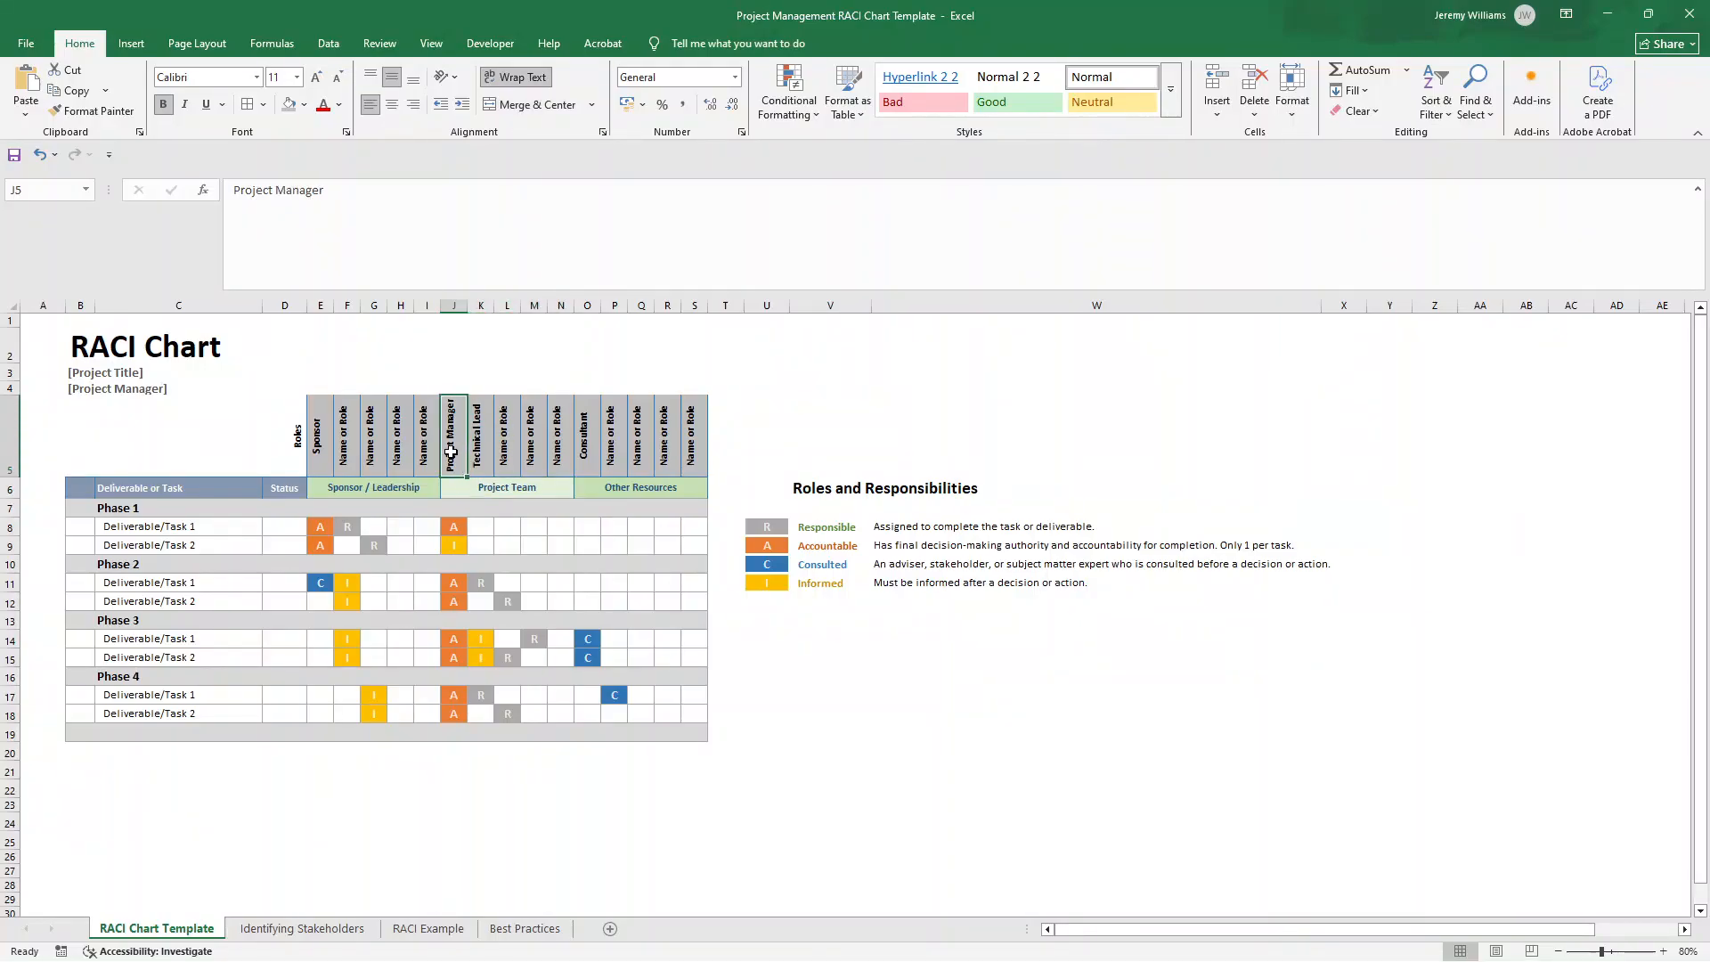
pyautogui.click(479, 436)
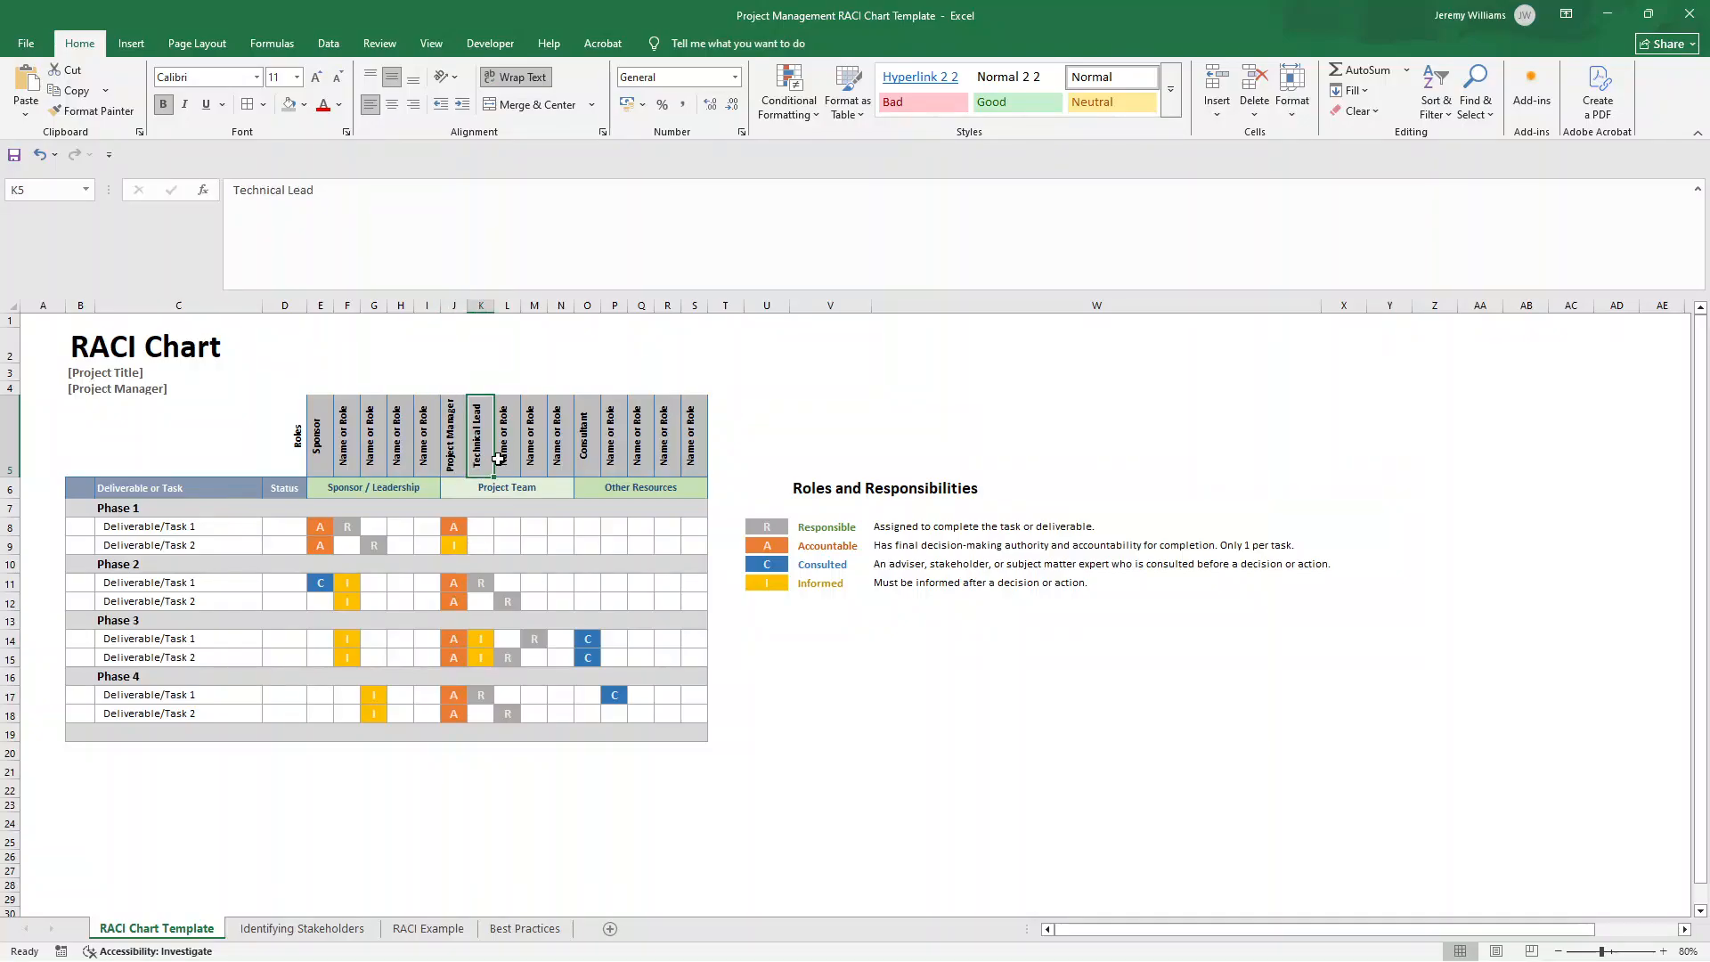
# Step: Review the R Responsible, C Consulted and I Informed colour swatches in the legend
pyautogui.click(641, 488)
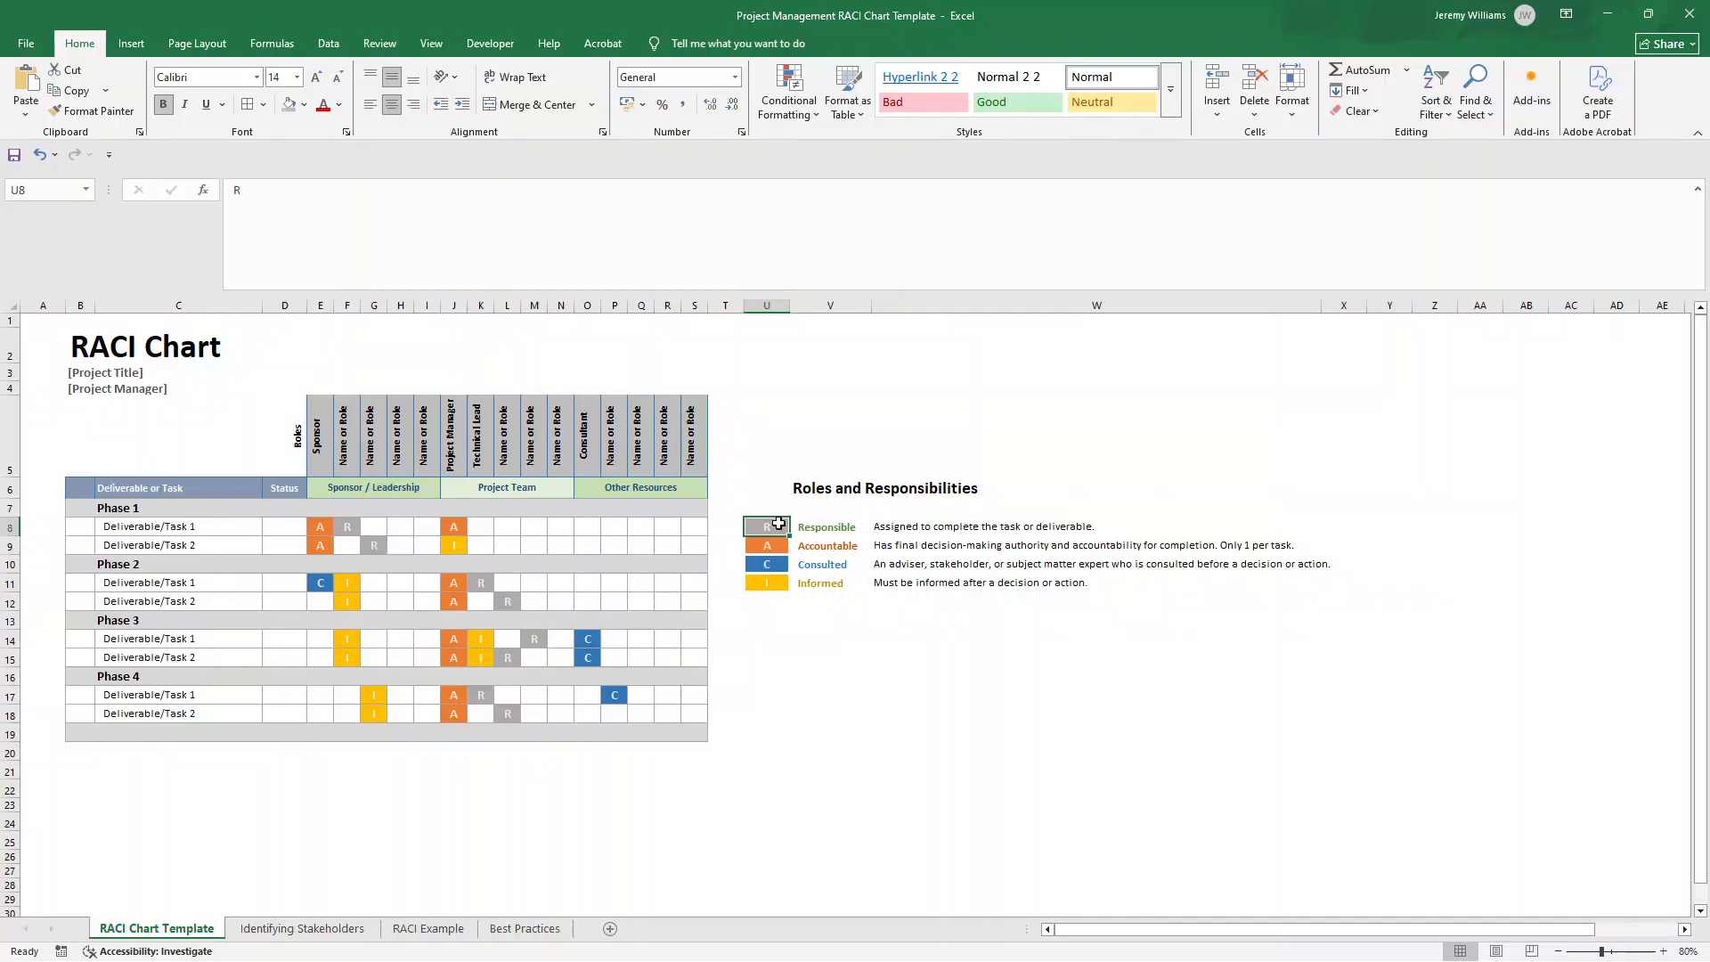
pyautogui.click(766, 545)
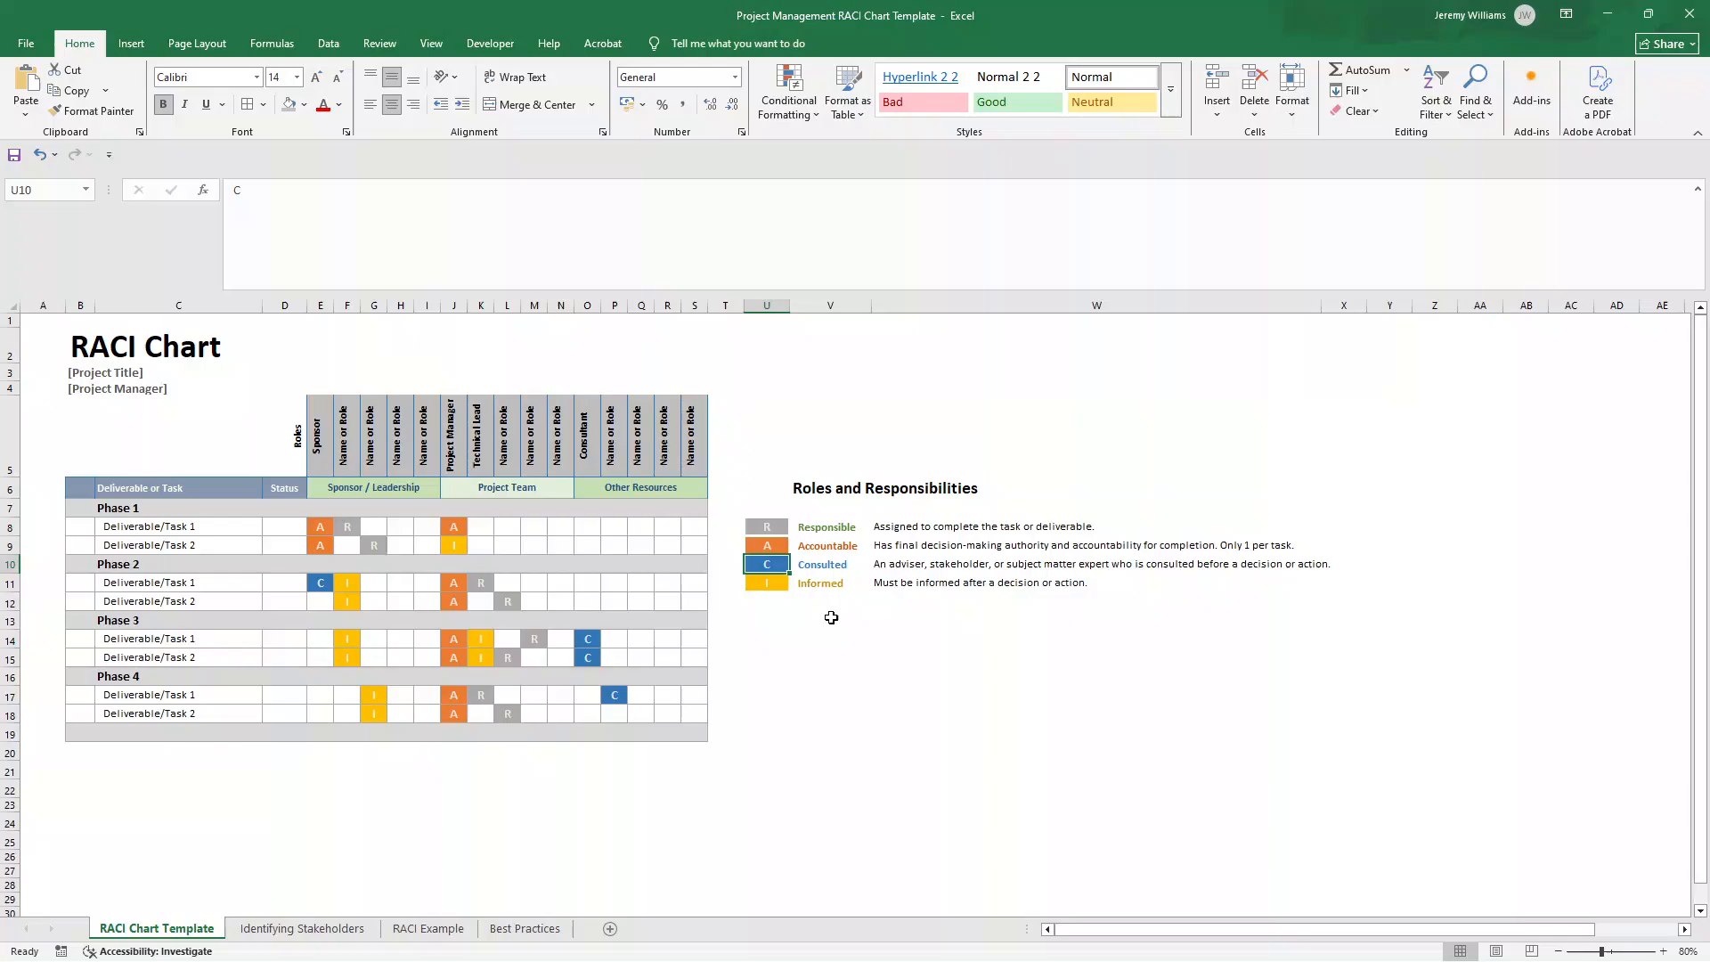
pyautogui.click(766, 583)
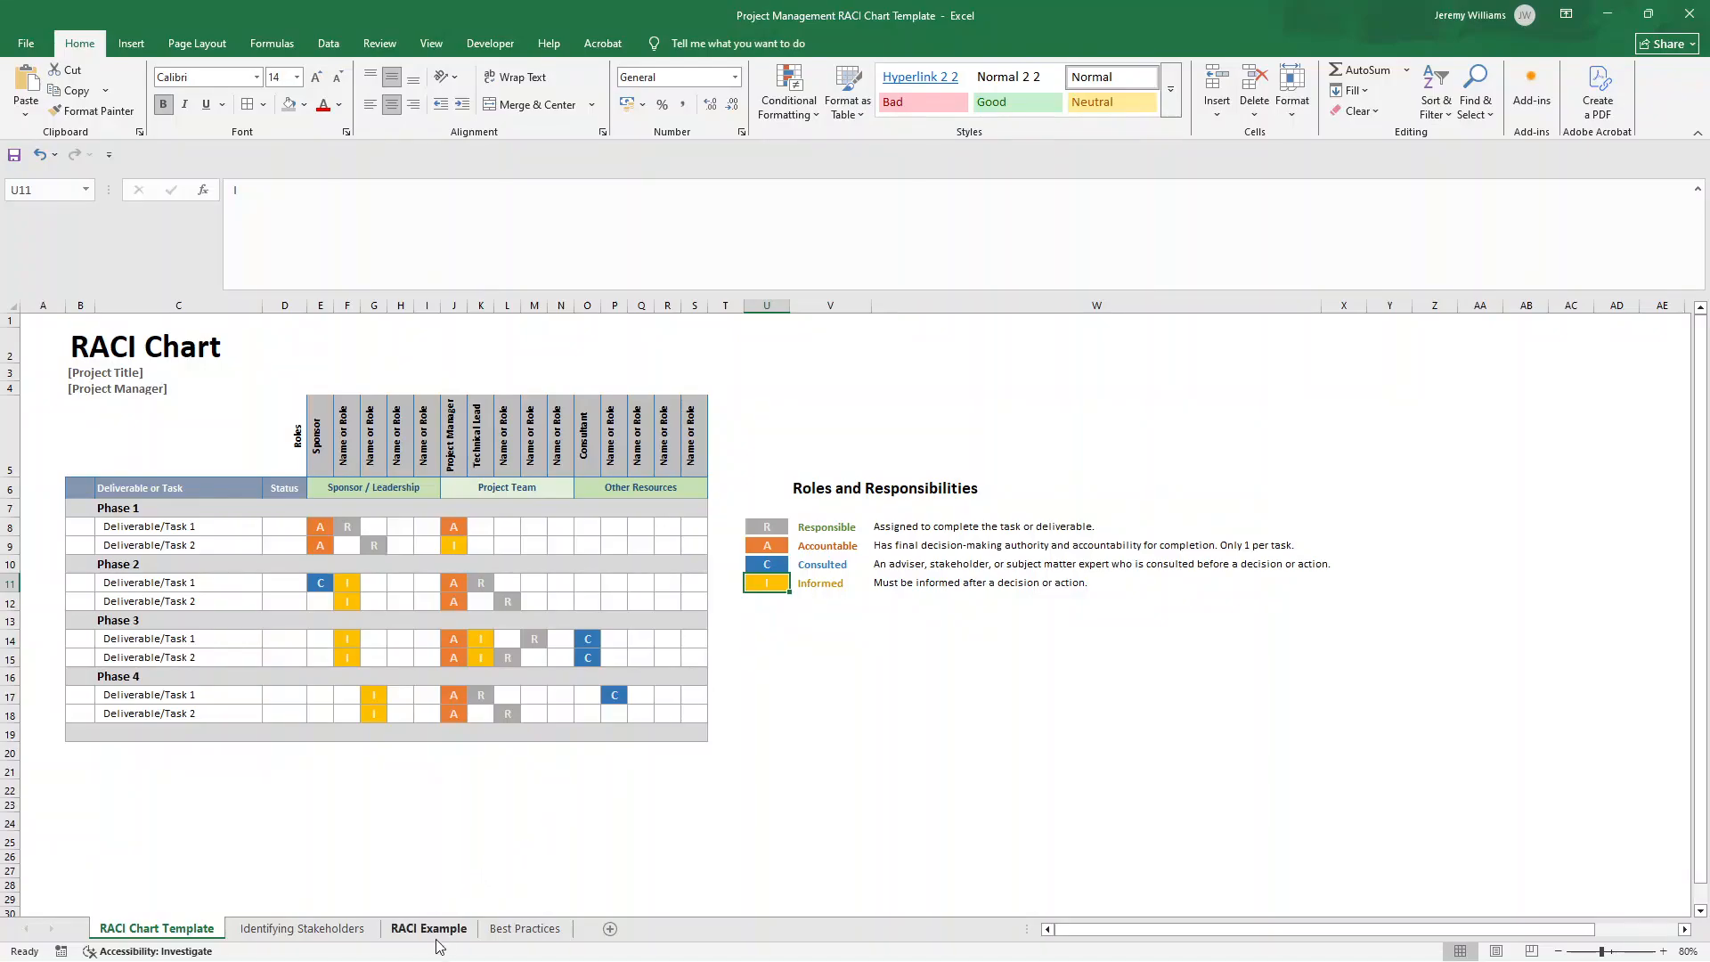
# Step: Switch to the RACI Example sheet and widen the Status column for User Acceptance Testing
pyautogui.click(430, 927)
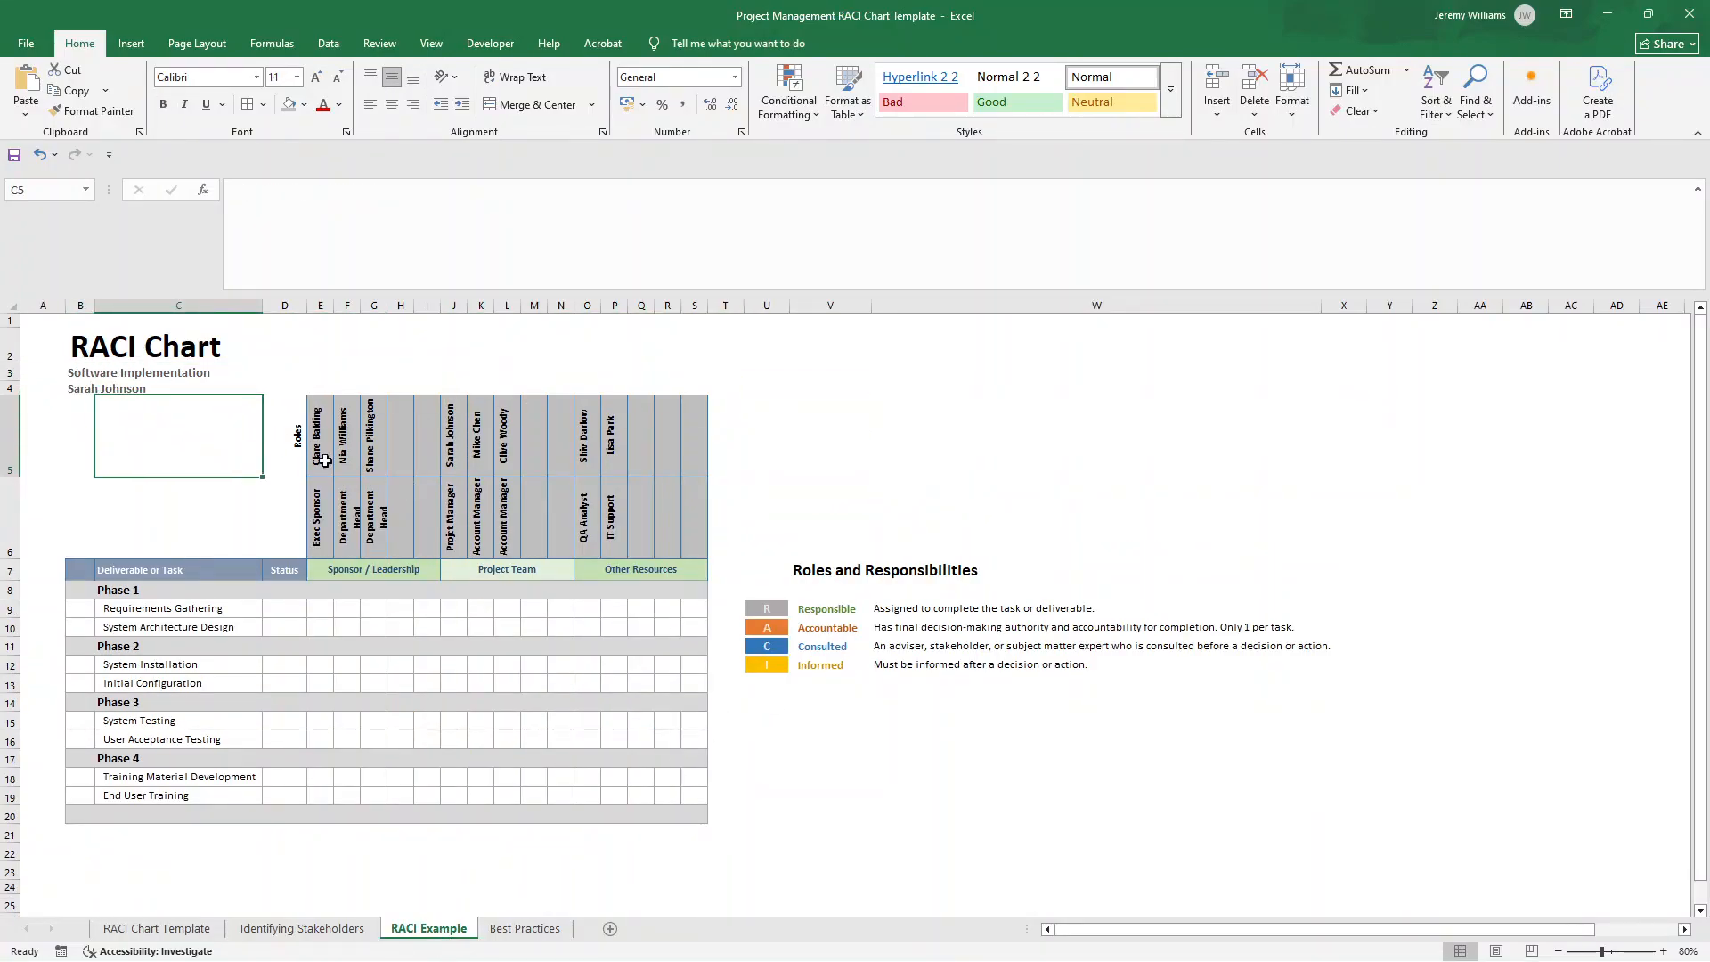
pyautogui.click(347, 607)
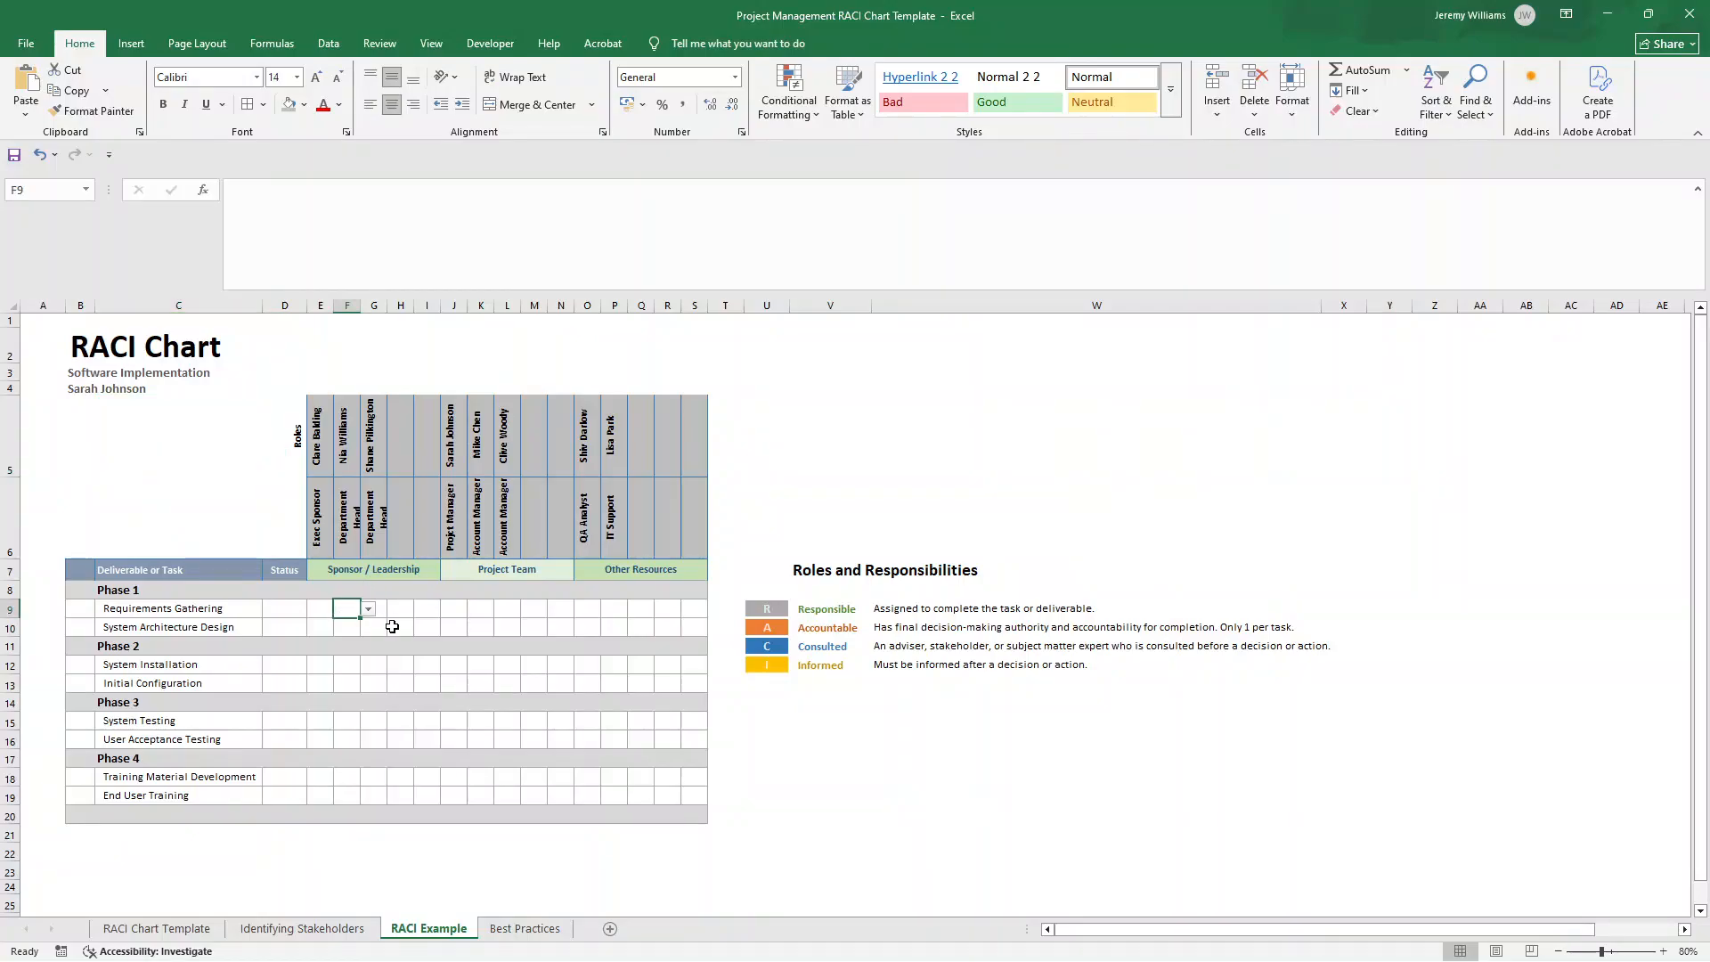
pyautogui.click(766, 737)
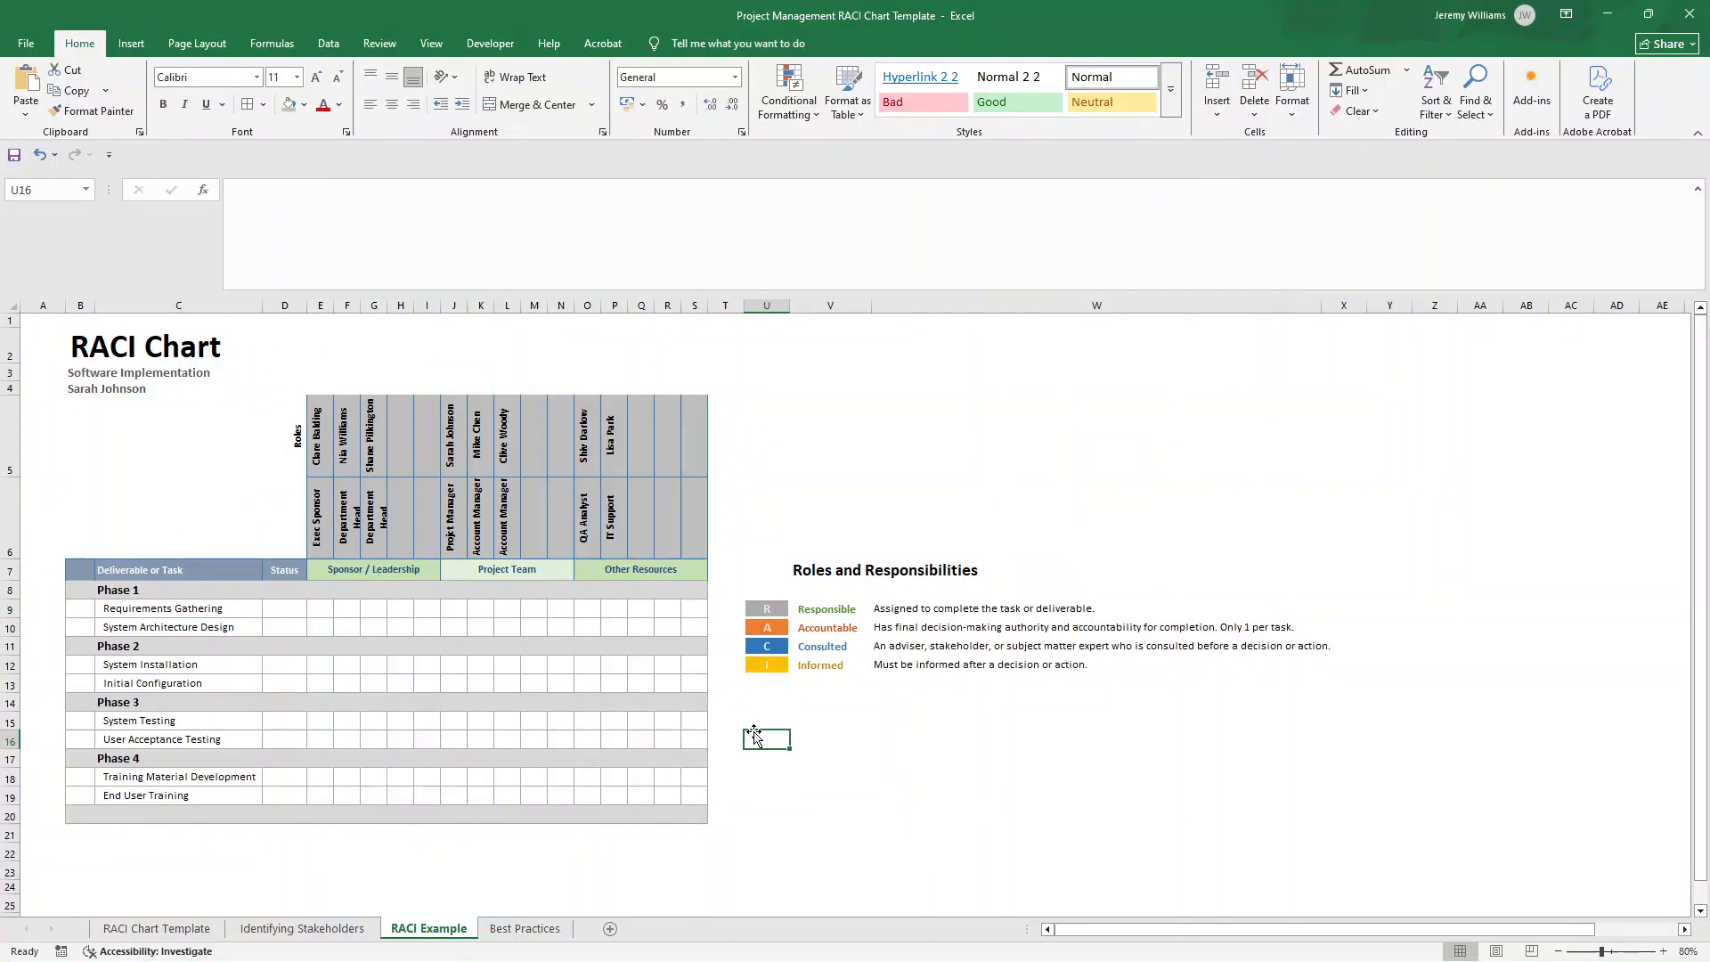
pyautogui.moveTo(783, 727)
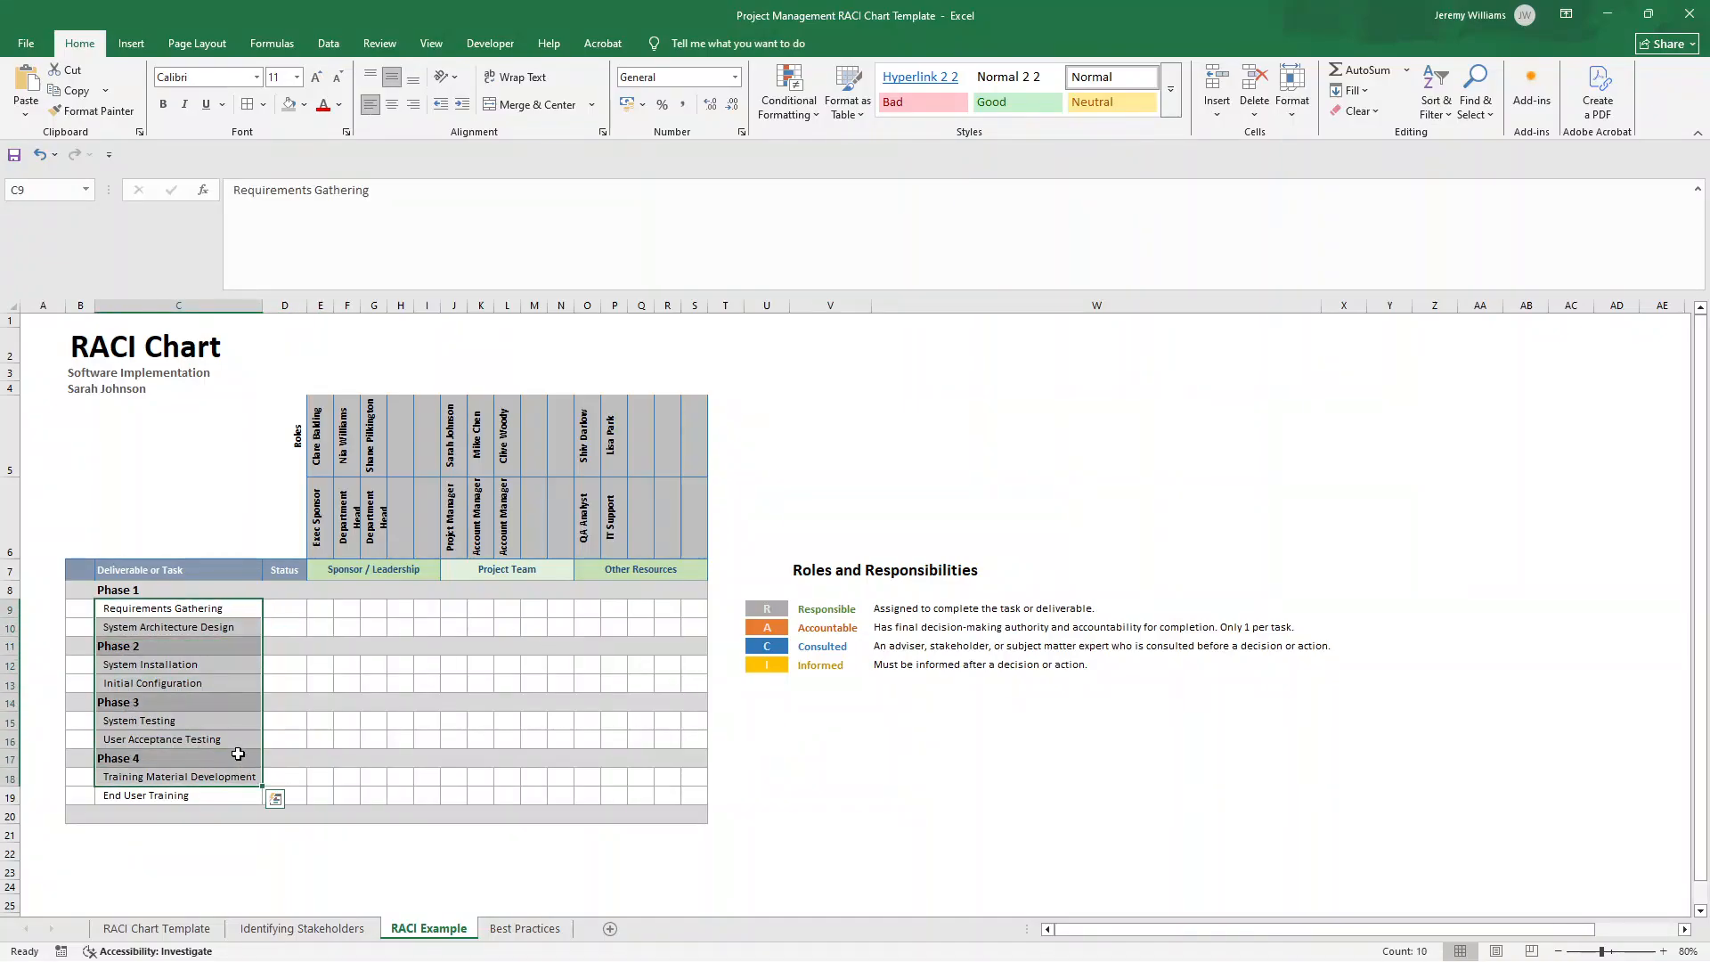
pyautogui.click(283, 739)
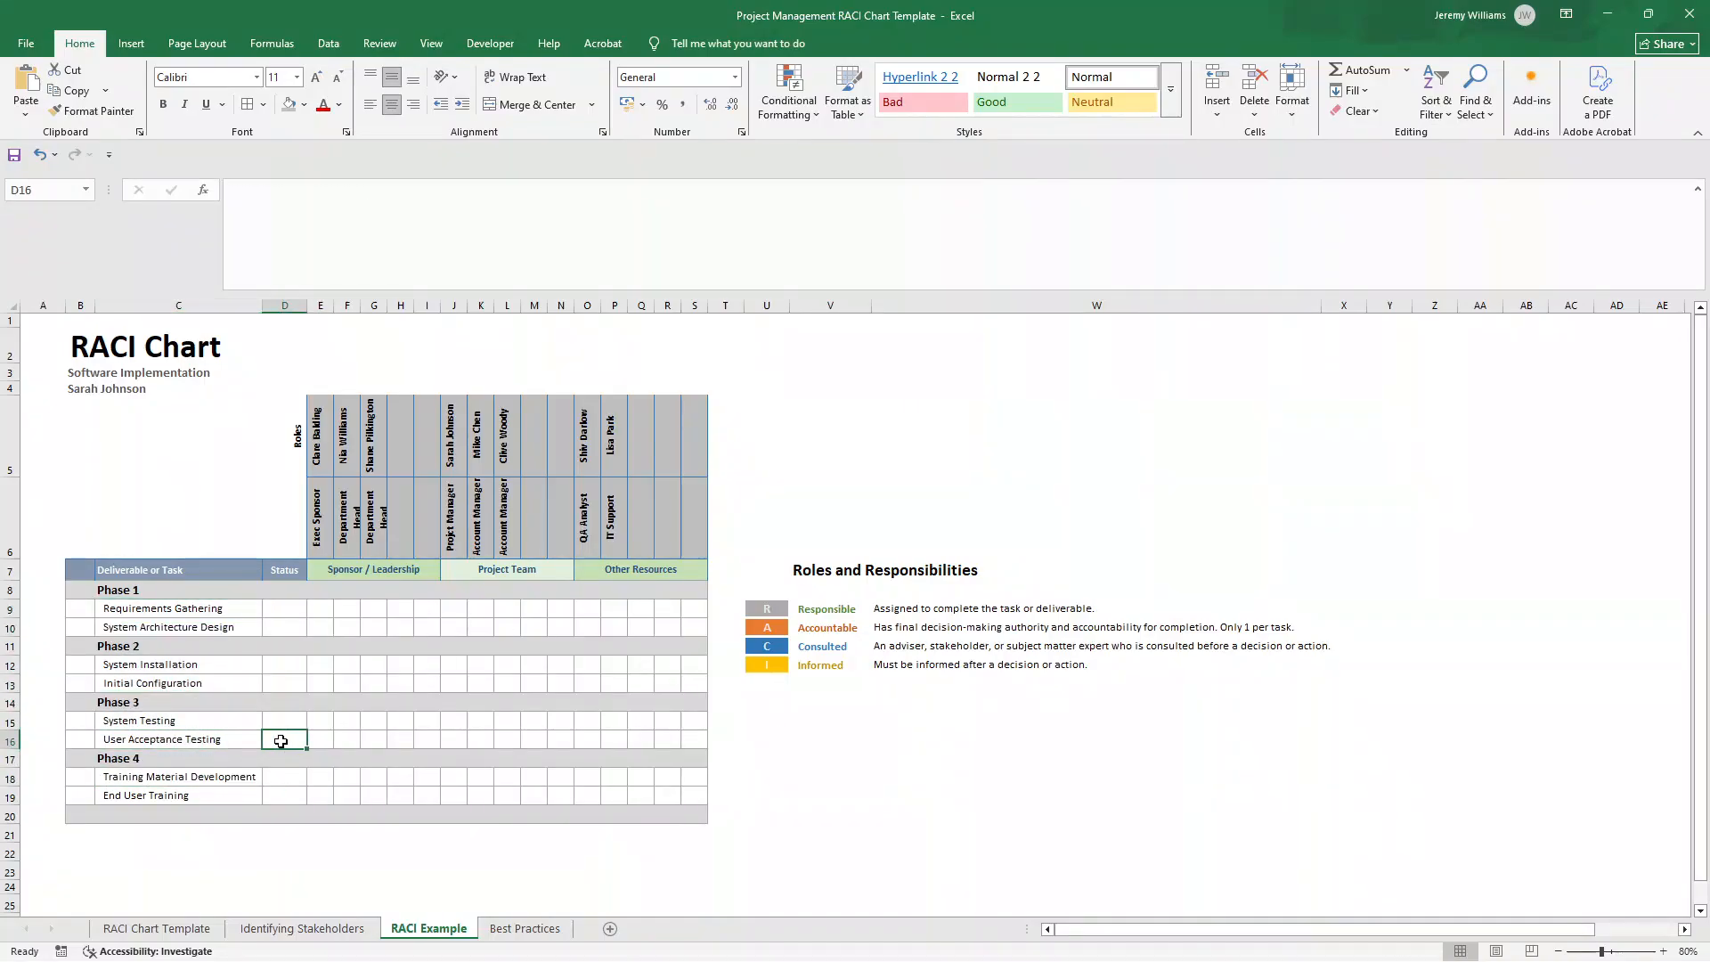
pyautogui.click(283, 739)
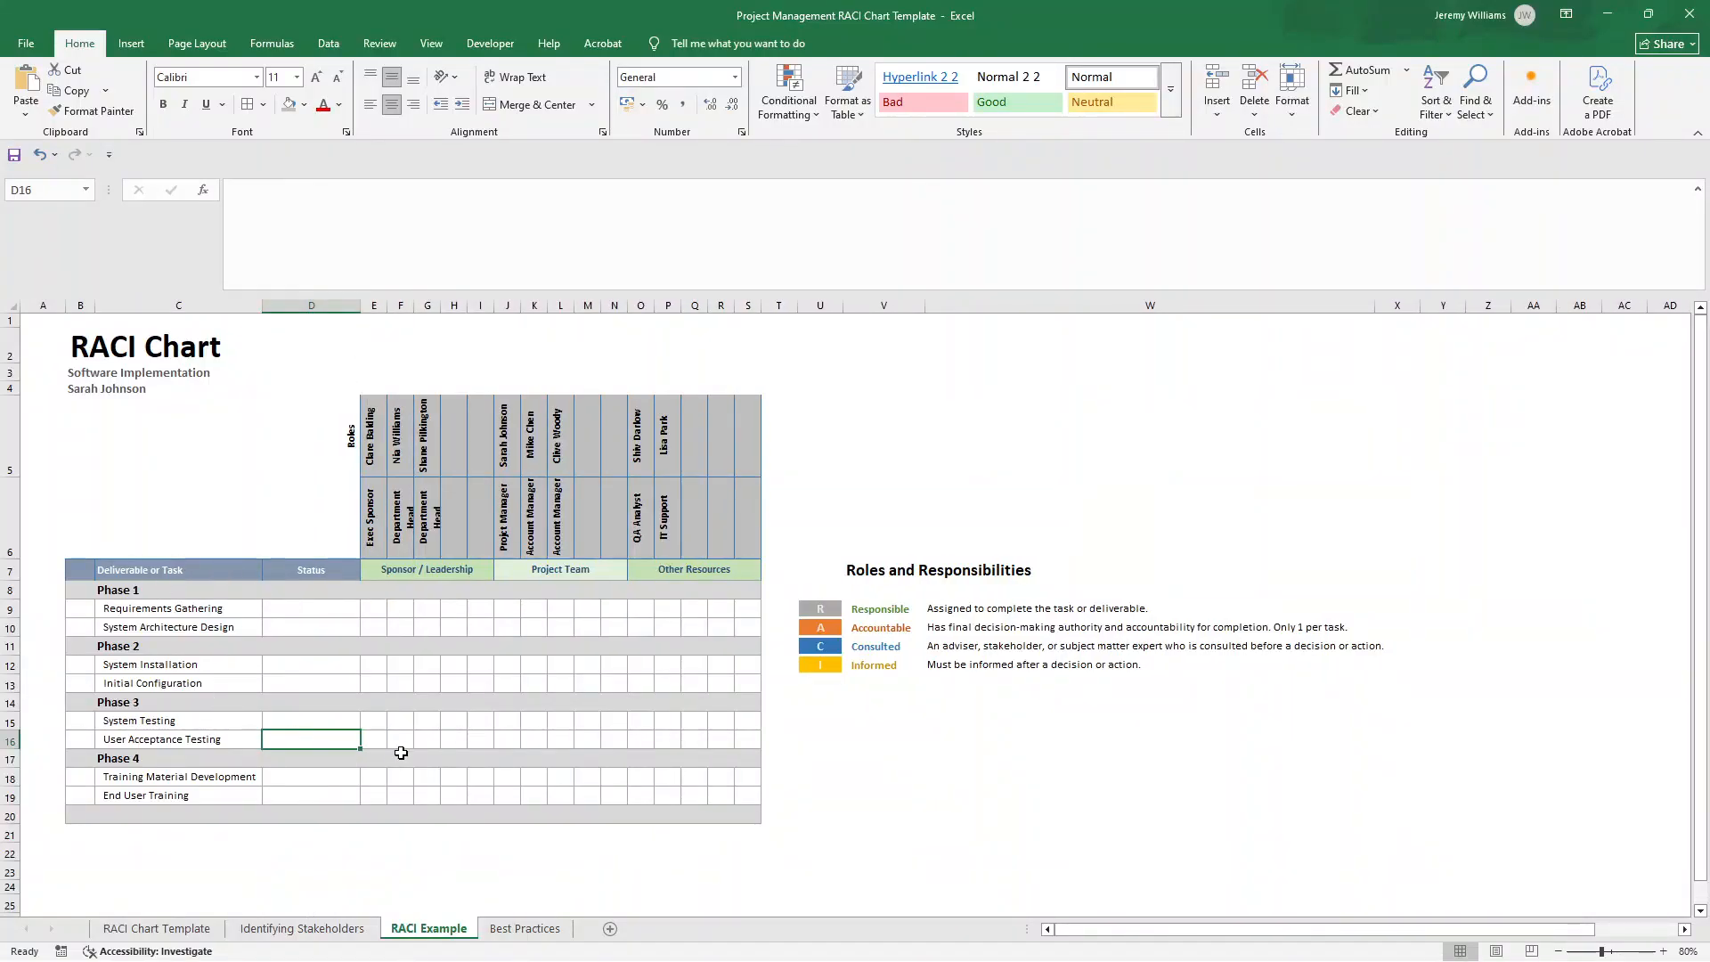
pyautogui.click(372, 738)
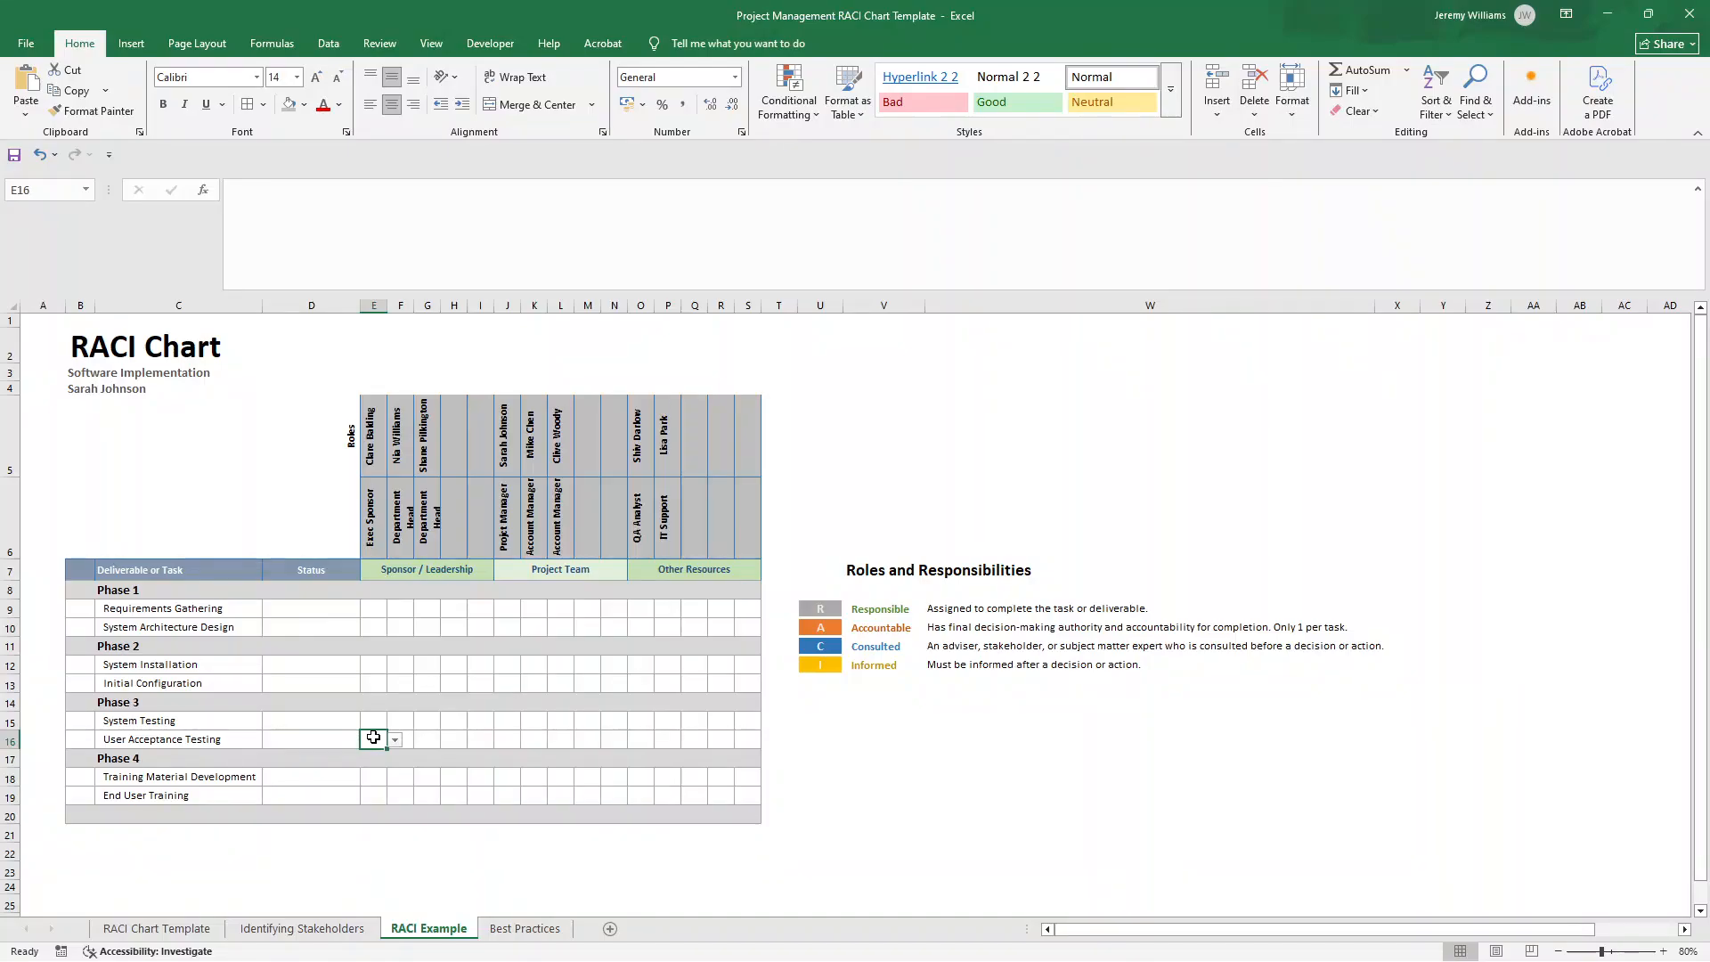
pyautogui.moveTo(657, 566)
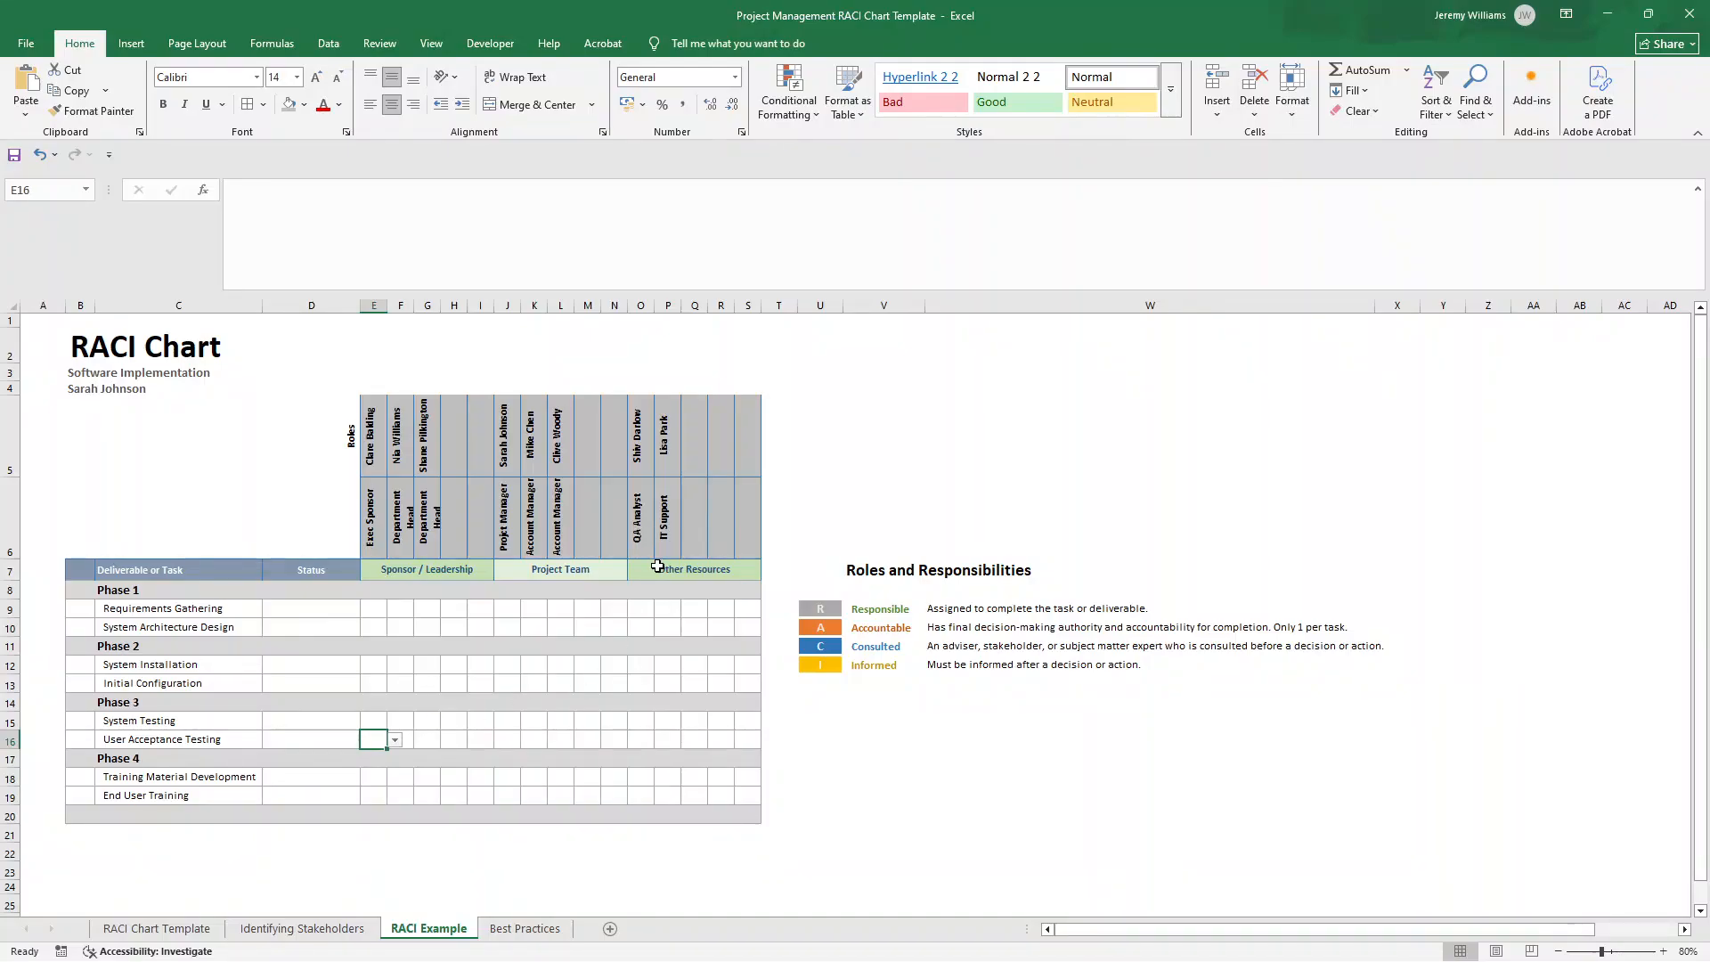
# Step: Assign R to the QA Analyst and A to the Project Manager for User Acceptance Testing
pyautogui.click(639, 739)
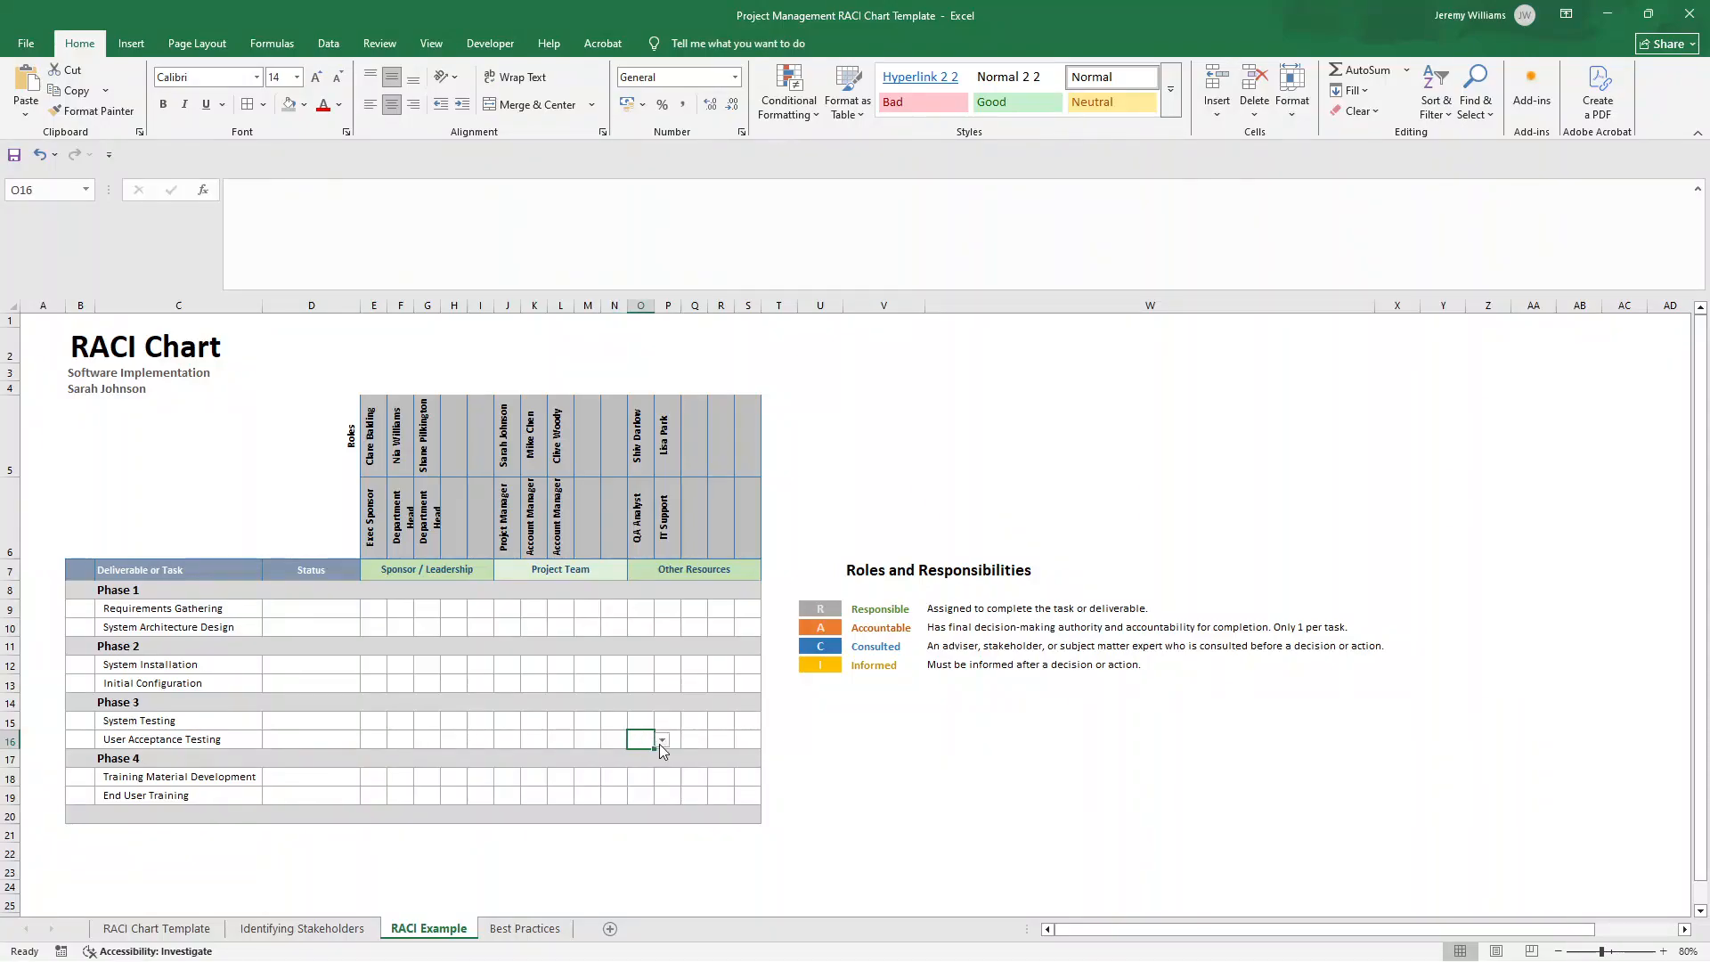
pyautogui.click(661, 739)
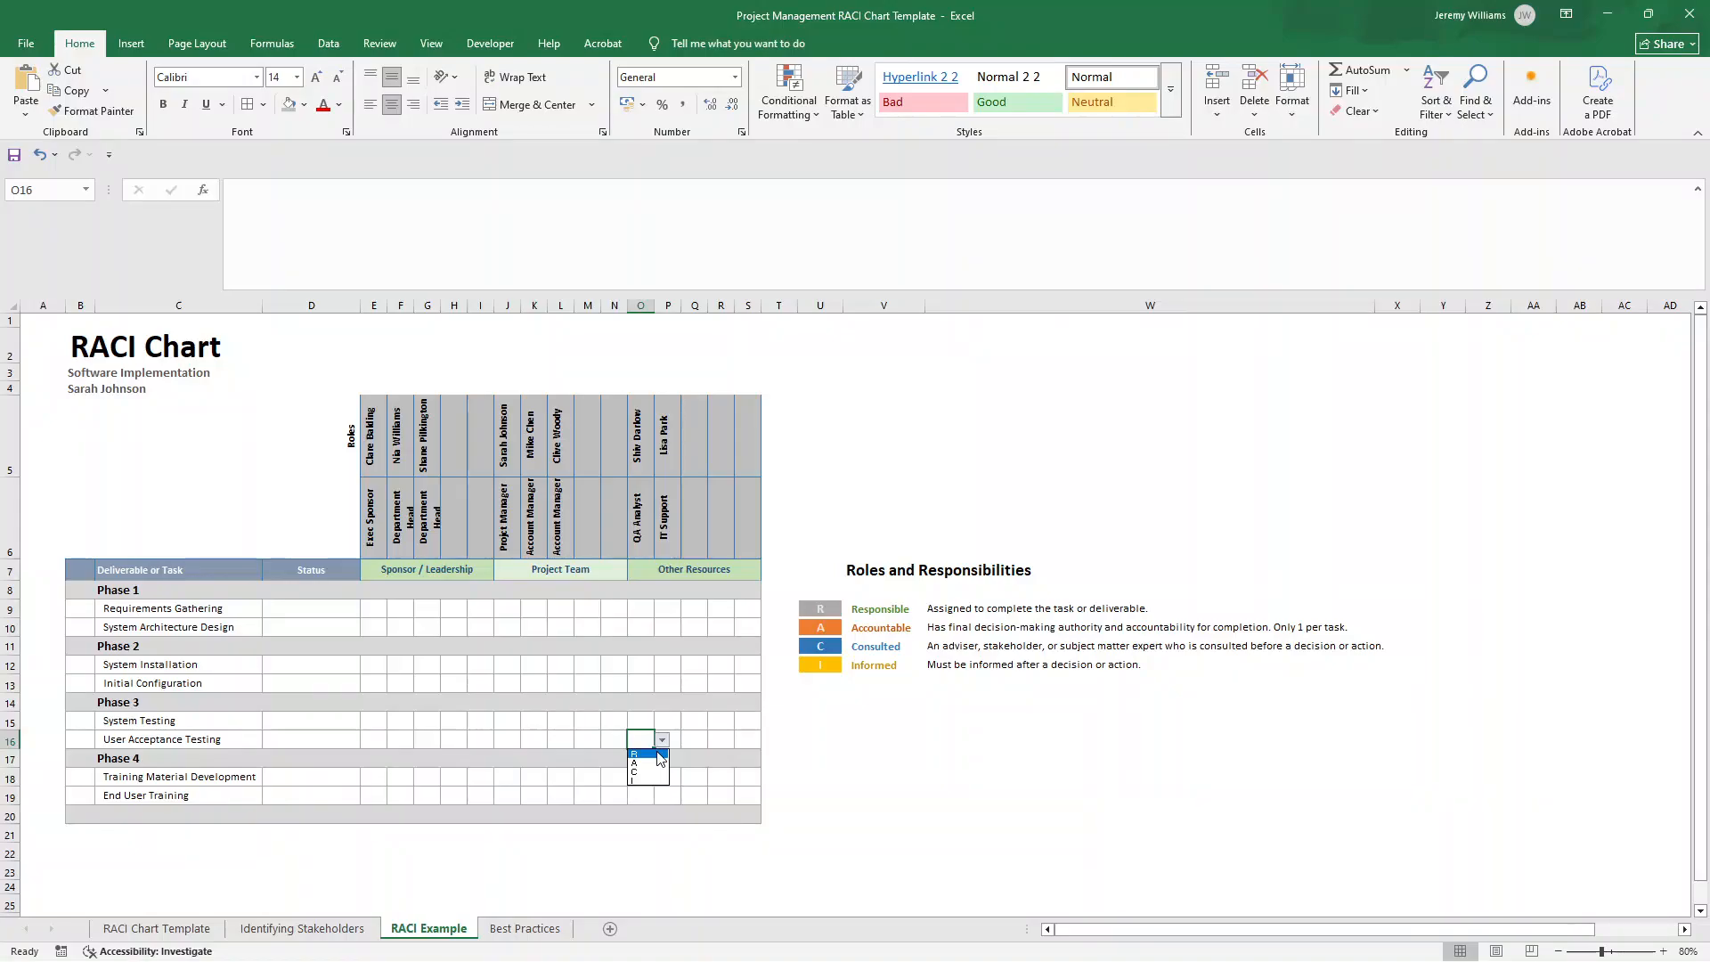
pyautogui.click(632, 752)
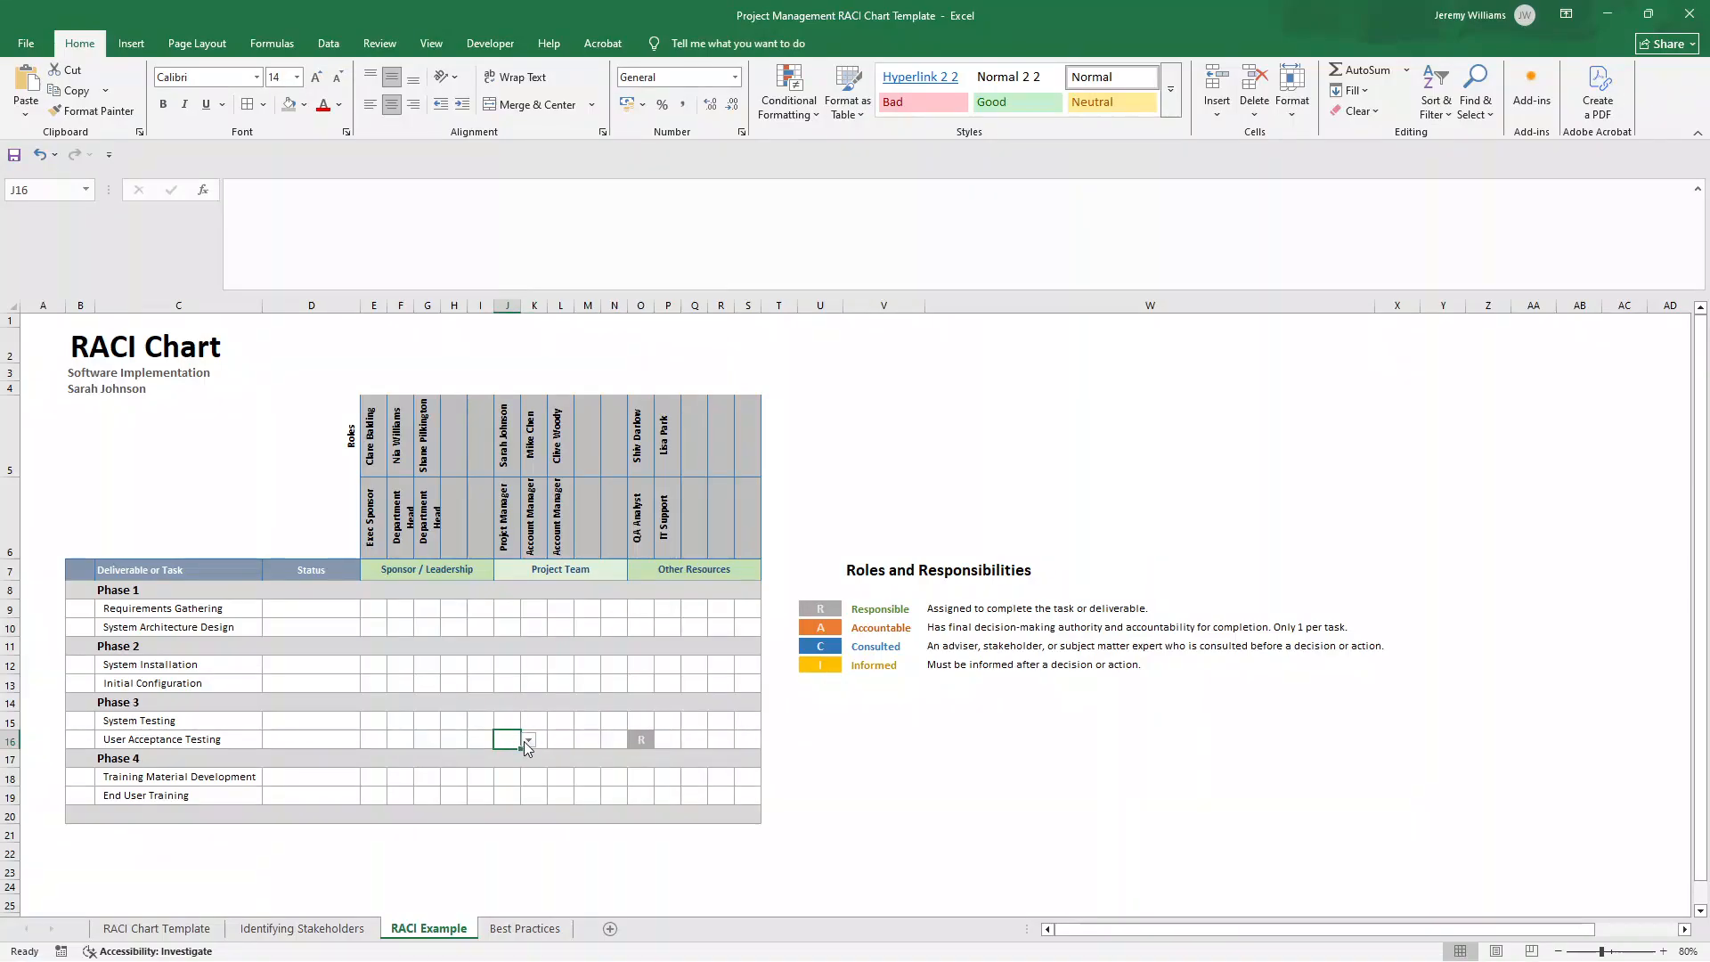
pyautogui.click(527, 739)
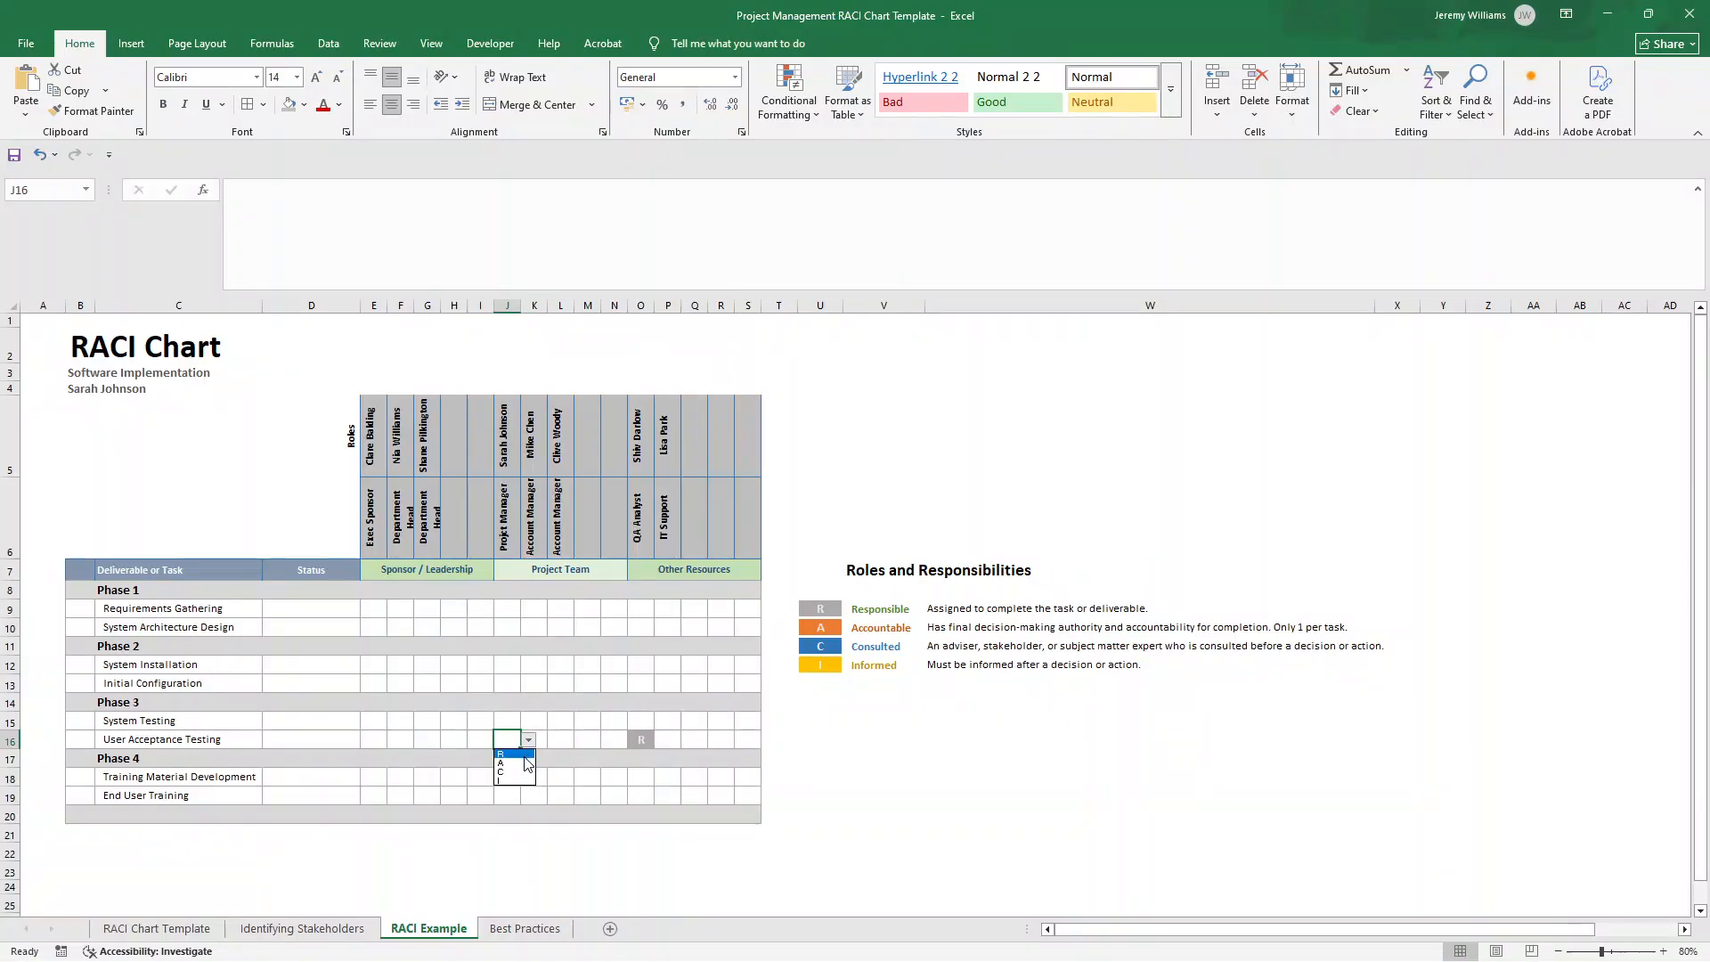
pyautogui.moveTo(502, 762)
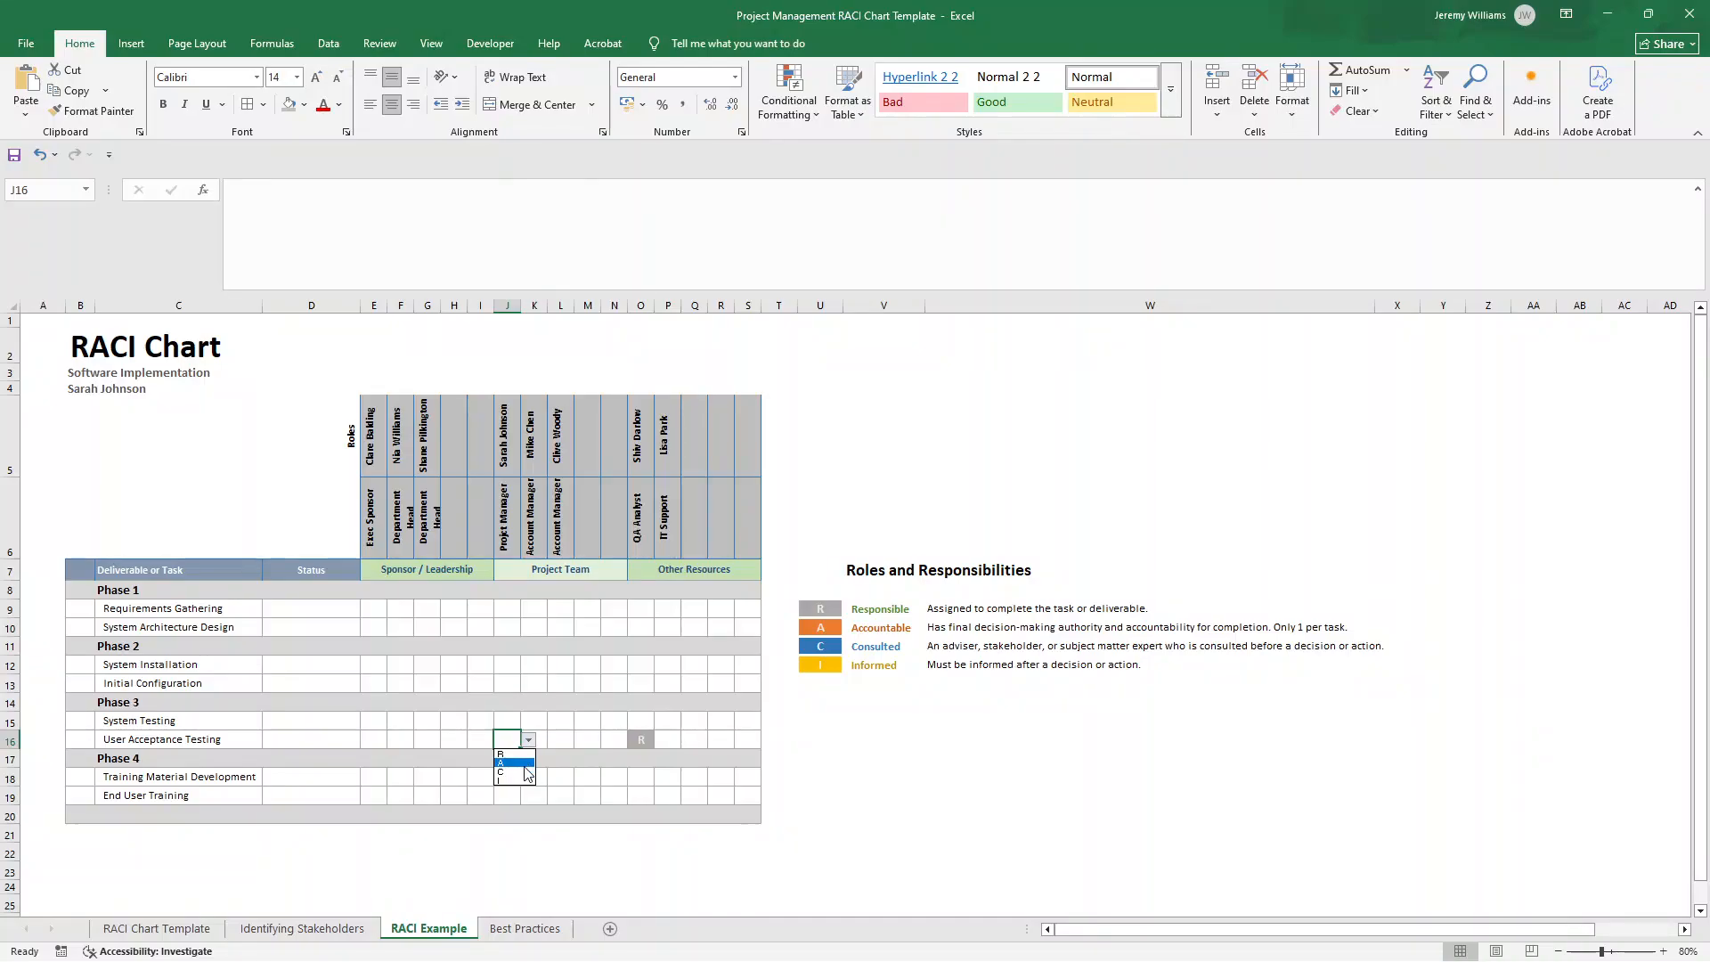
pyautogui.click(499, 767)
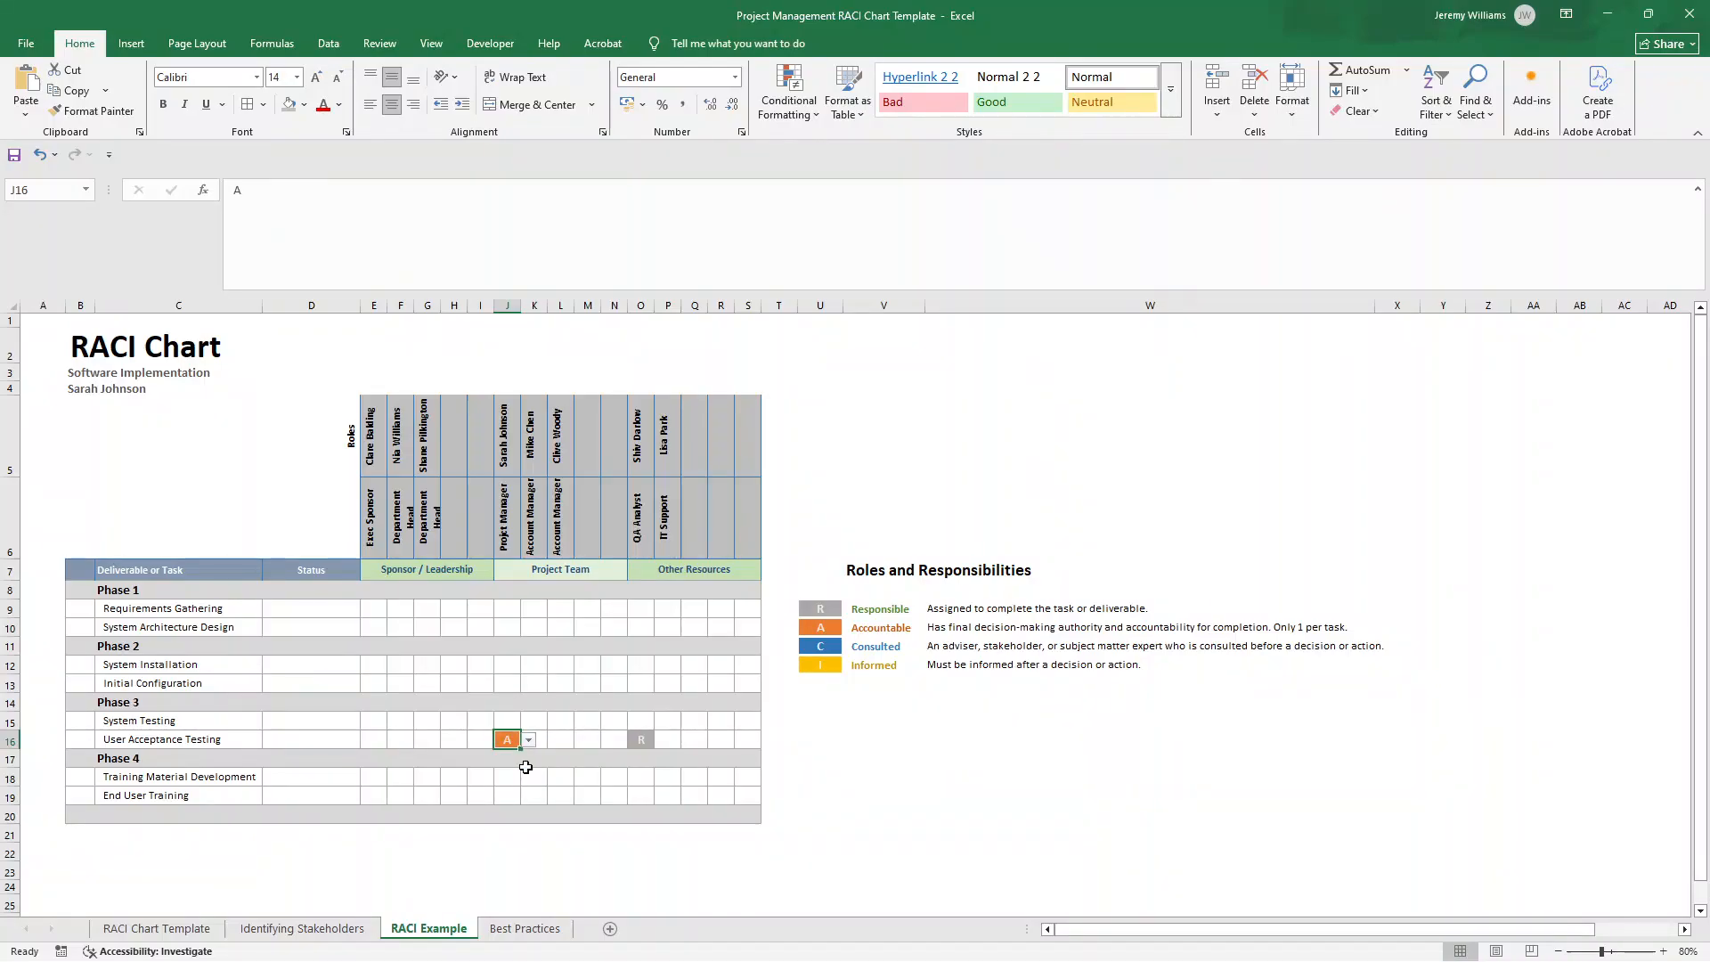
# Step: Assign C to IT Support and I to another sponsor column for User Acceptance Testing
pyautogui.click(668, 739)
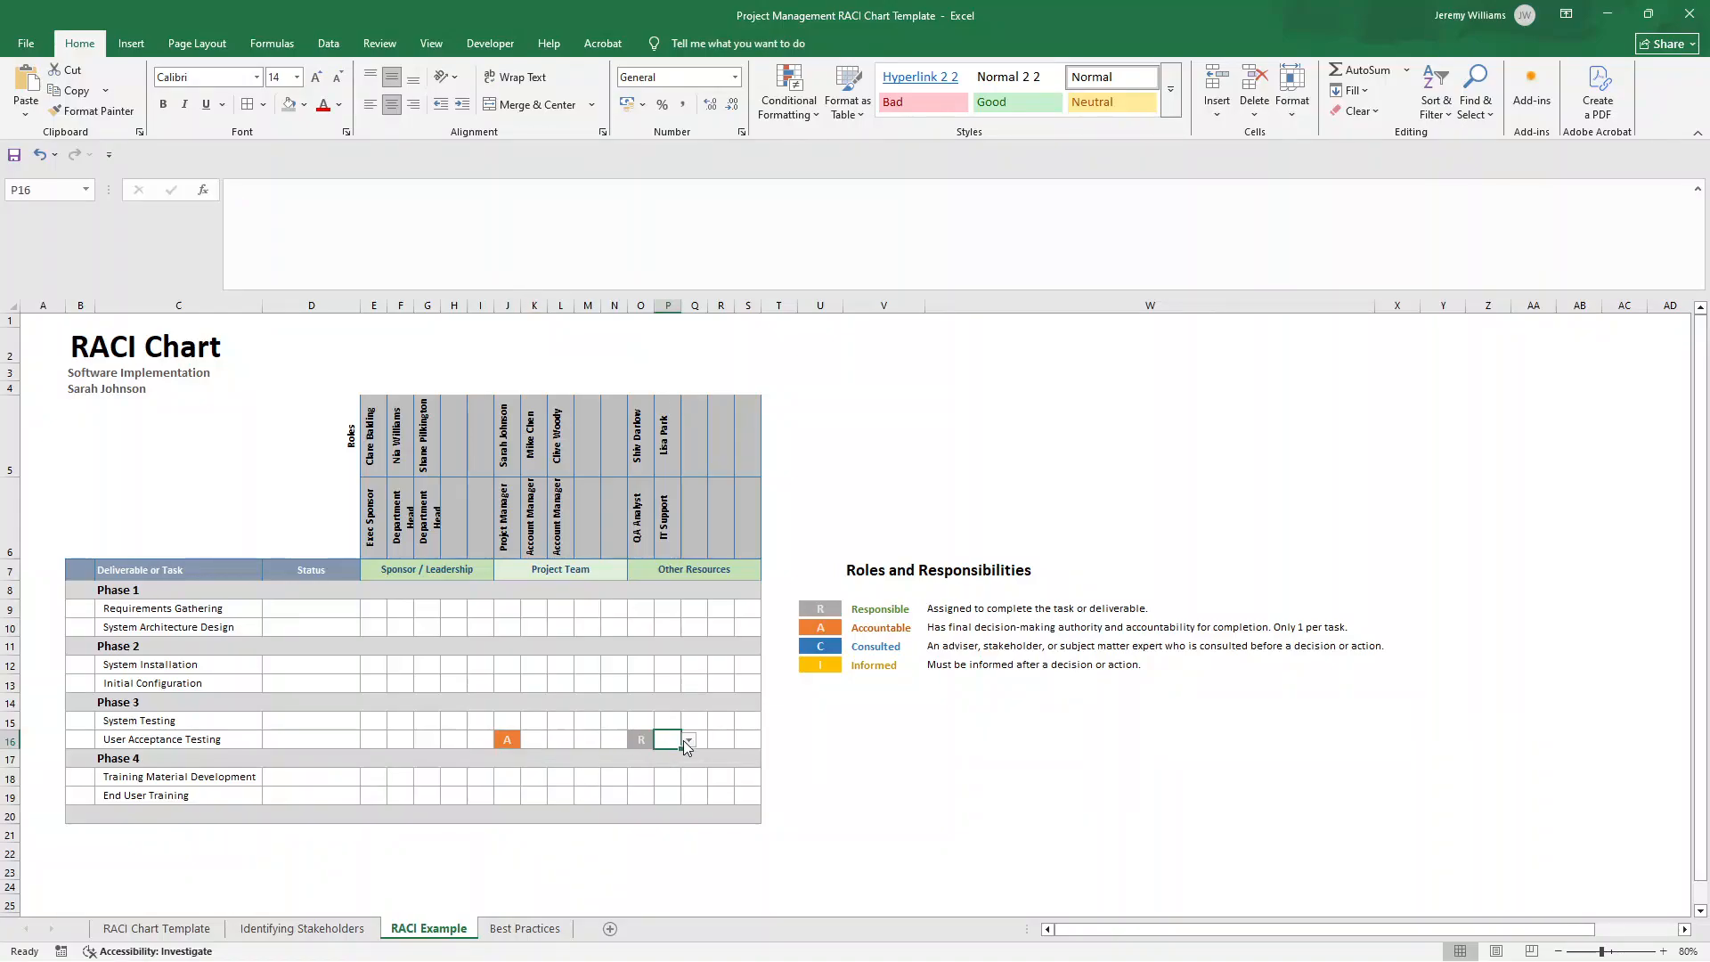
pyautogui.click(687, 739)
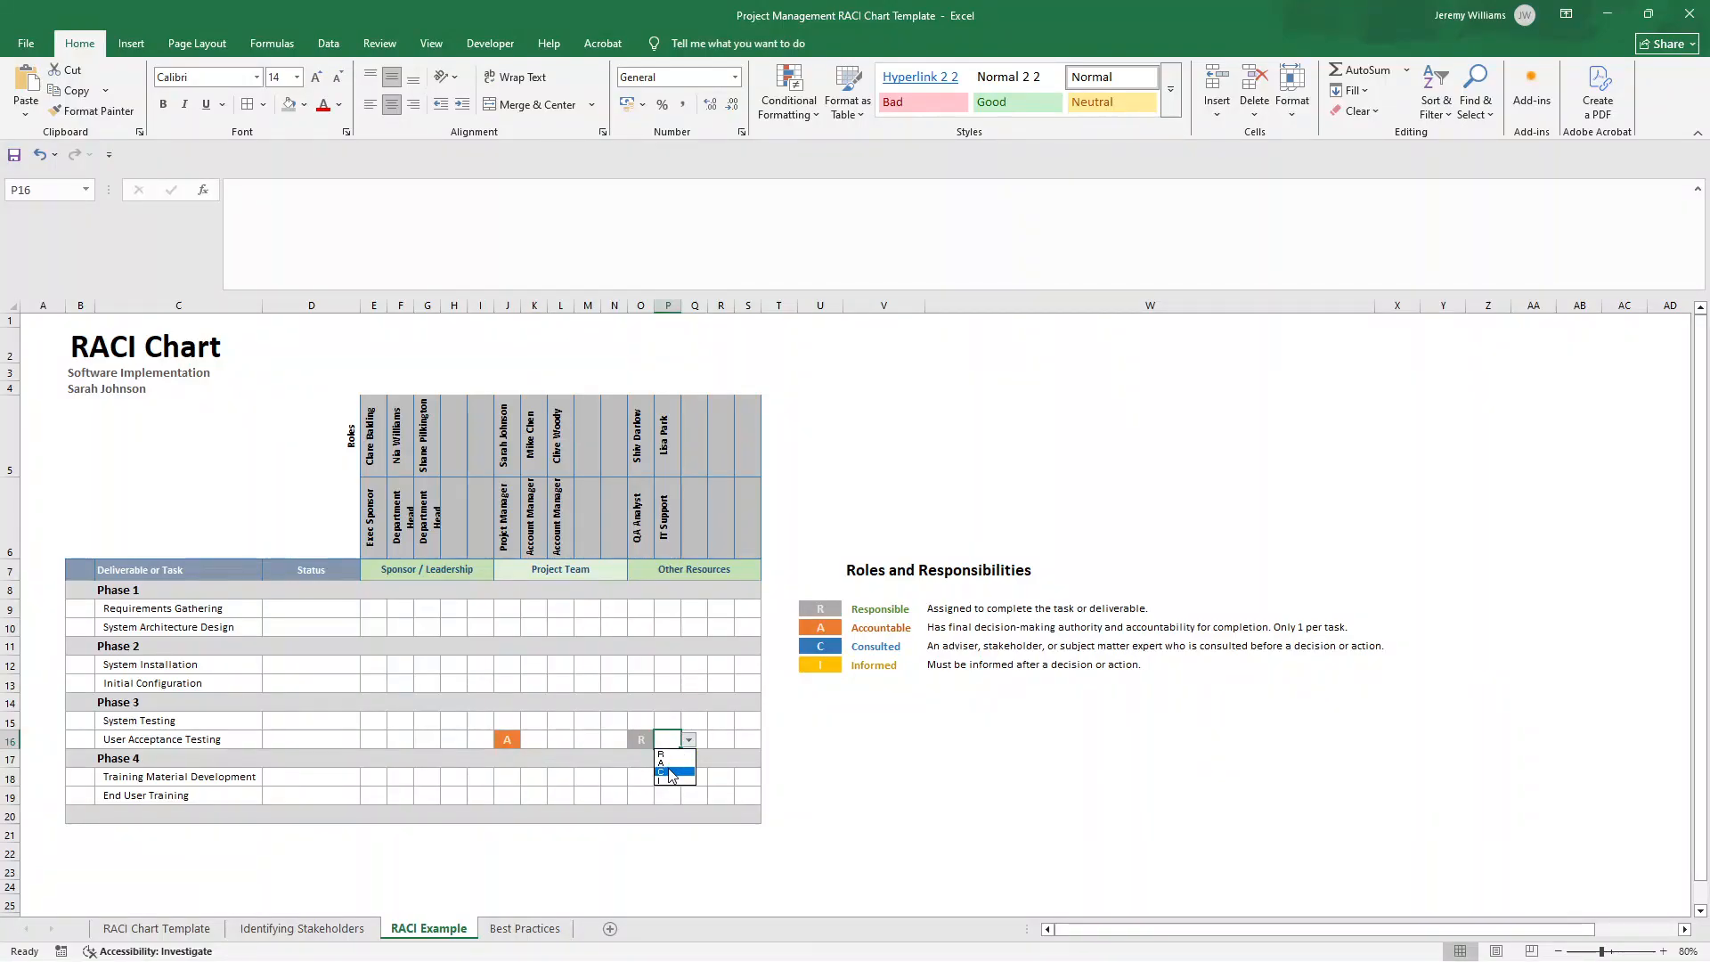
pyautogui.click(659, 777)
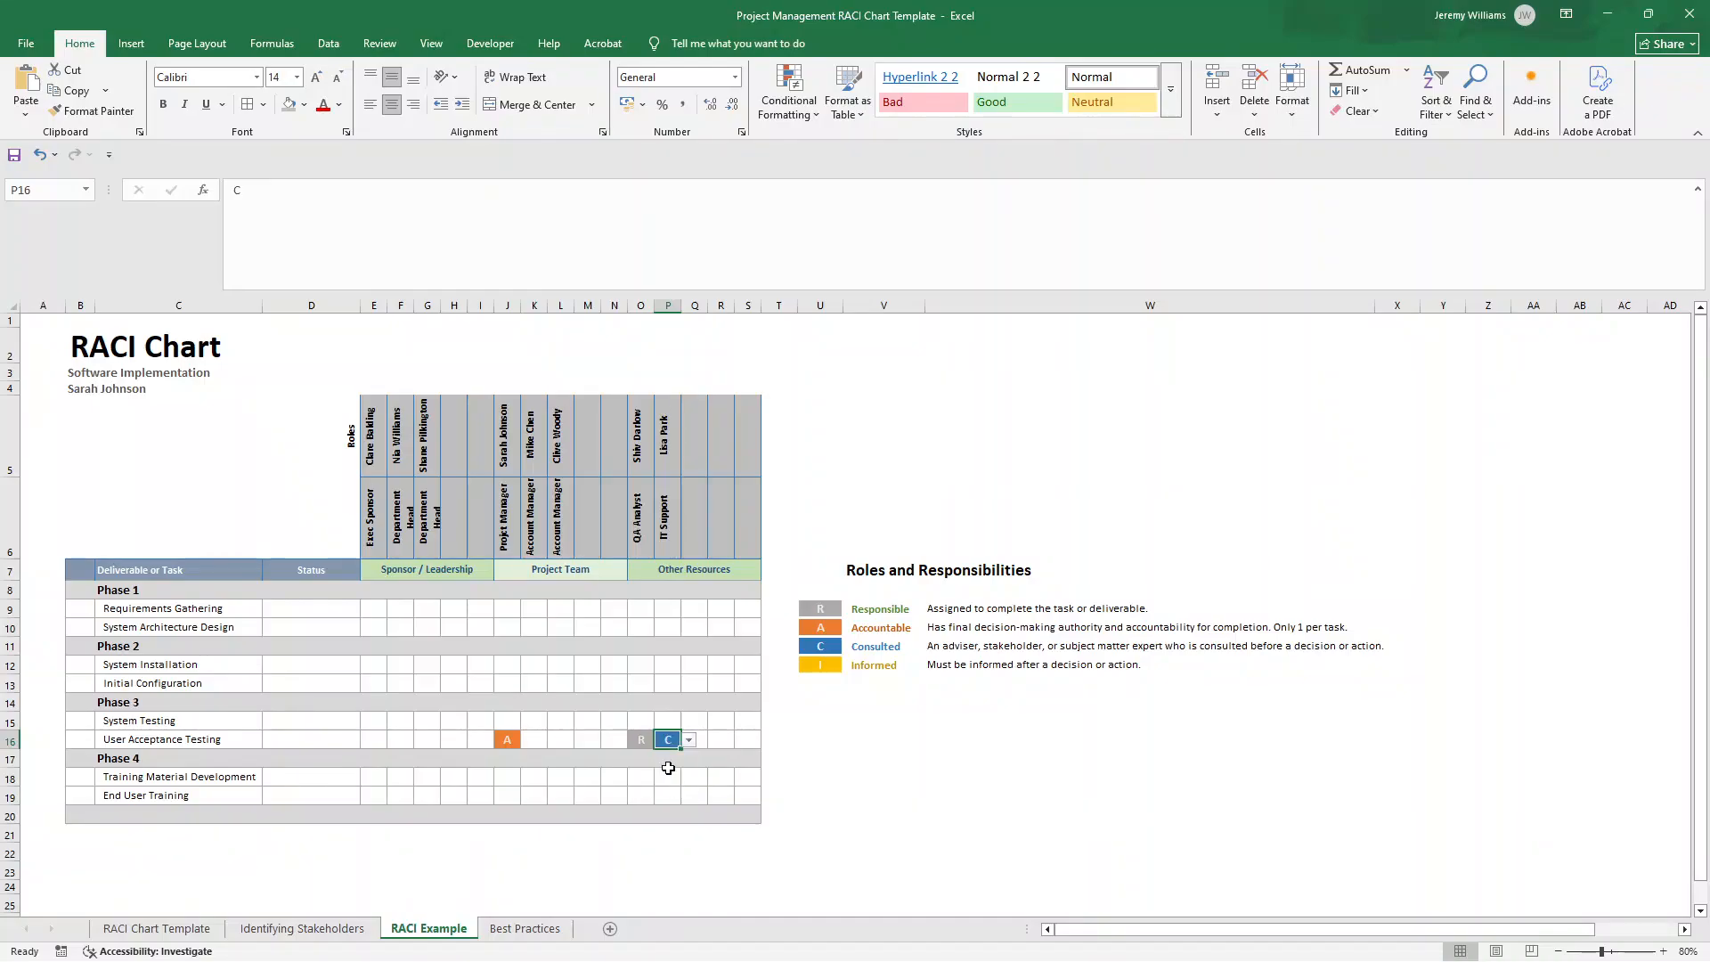
pyautogui.moveTo(374, 748)
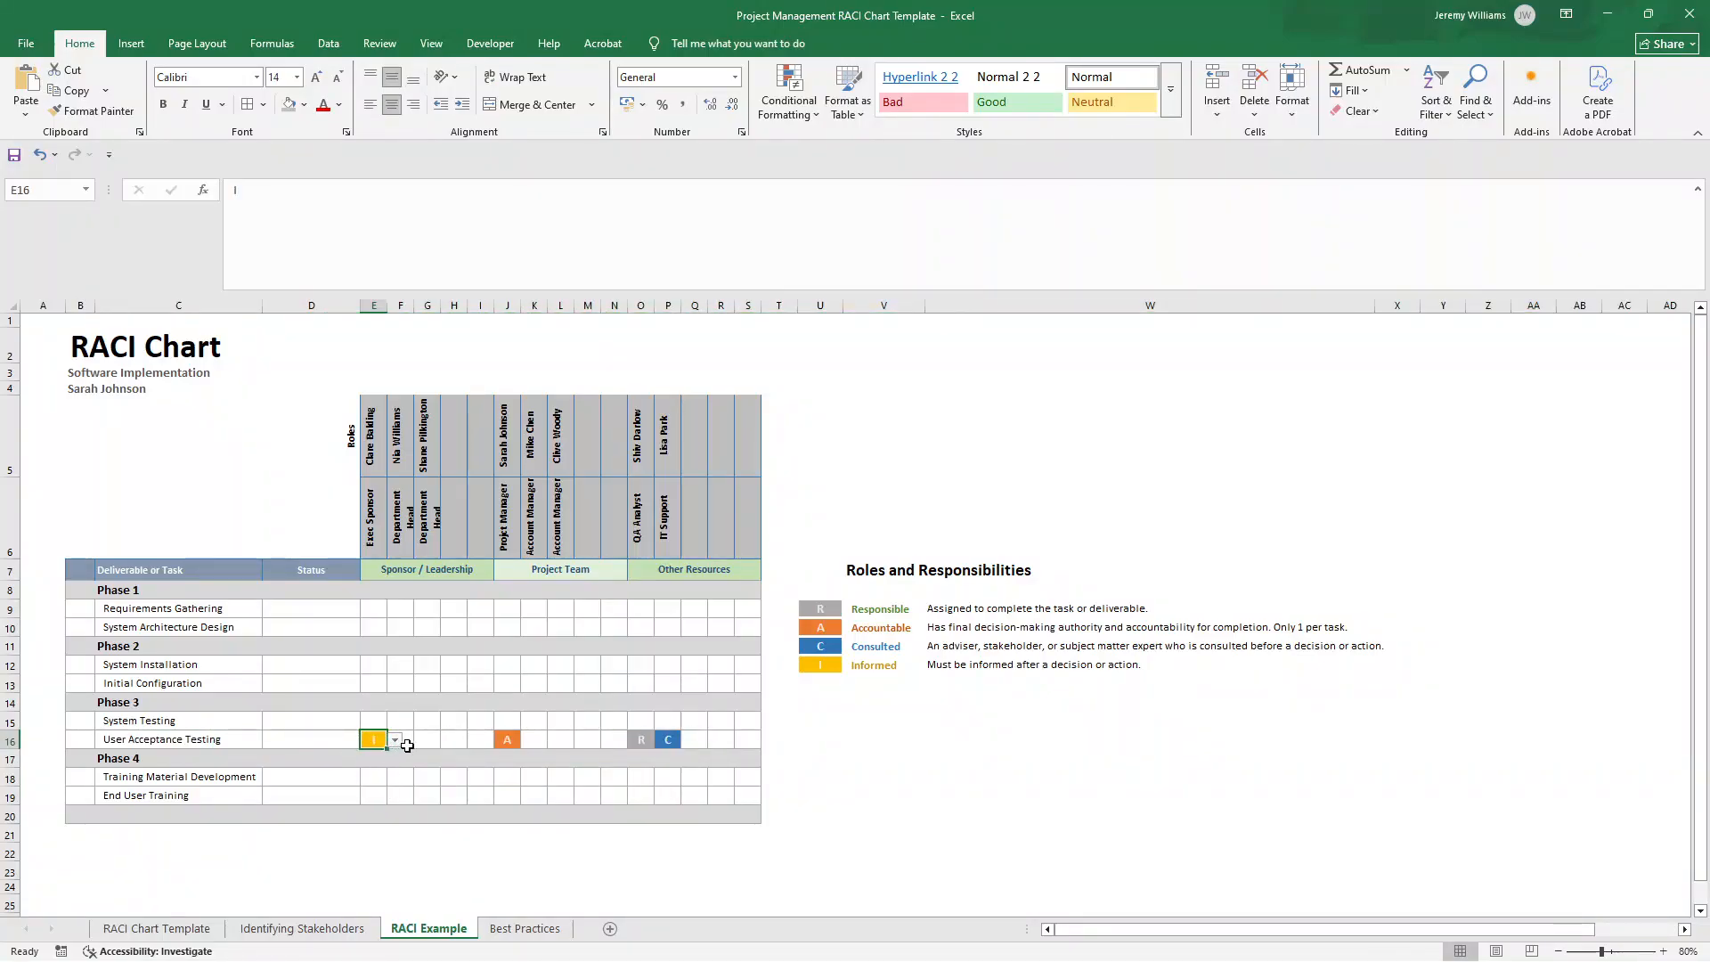
pyautogui.click(400, 739)
pyautogui.write('I')
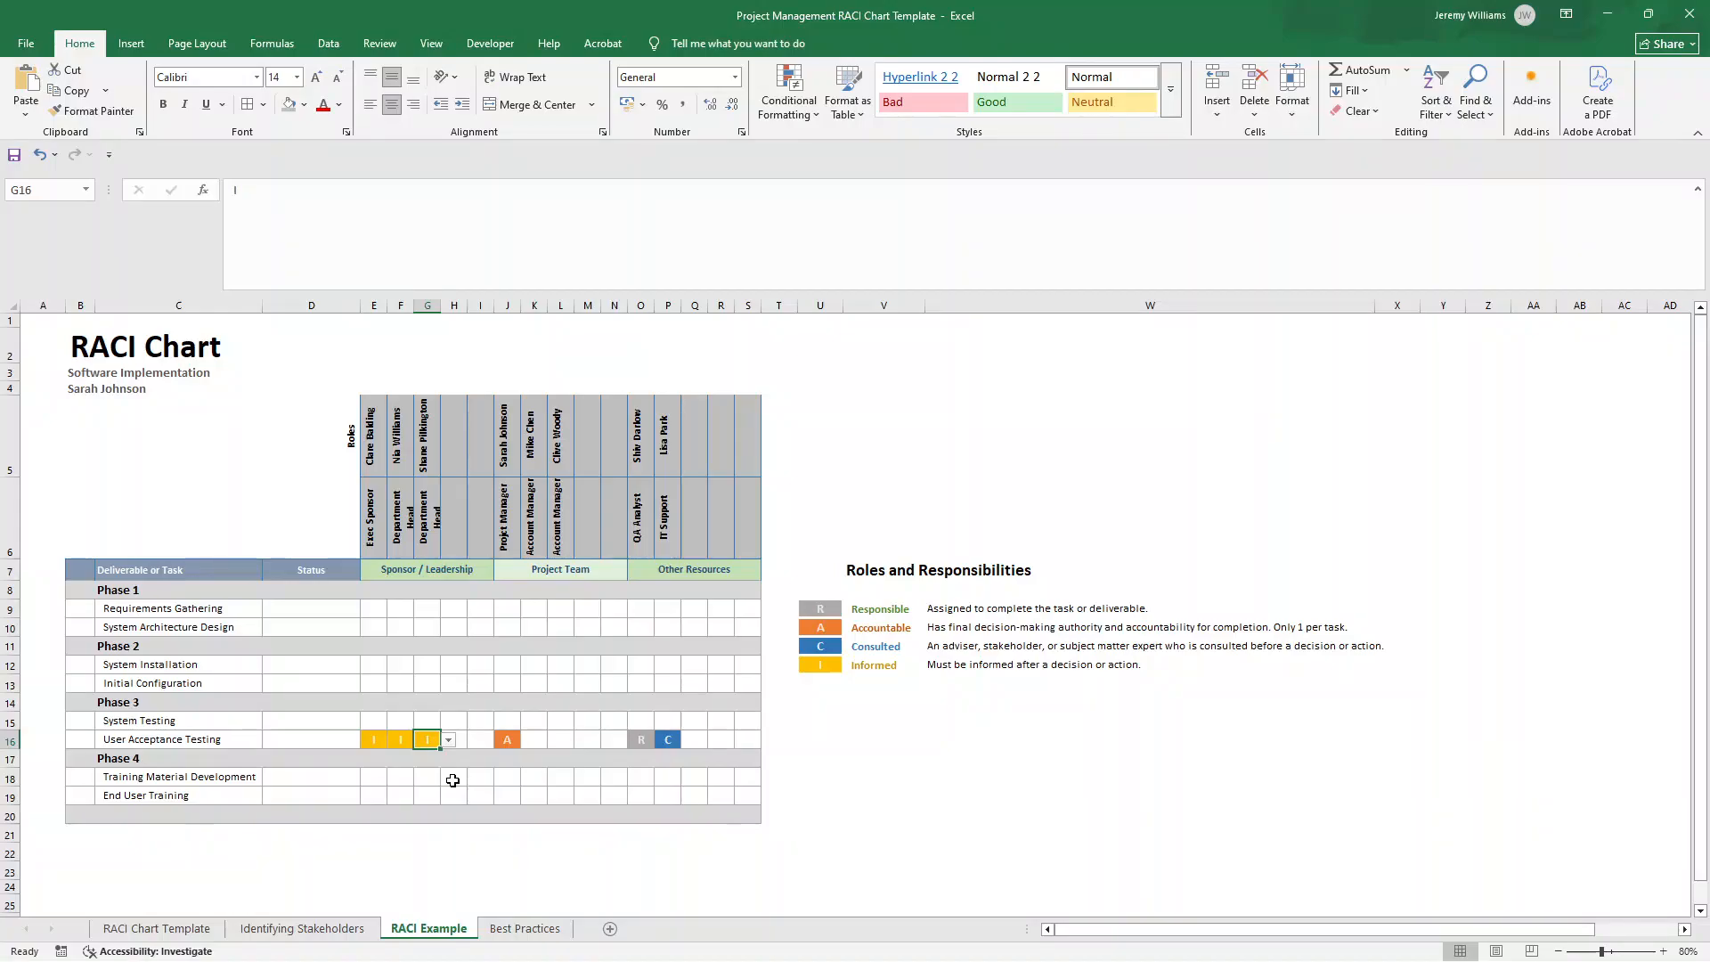
pyautogui.moveTo(290, 547)
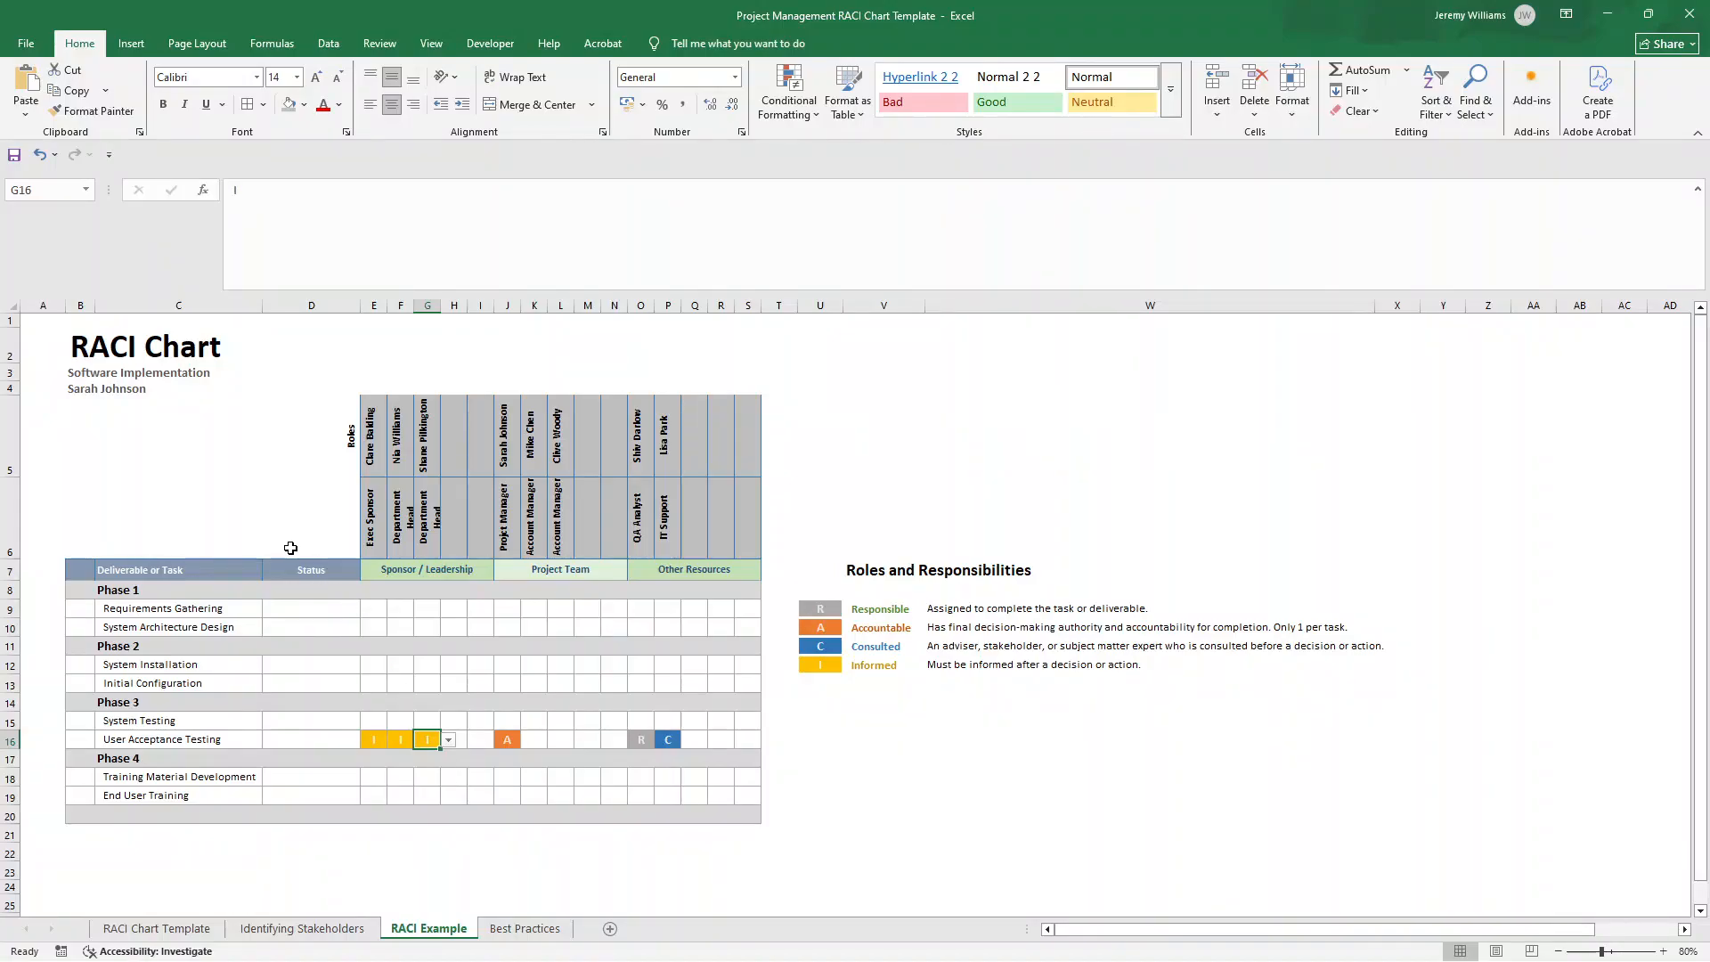
pyautogui.click(310, 518)
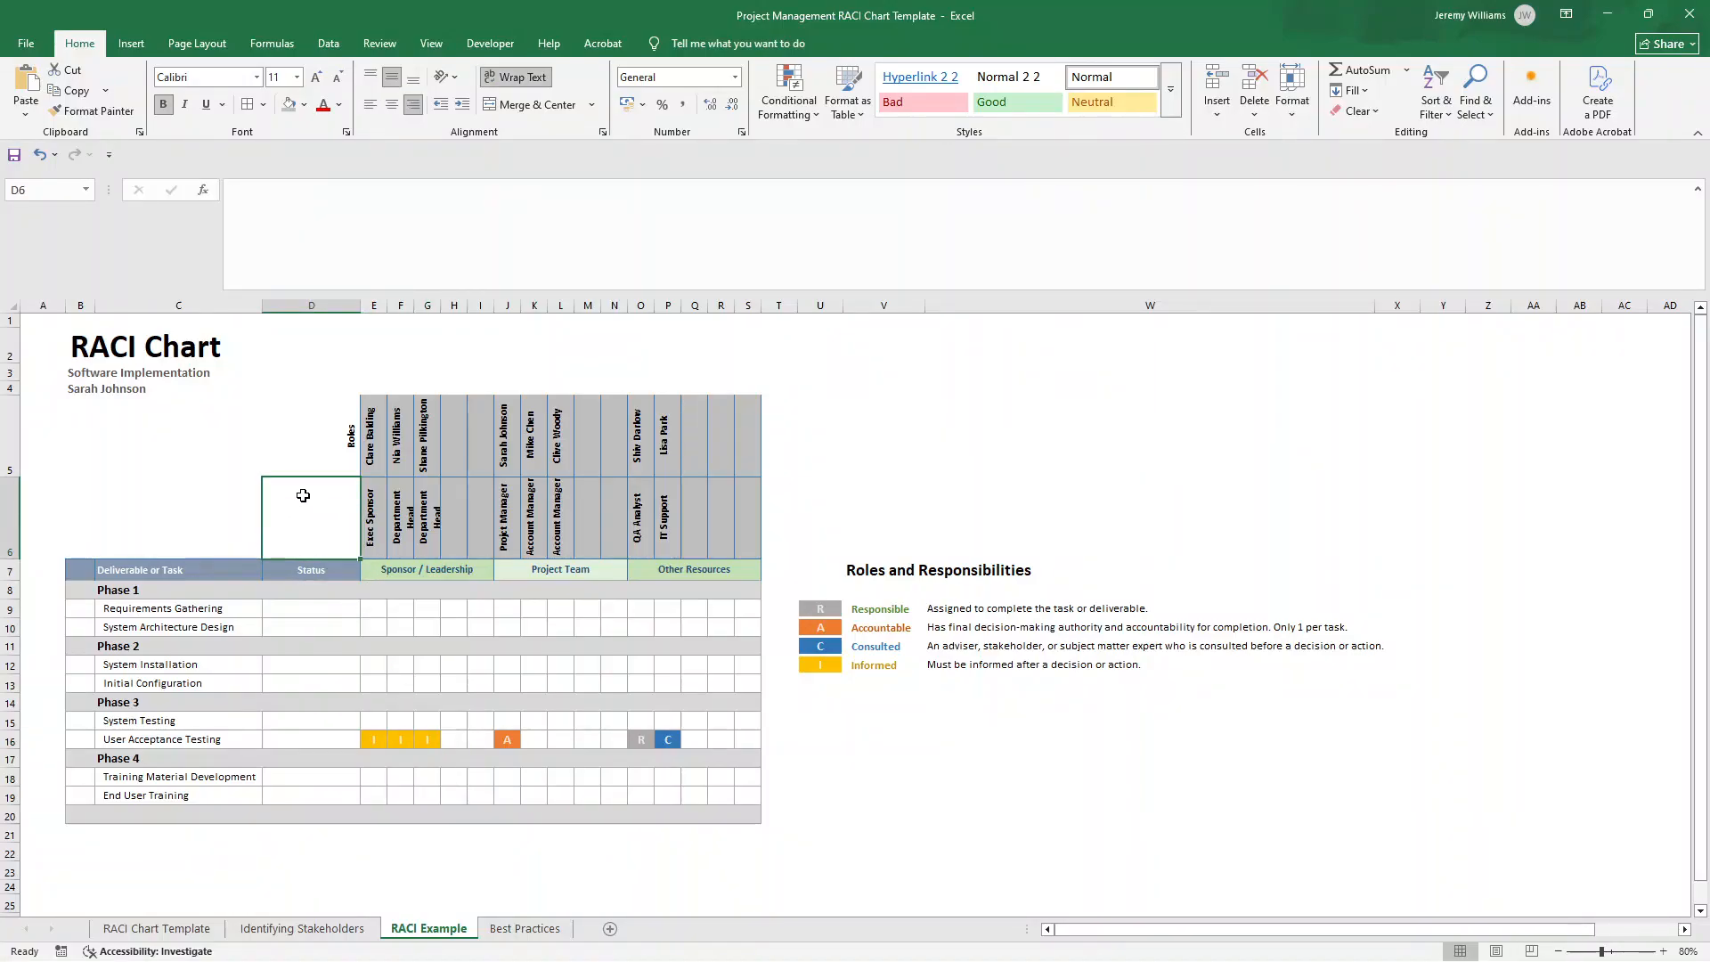
pyautogui.click(178, 609)
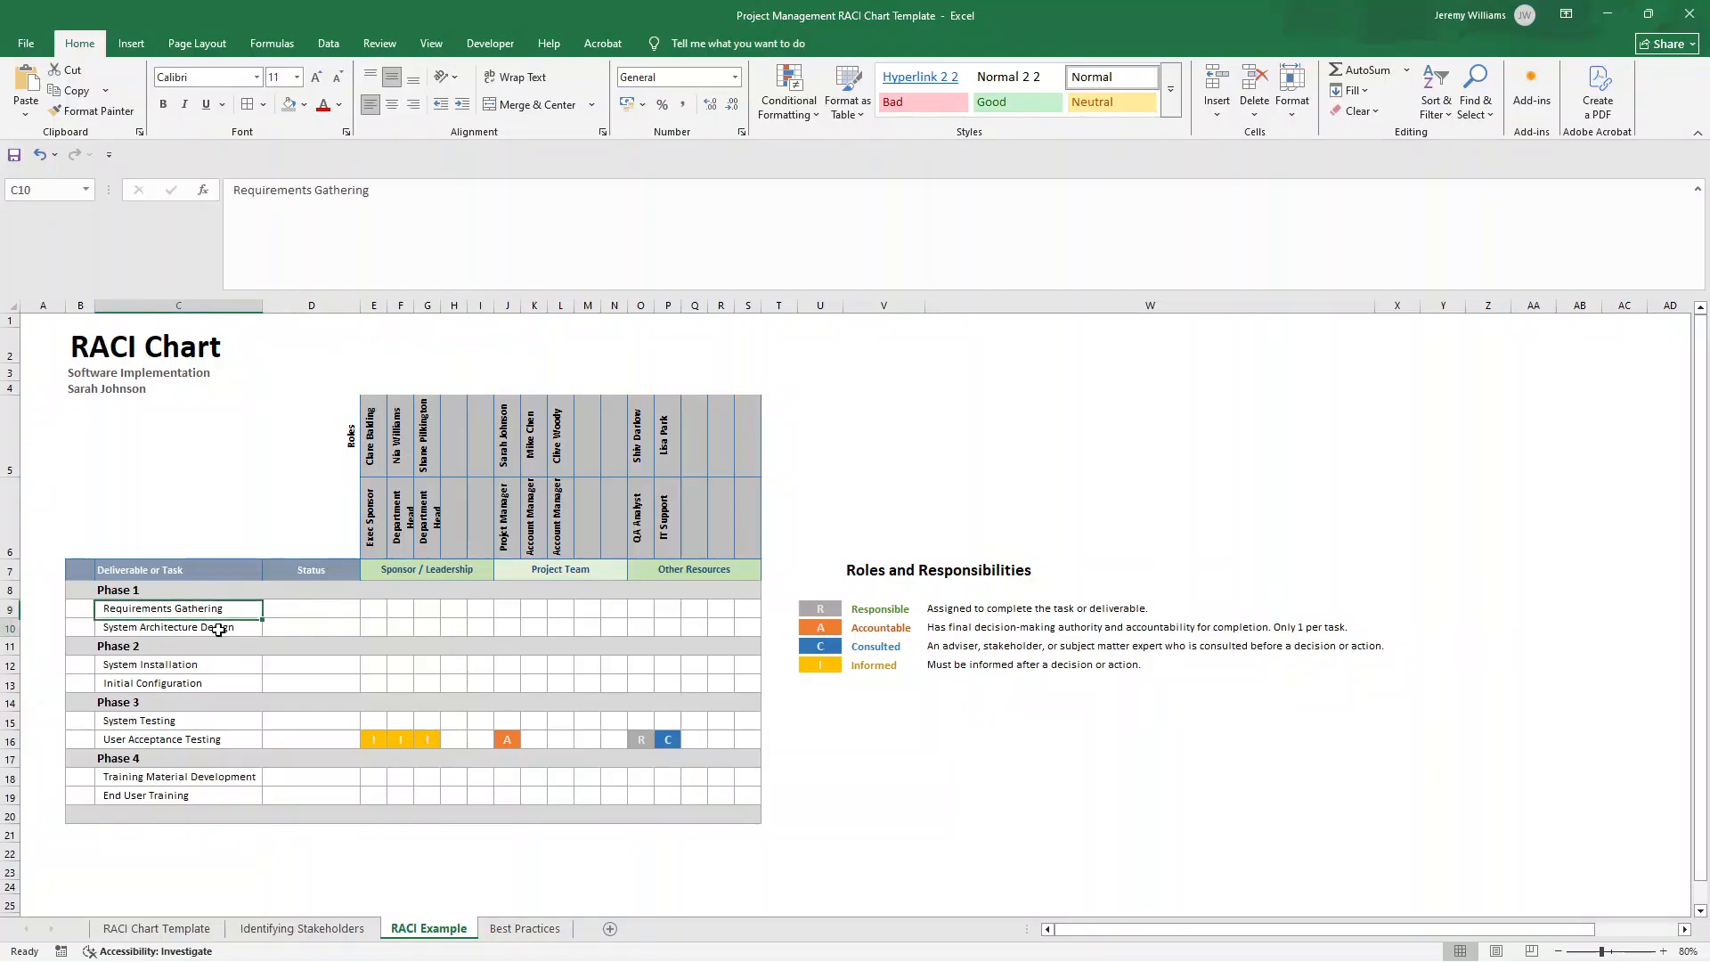
pyautogui.click(178, 607)
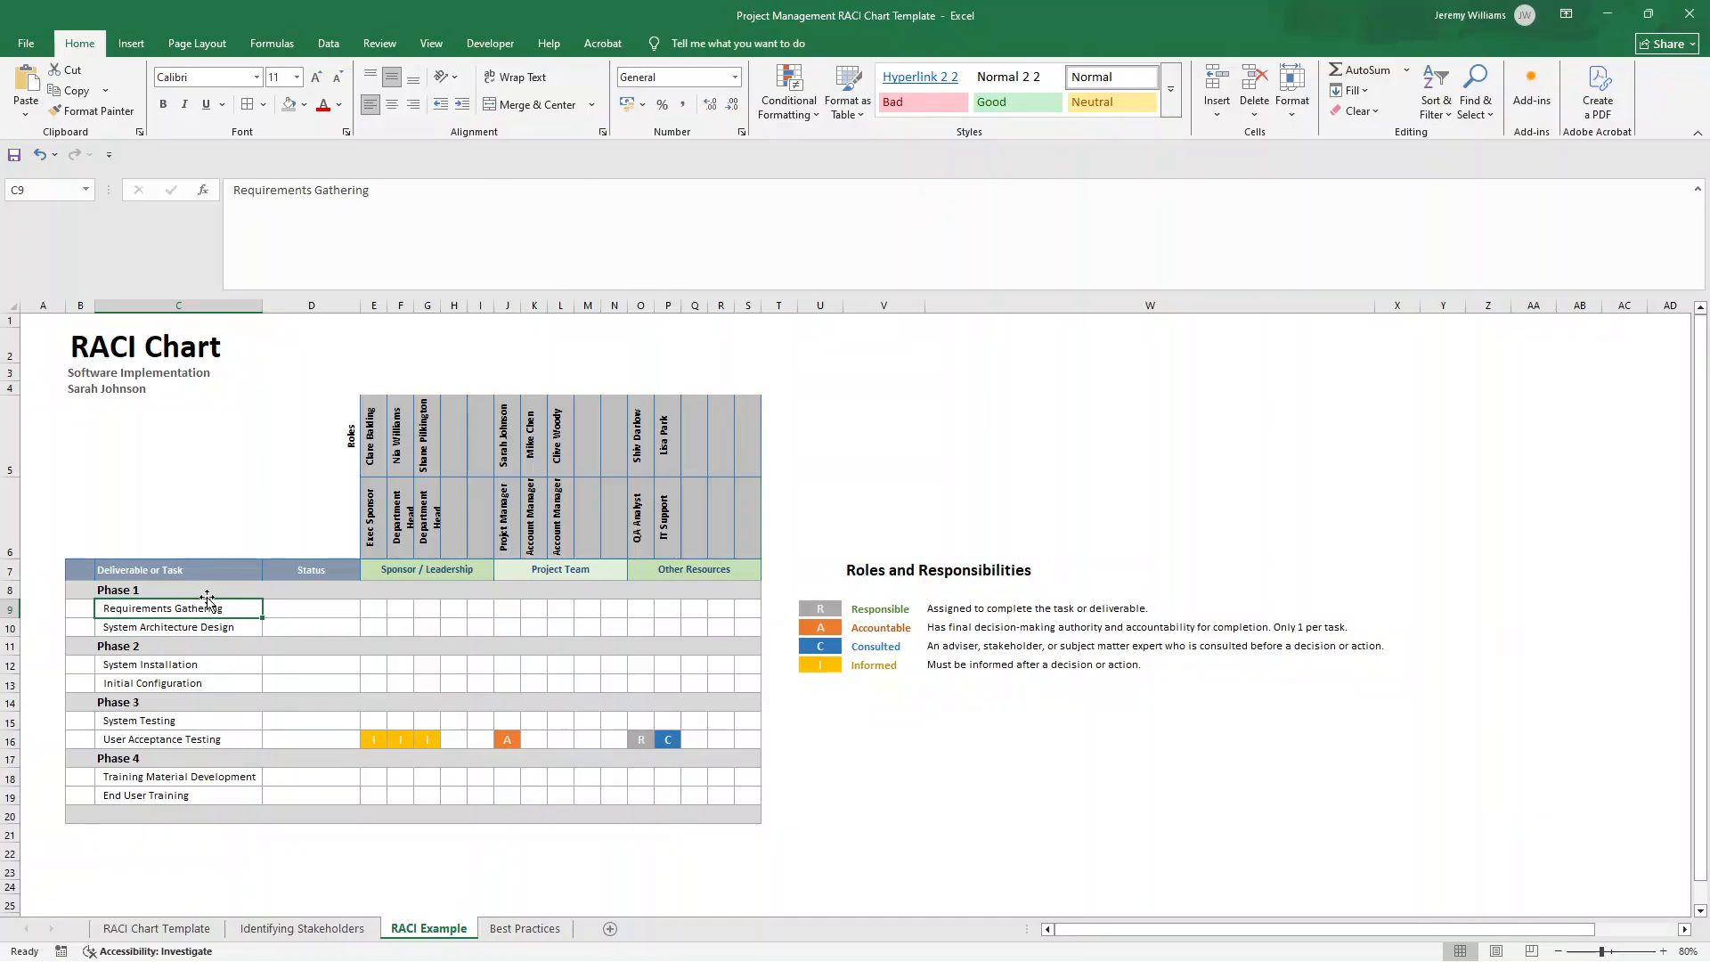
pyautogui.moveTo(318, 633)
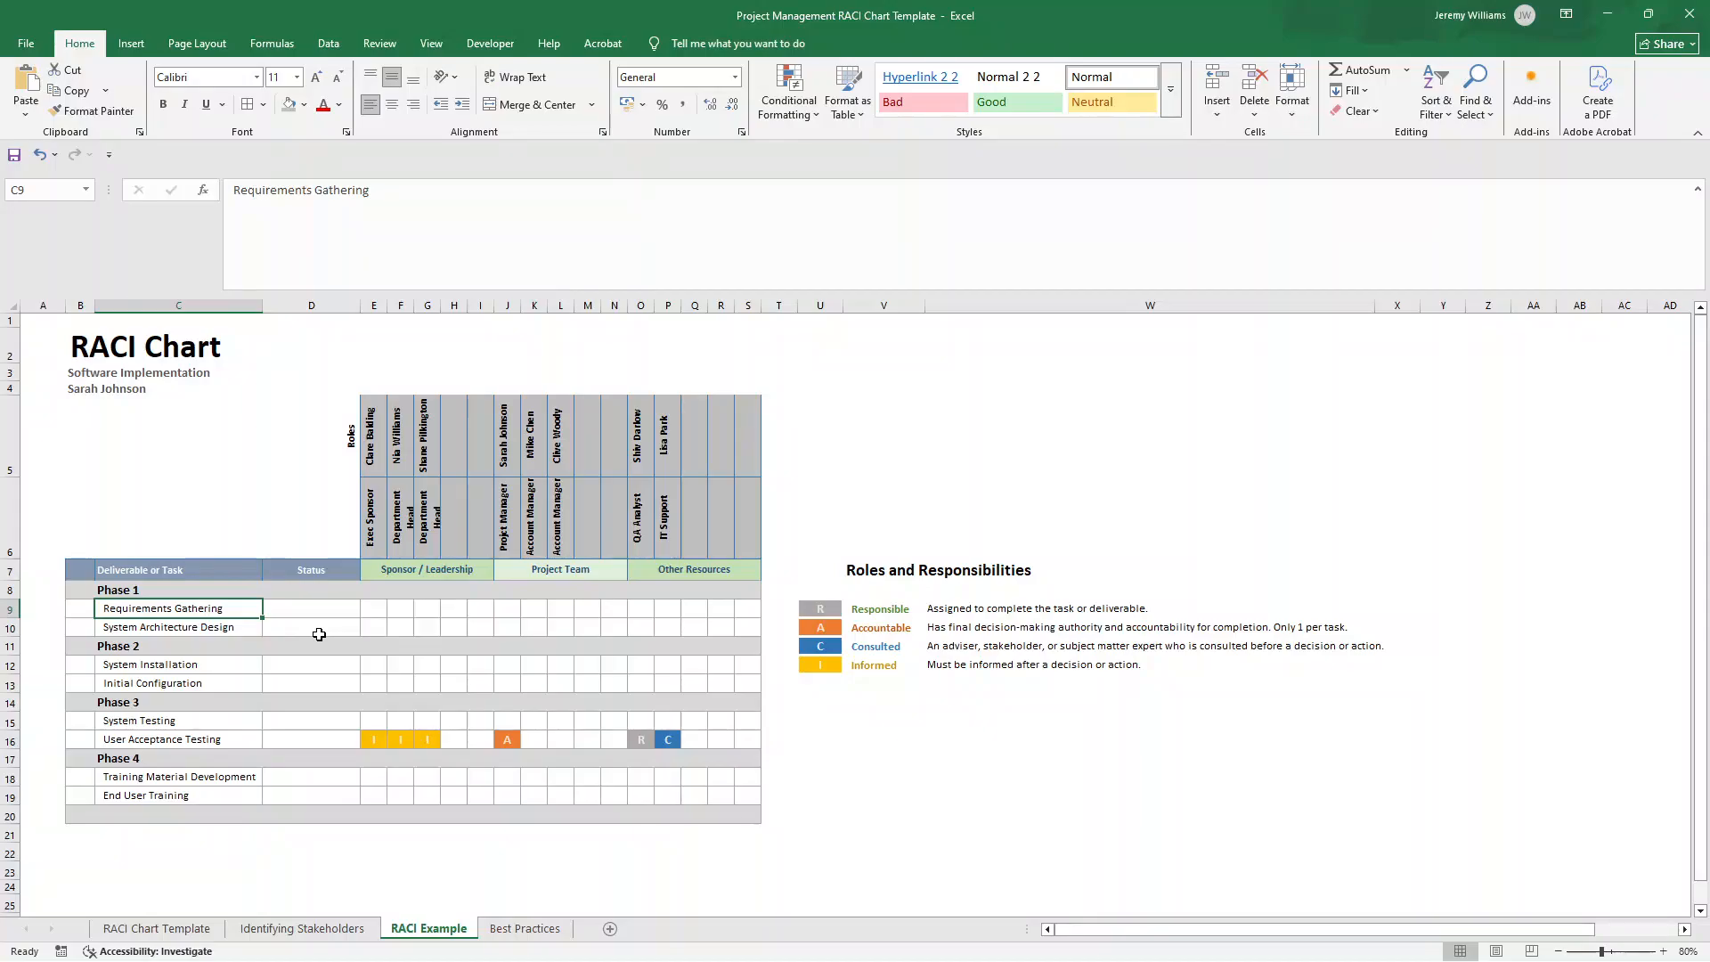
pyautogui.moveTo(422, 659)
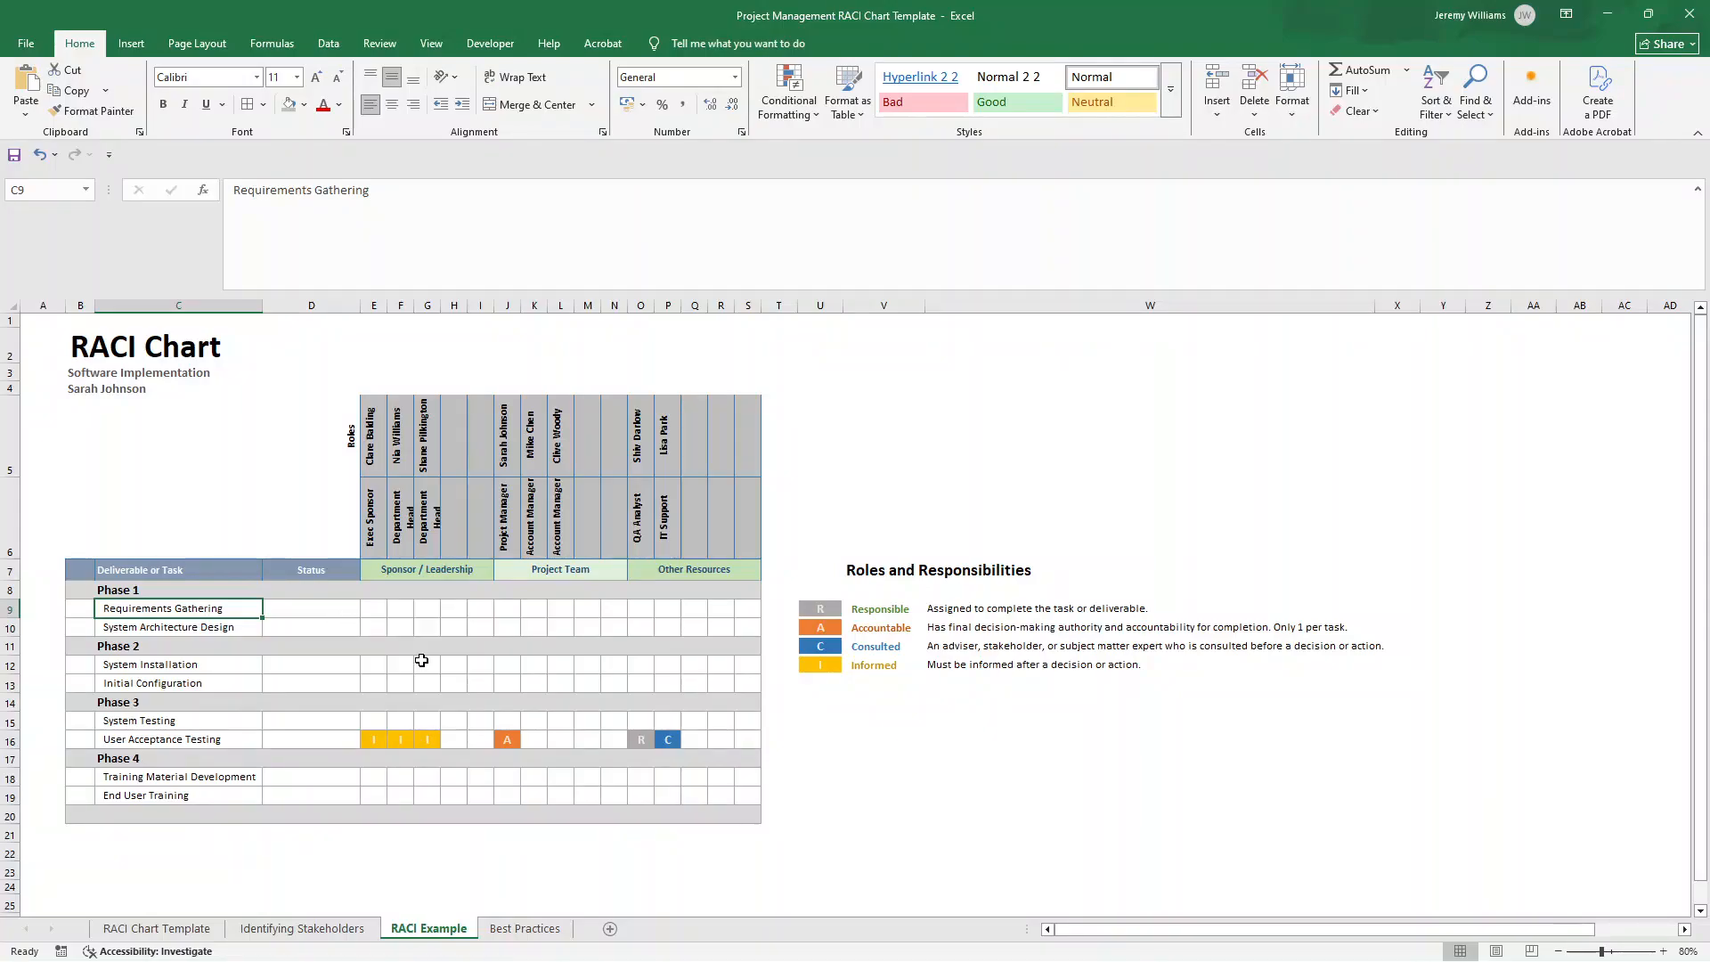
pyautogui.click(310, 608)
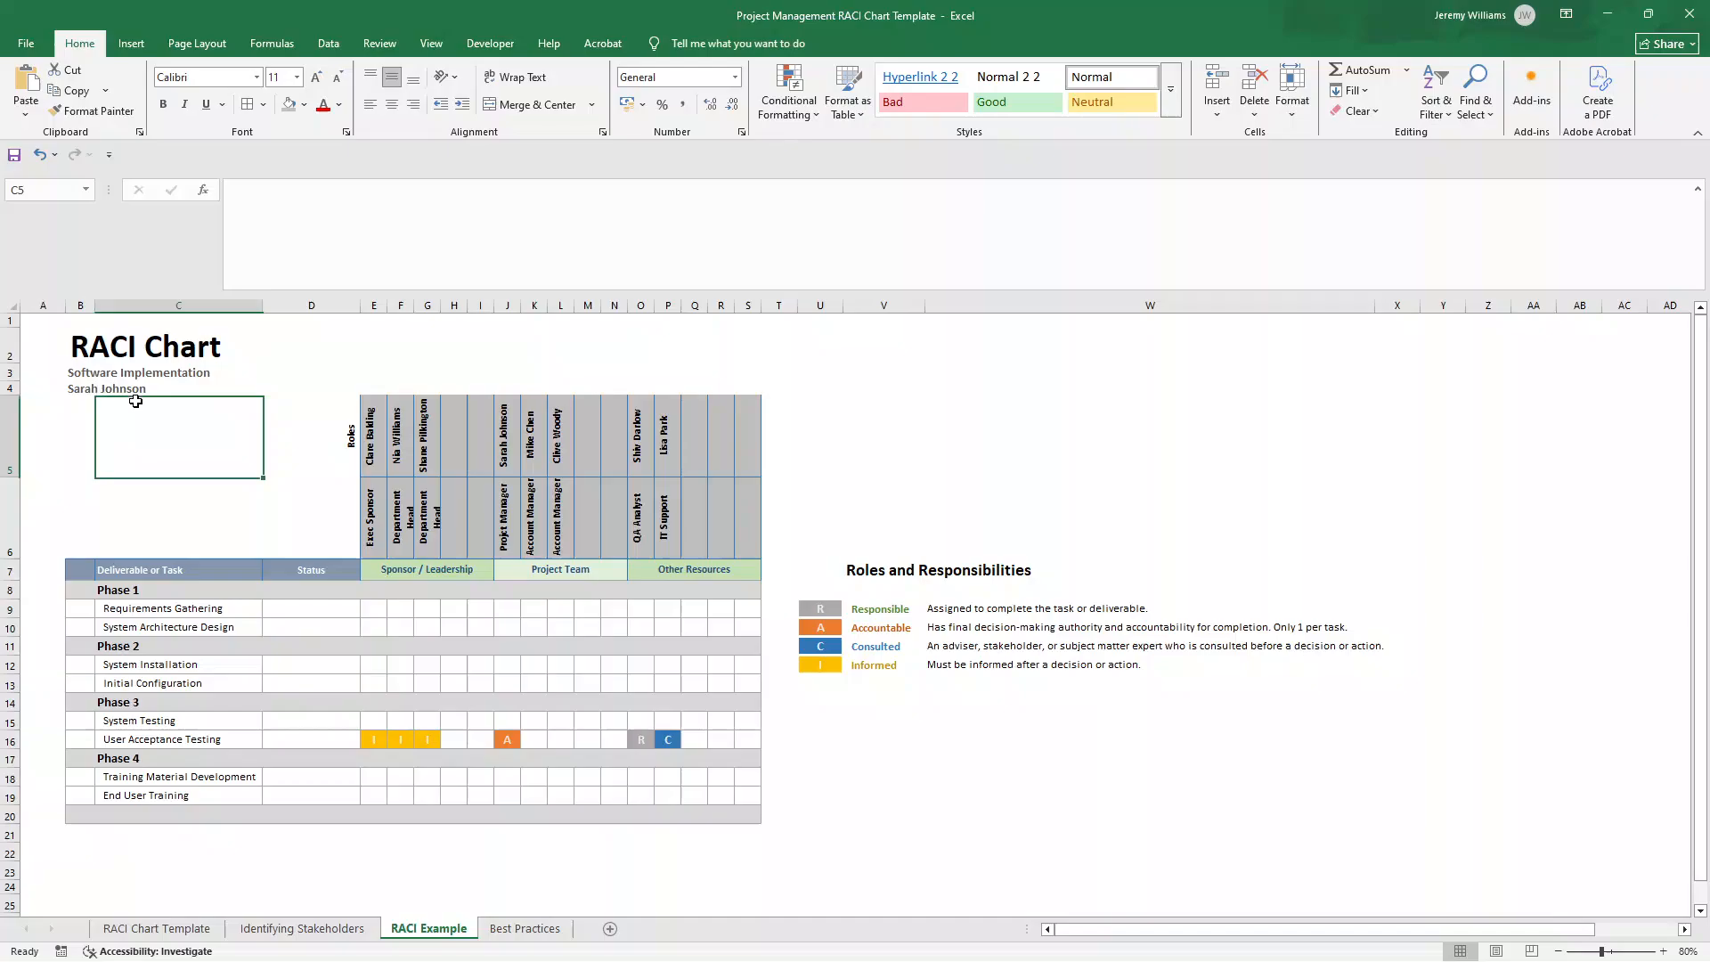
pyautogui.write('V')
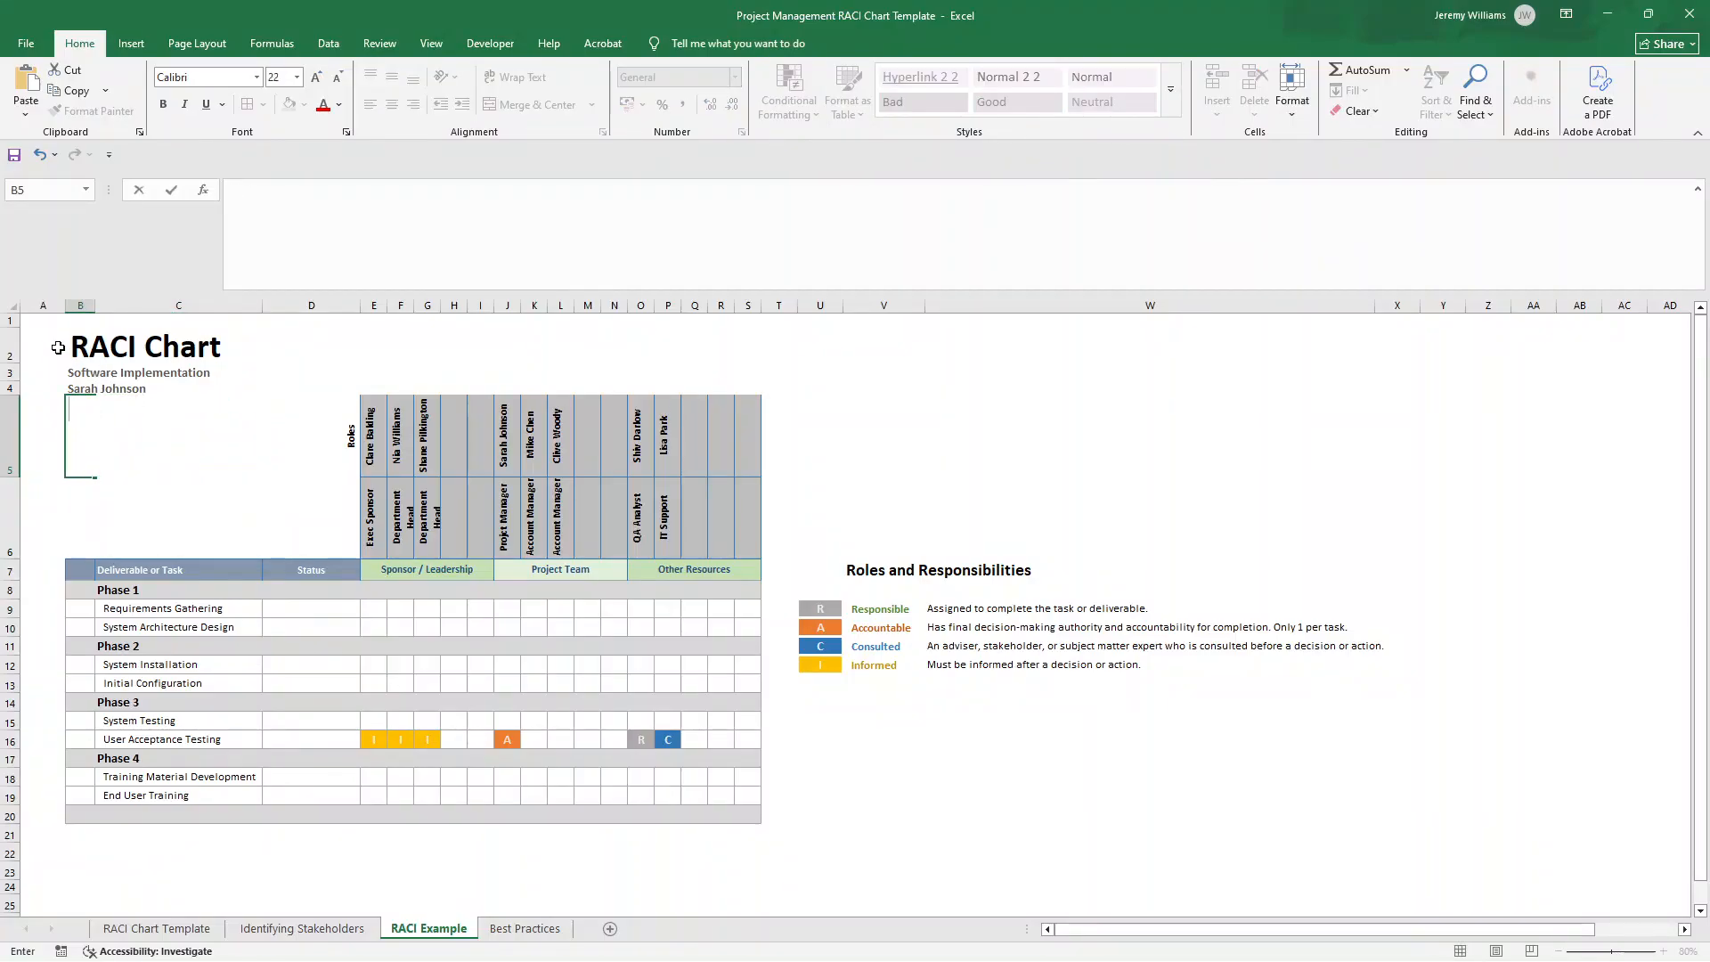
pyautogui.click(43, 346)
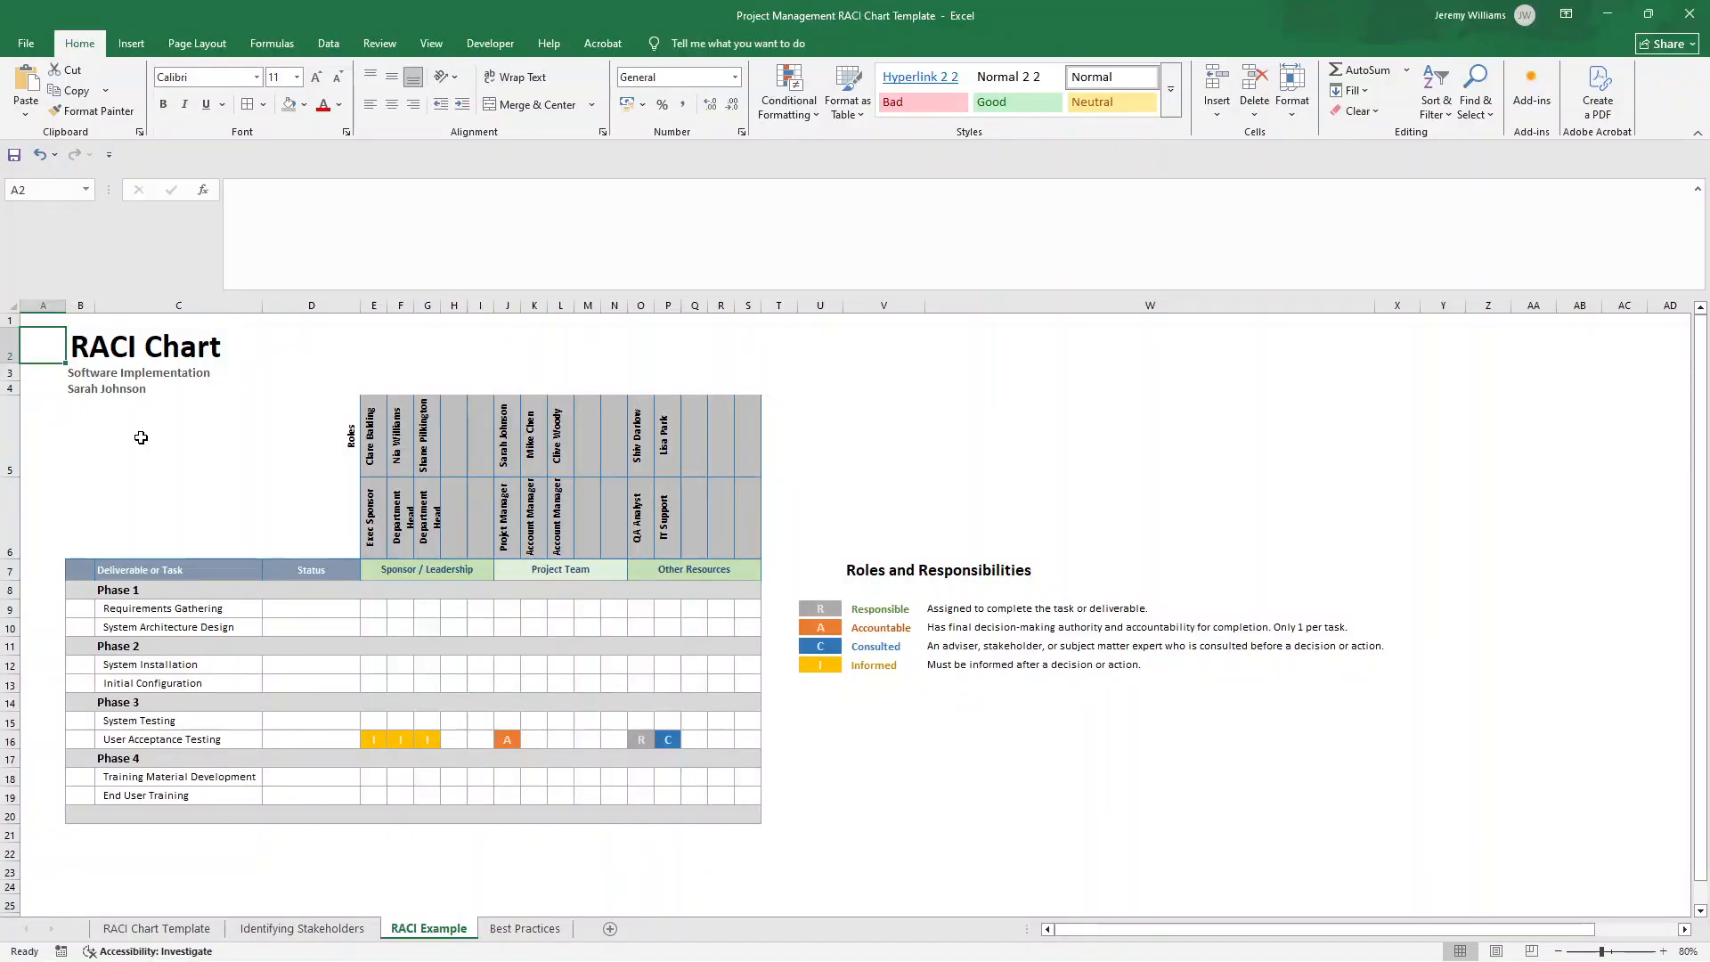
pyautogui.click(668, 515)
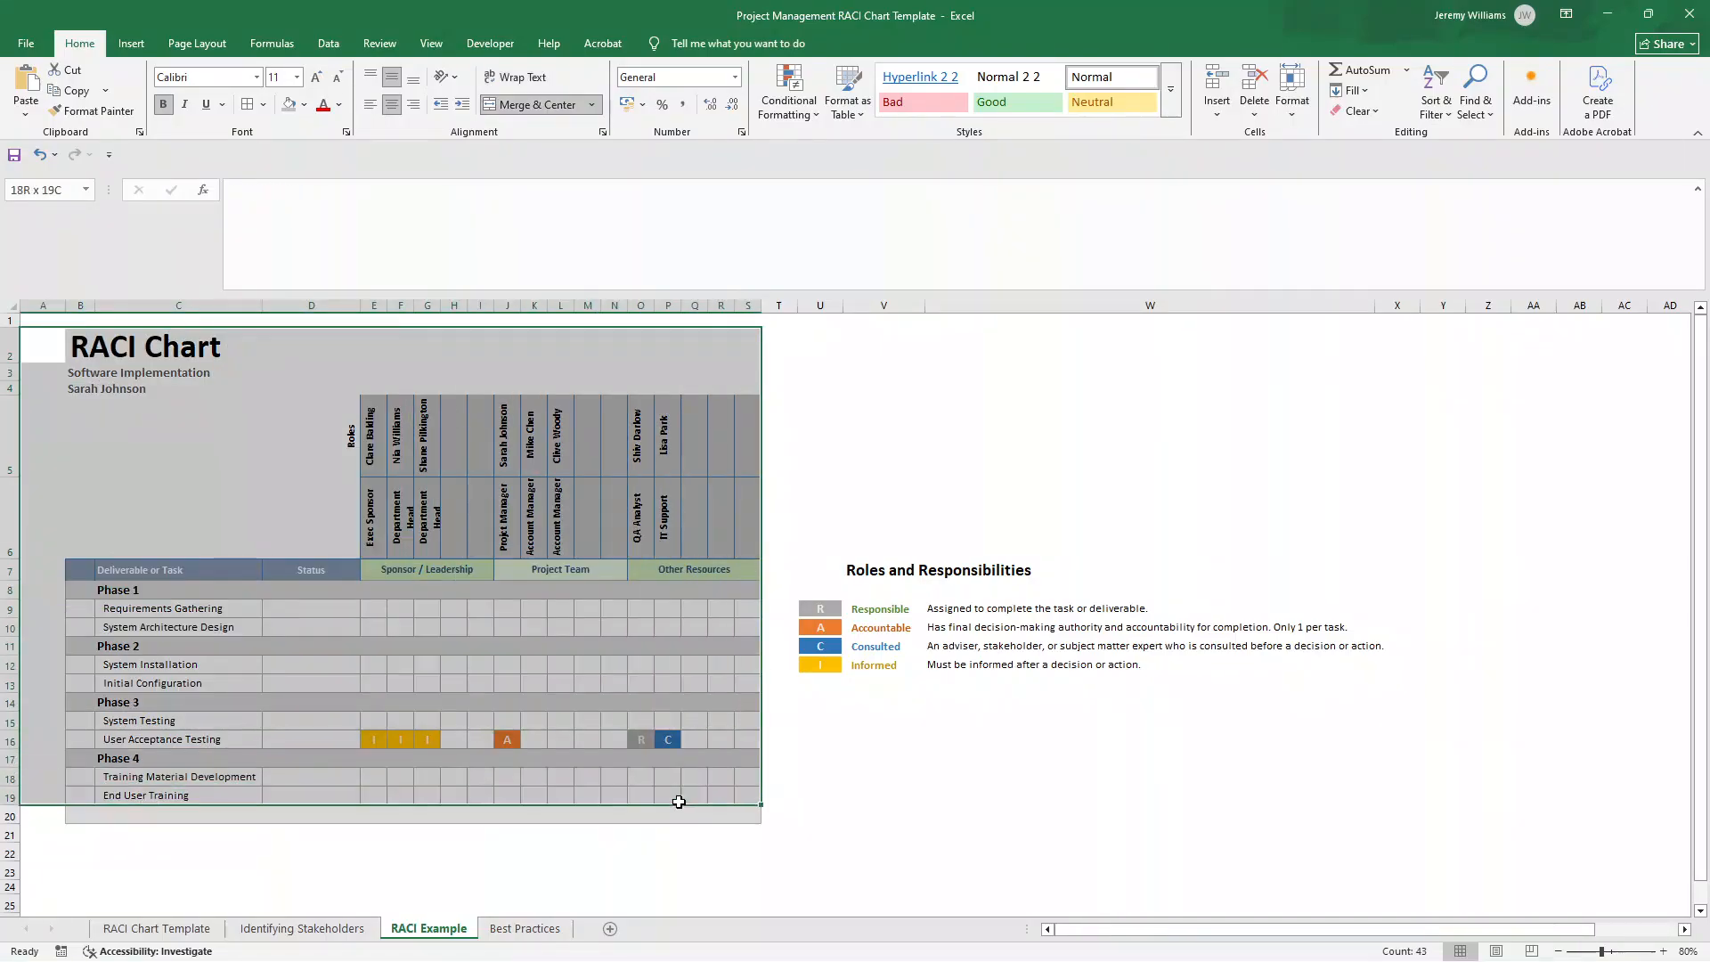
# Step: Clear the chart selection and switch to the Best Practices sheet
pyautogui.click(819, 830)
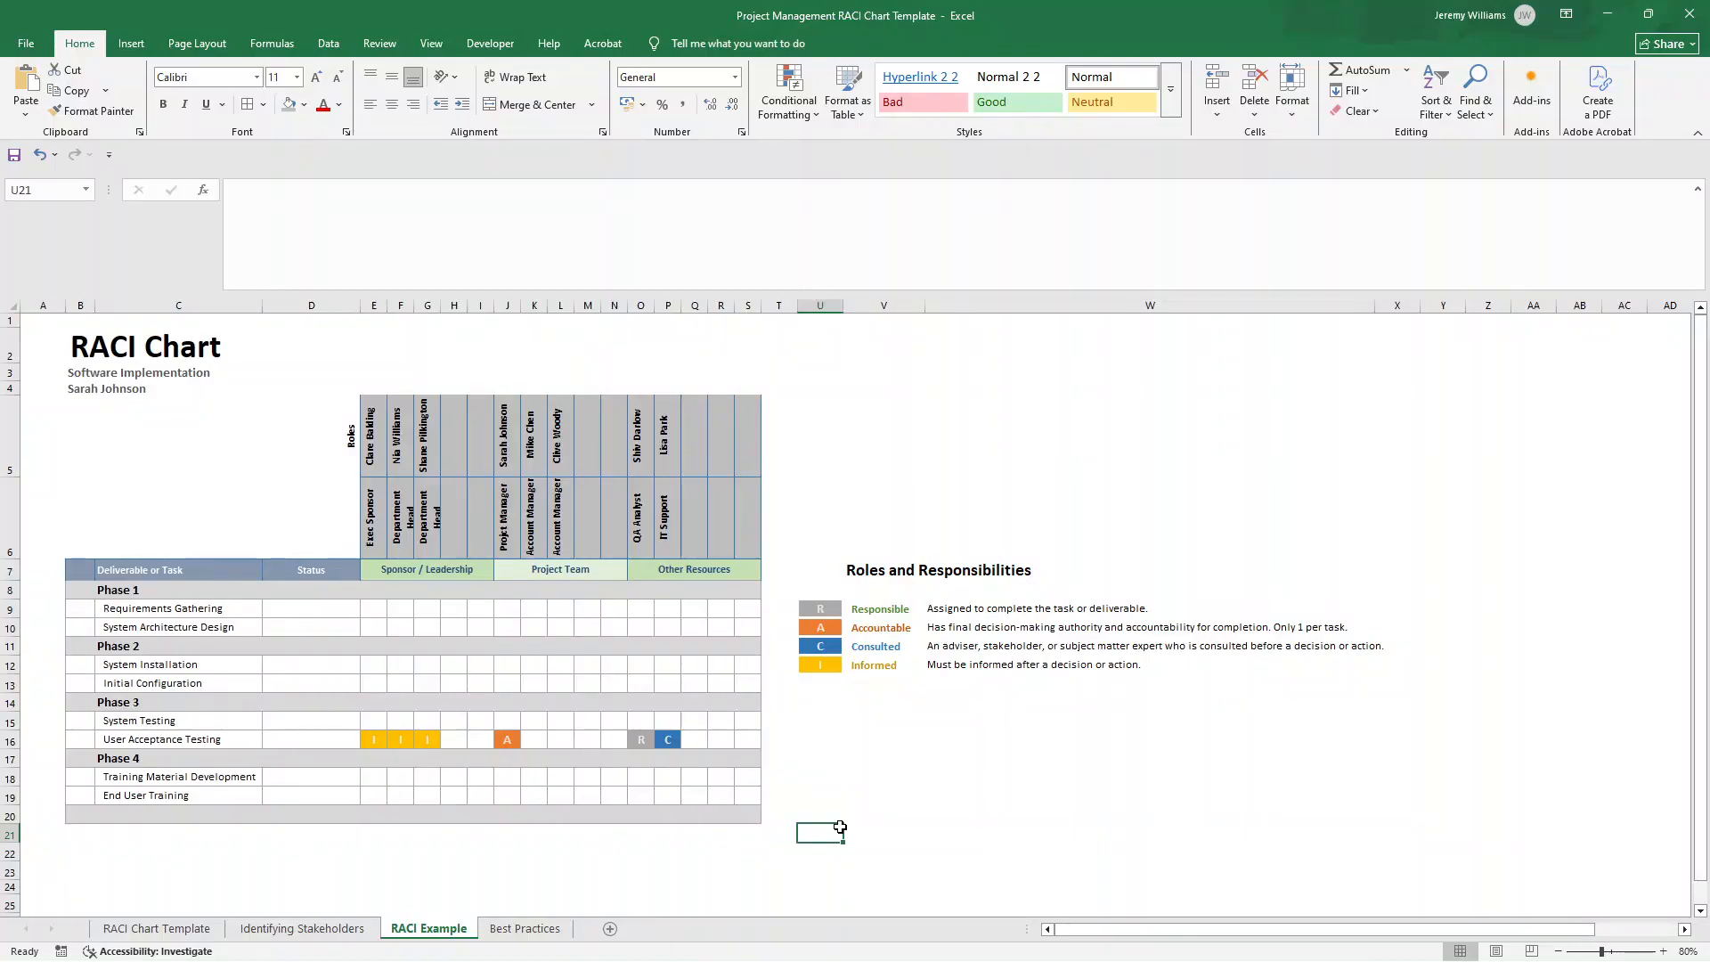
pyautogui.moveTo(157, 390)
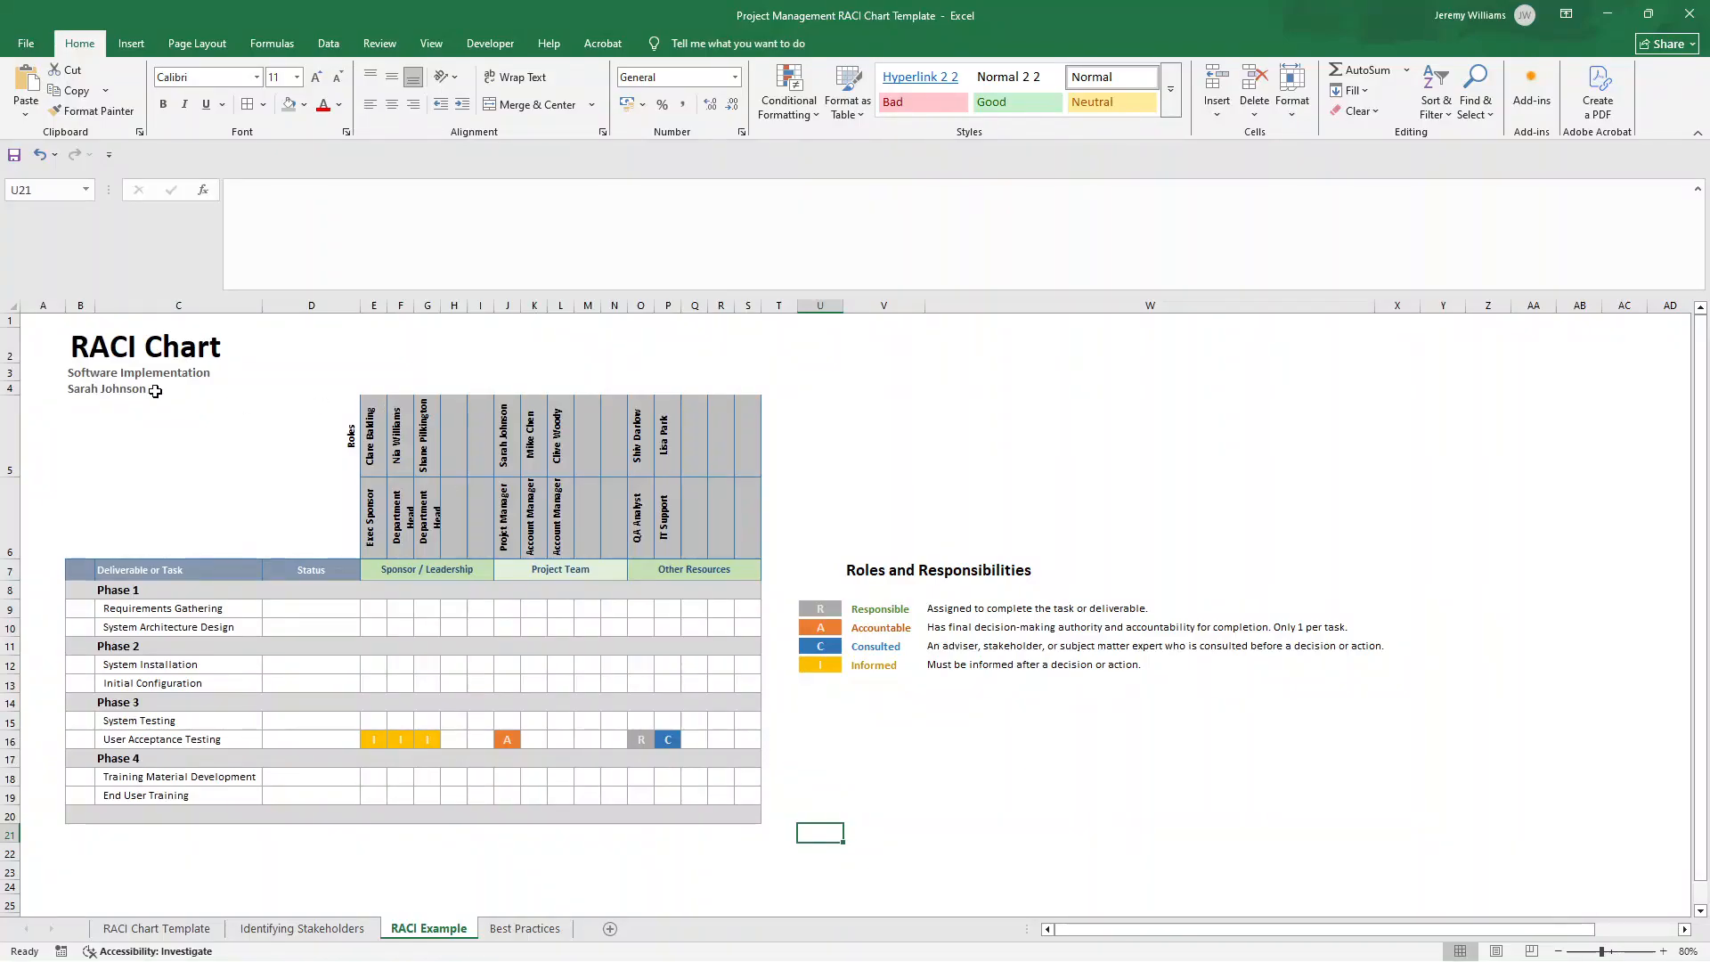
pyautogui.click(178, 373)
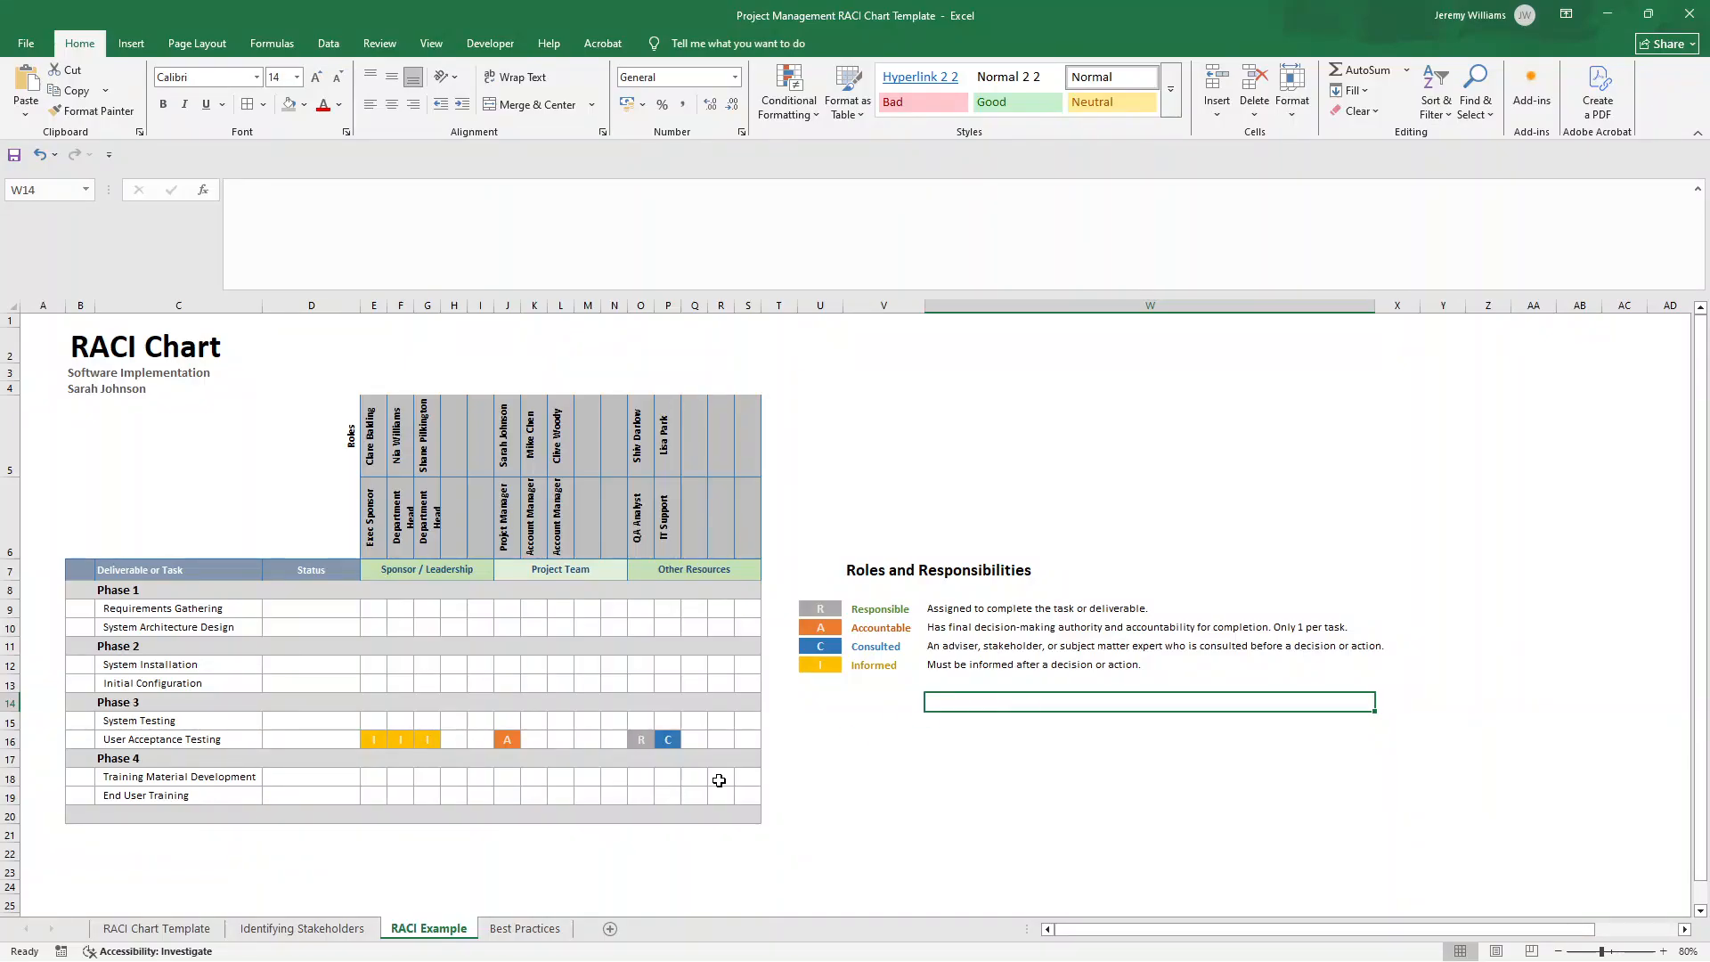
pyautogui.click(523, 928)
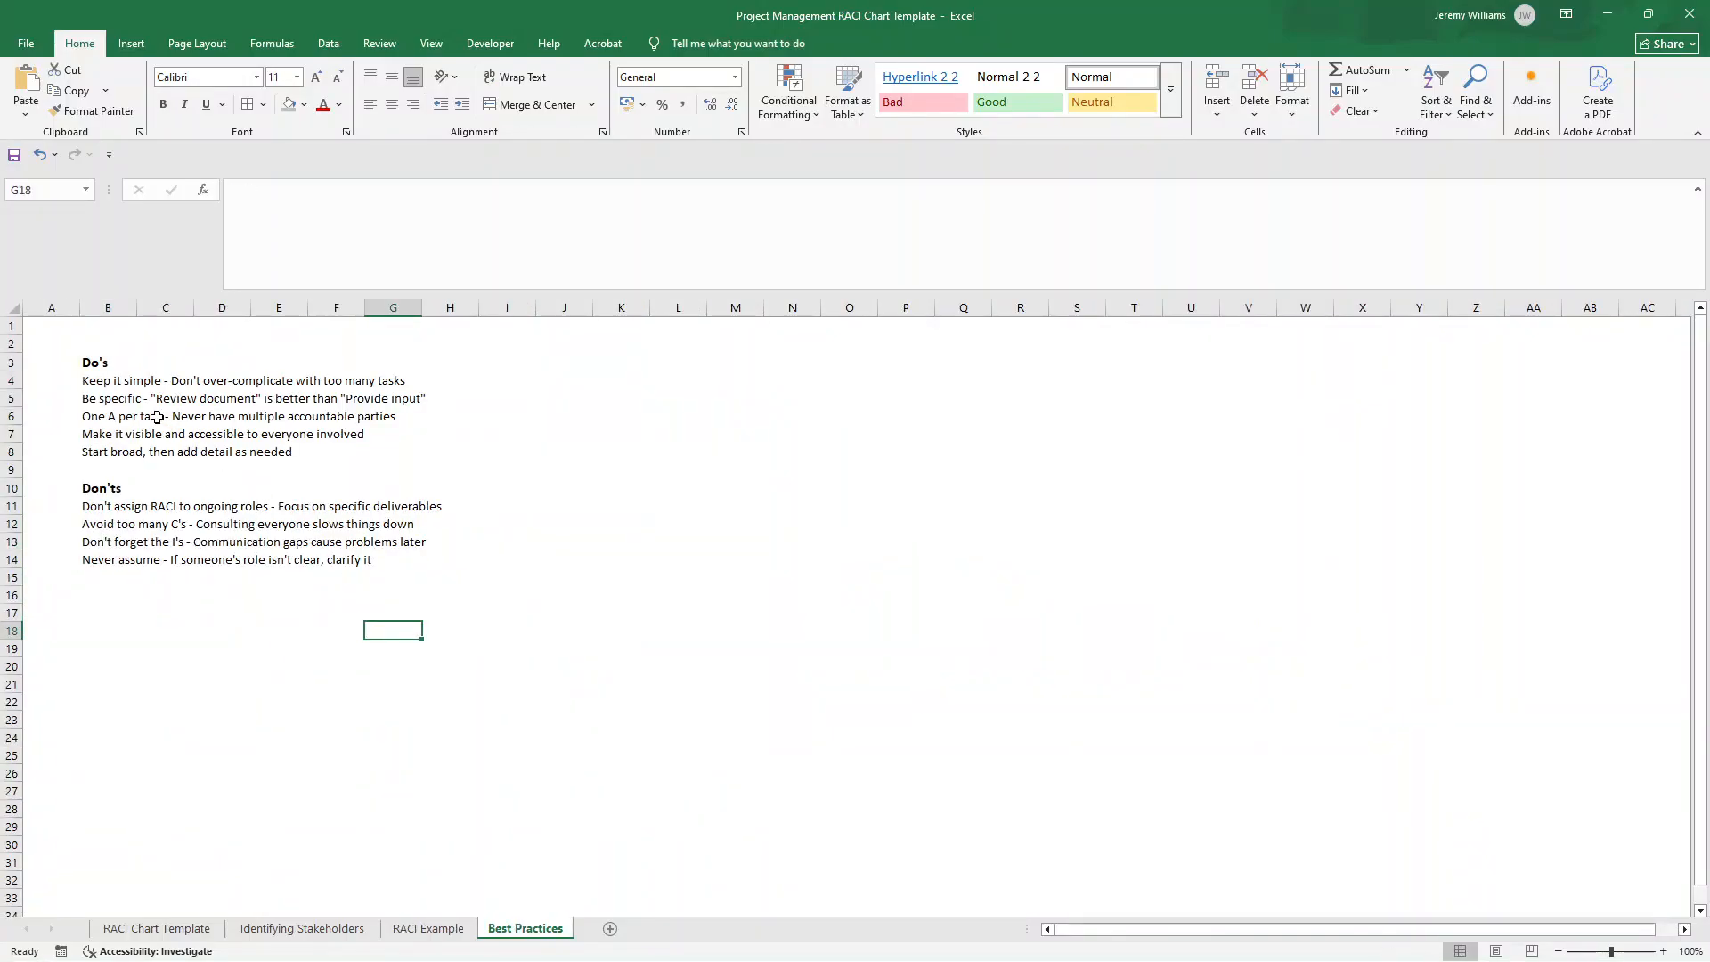
# Step: Read through the Do's and Don'ts tips, then return to the RACI Chart Template sheet
pyautogui.click(107, 380)
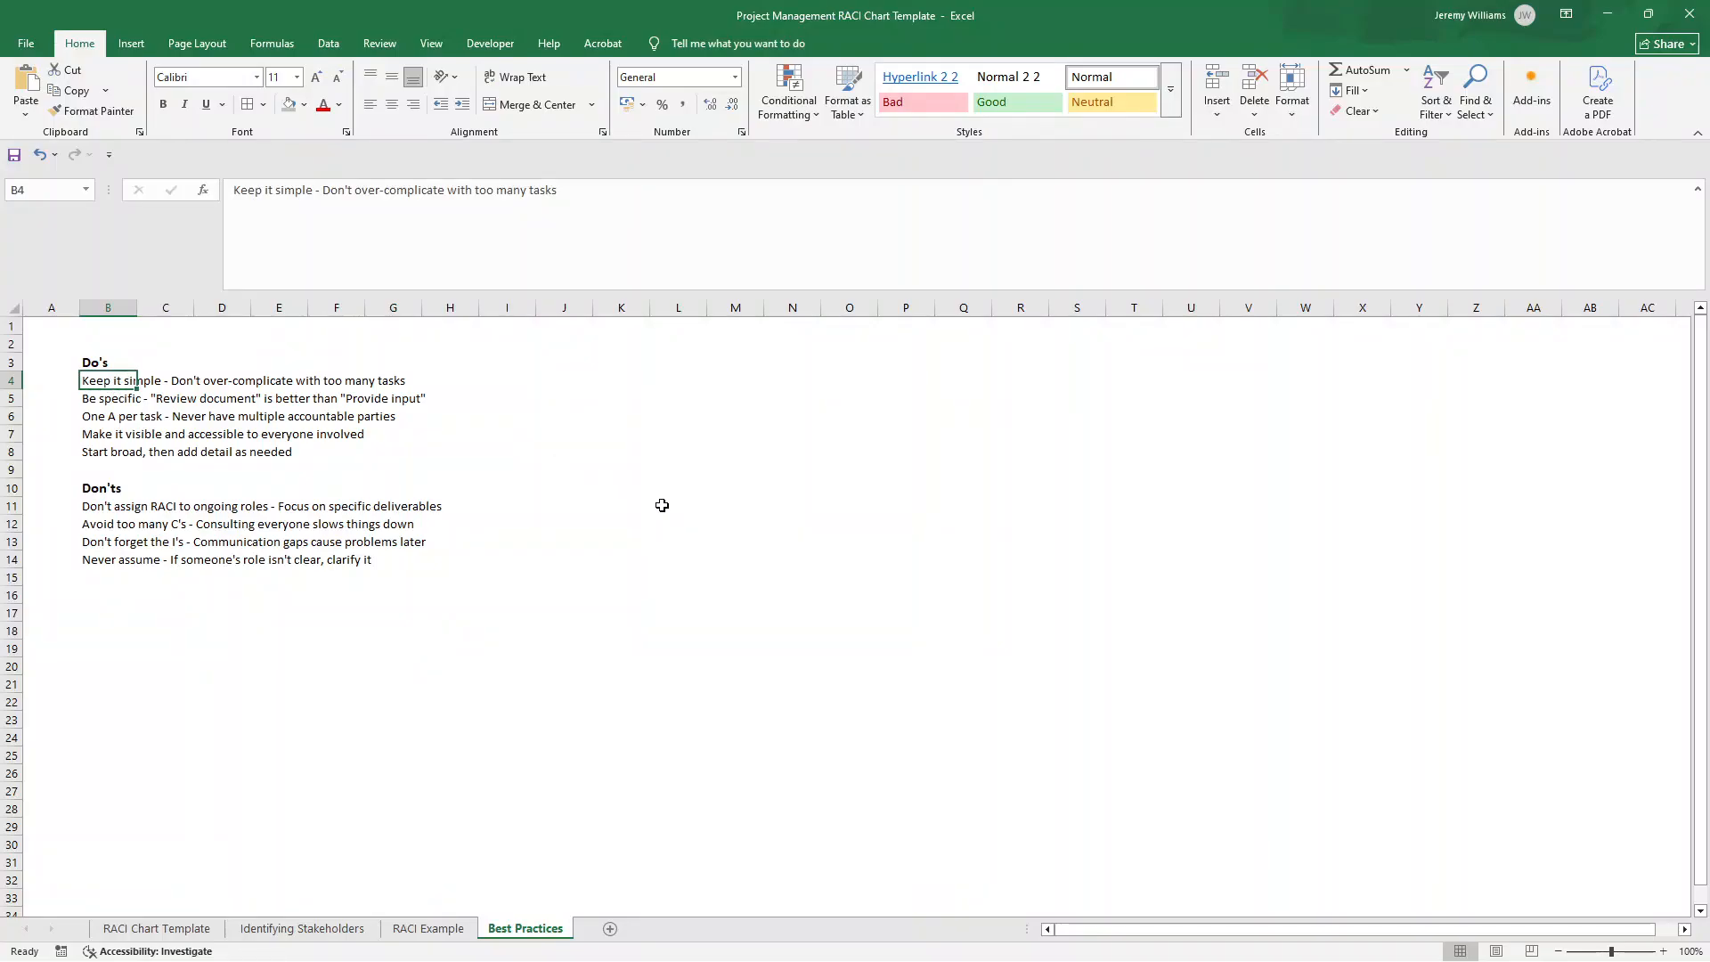
pyautogui.click(108, 397)
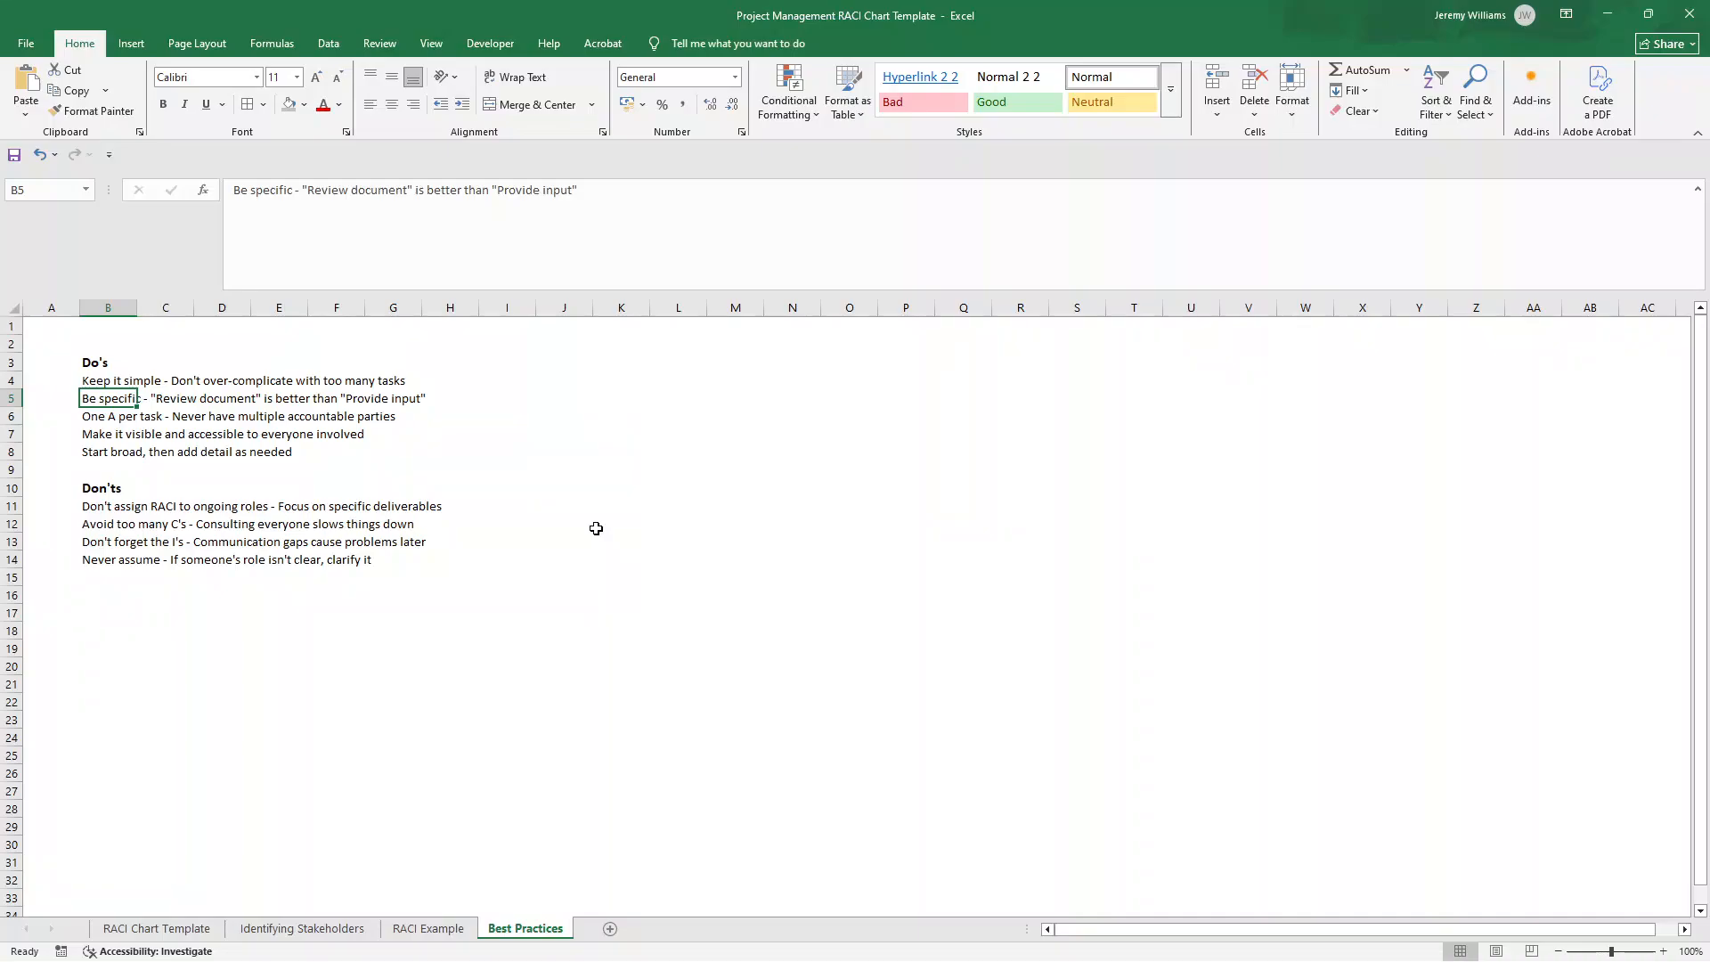
pyautogui.moveTo(593, 527)
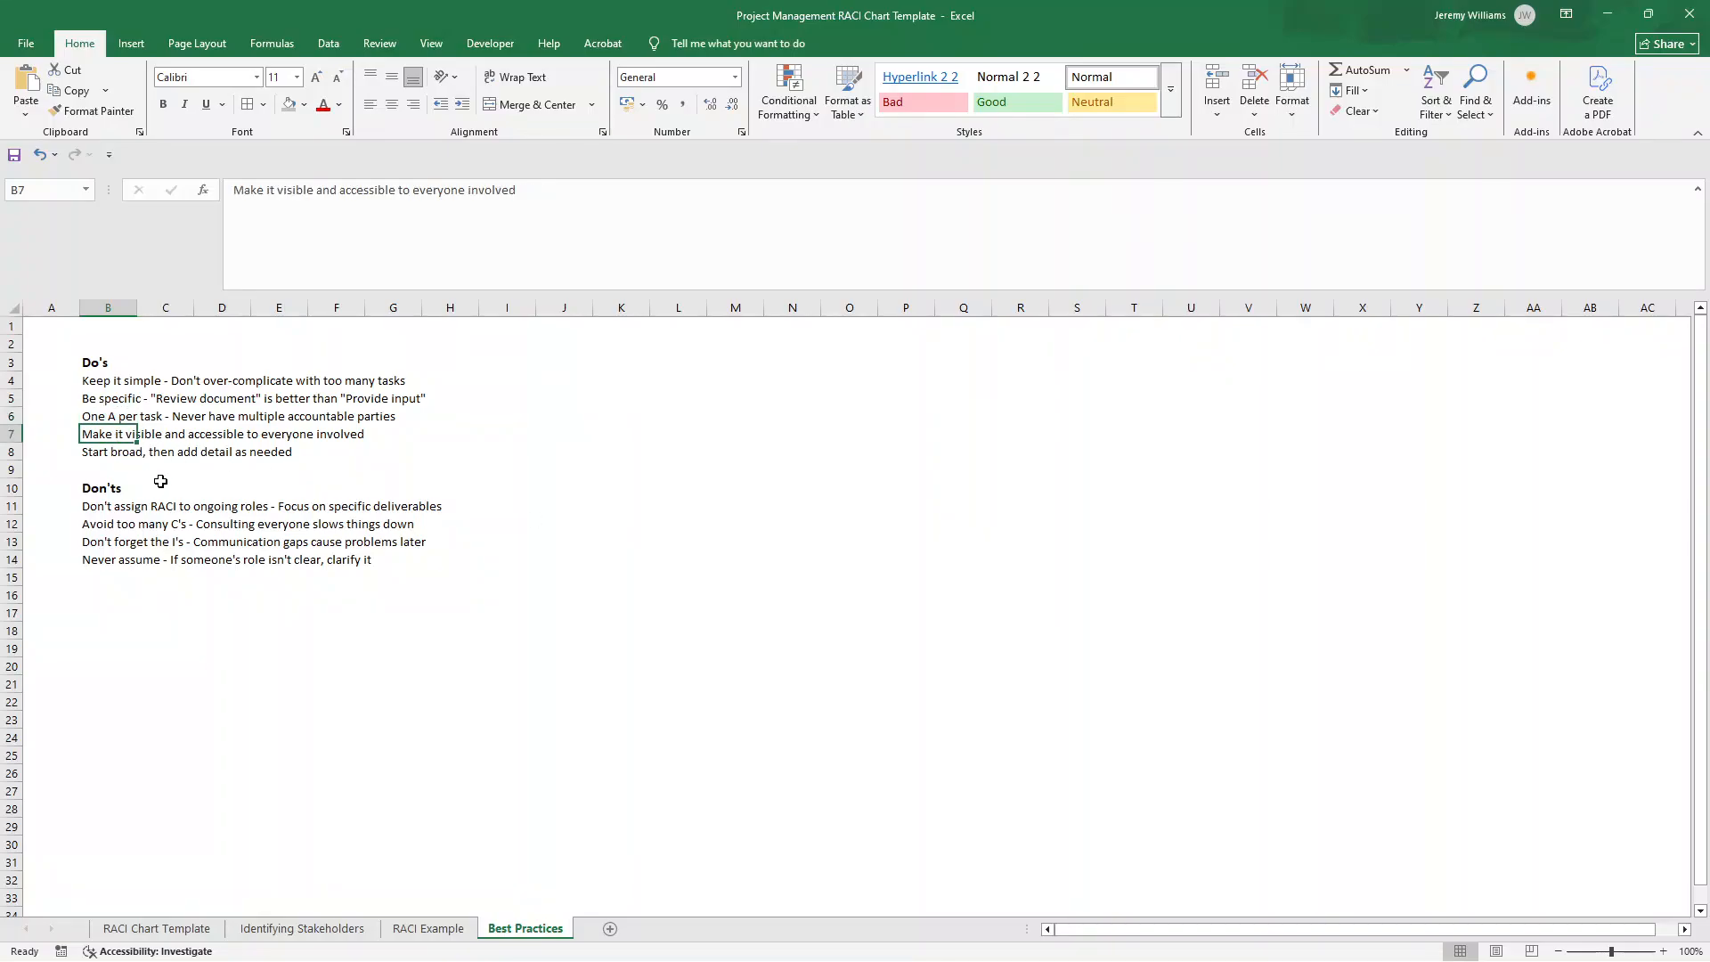
pyautogui.click(109, 450)
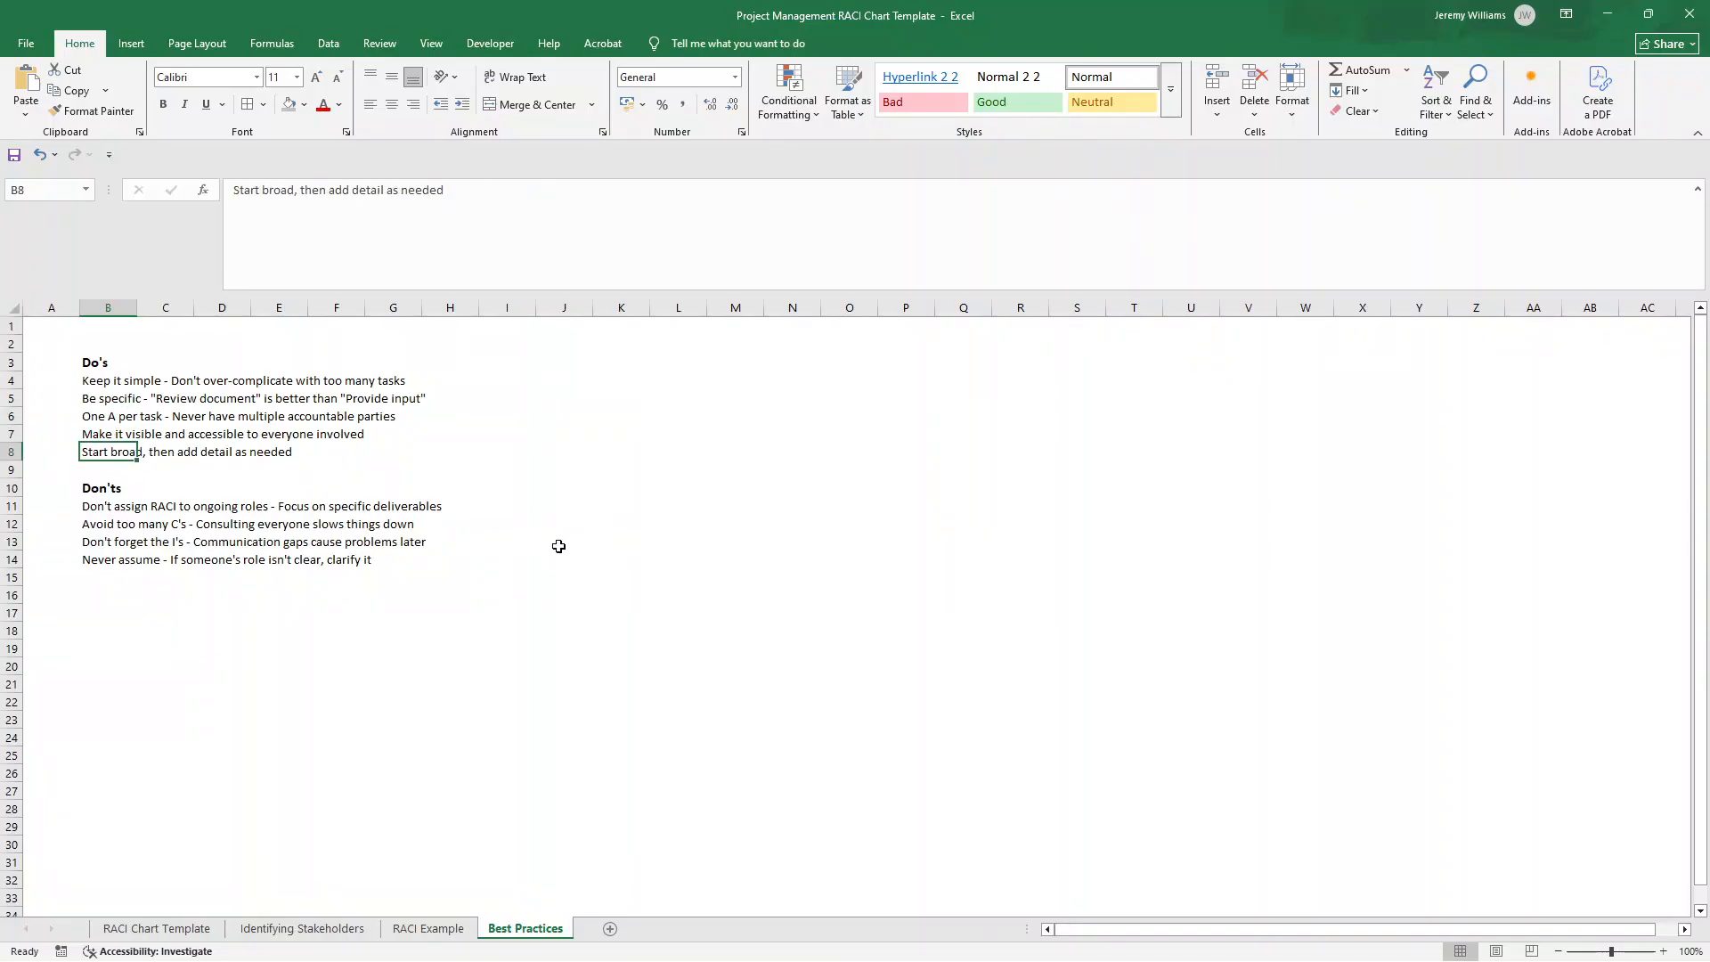
pyautogui.moveTo(114, 499)
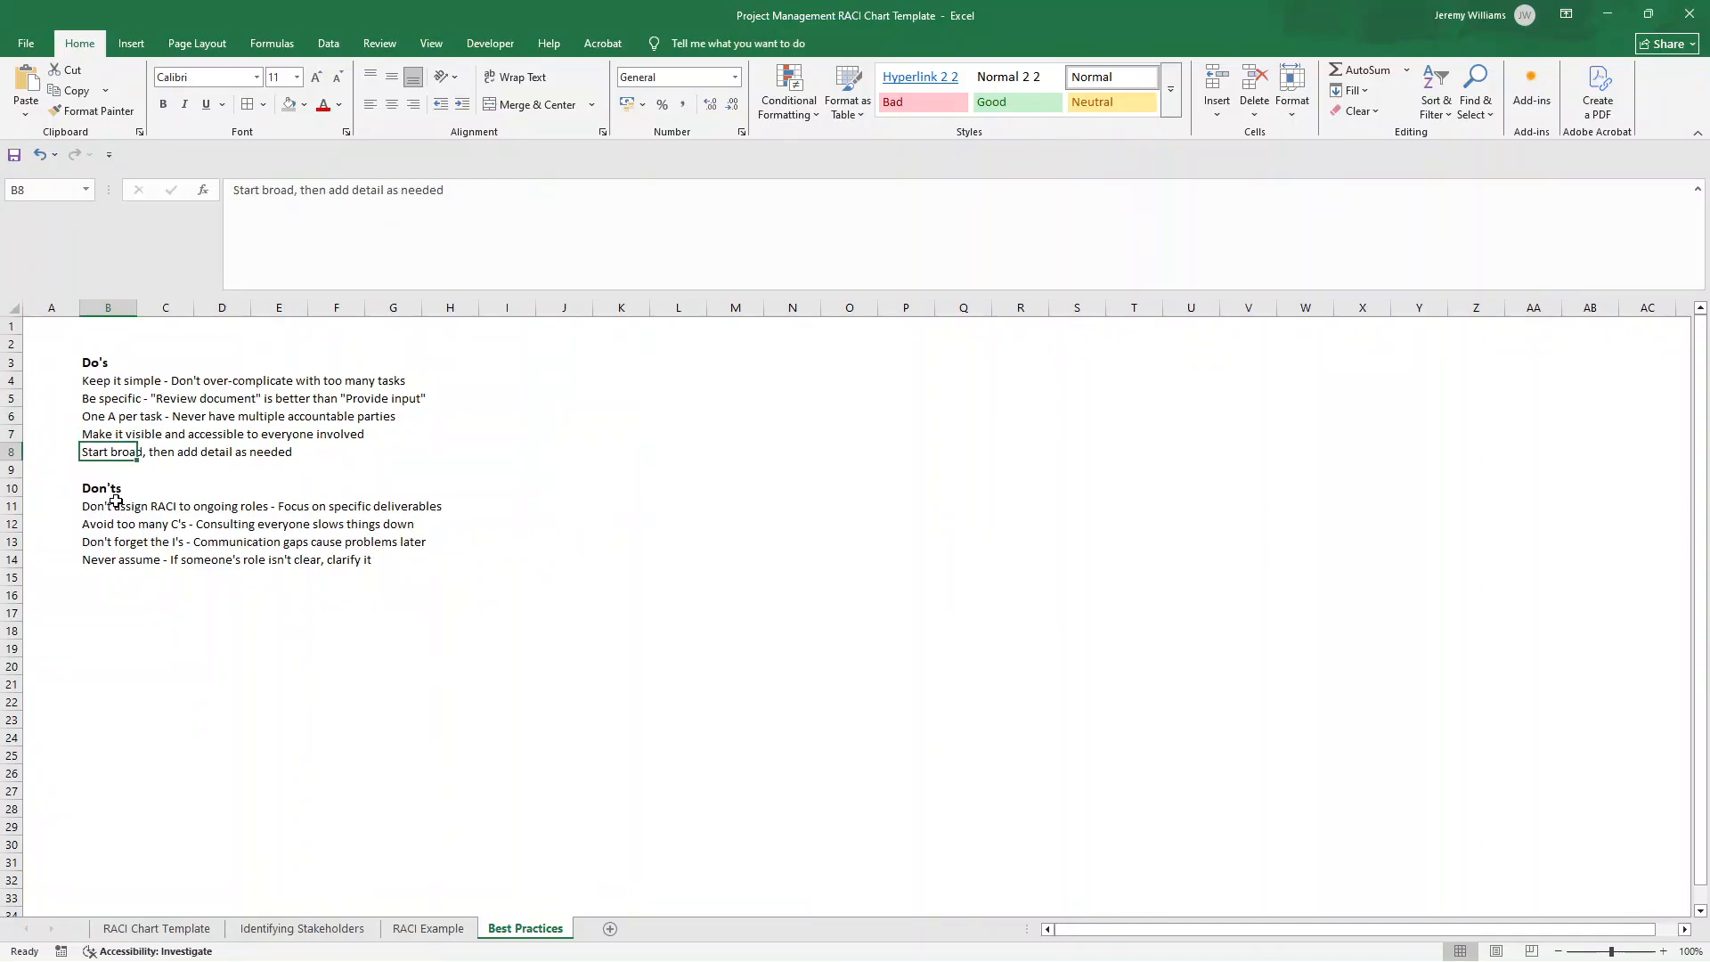
pyautogui.click(107, 504)
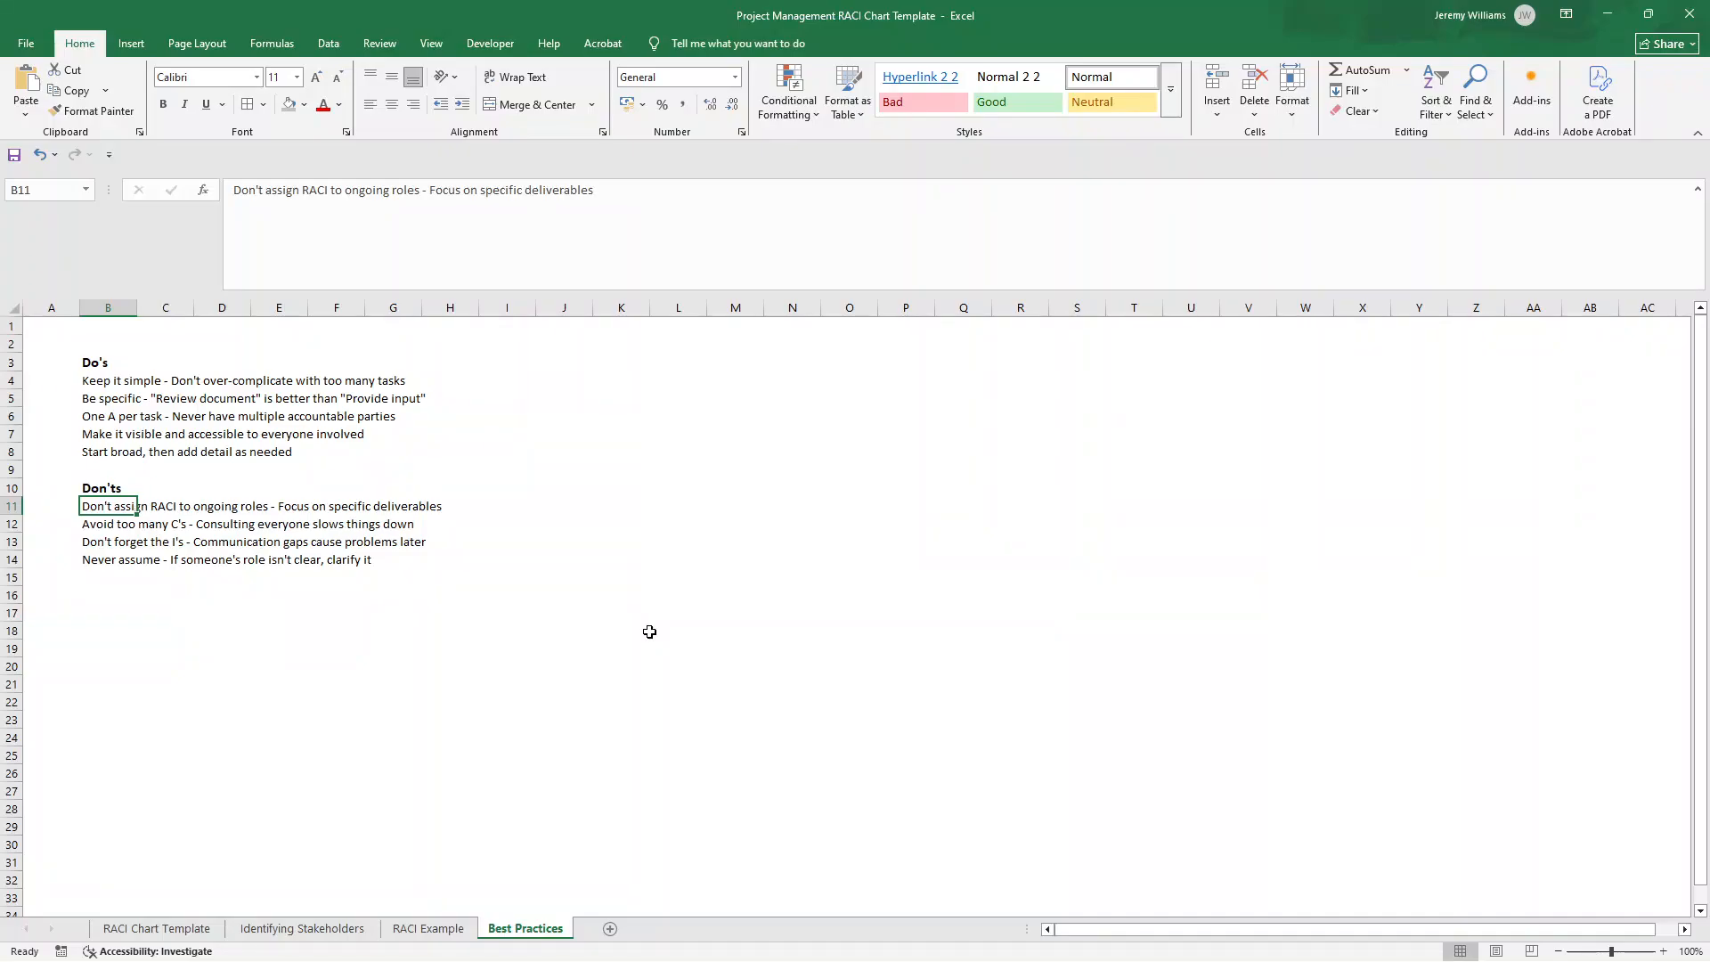
pyautogui.moveTo(112, 528)
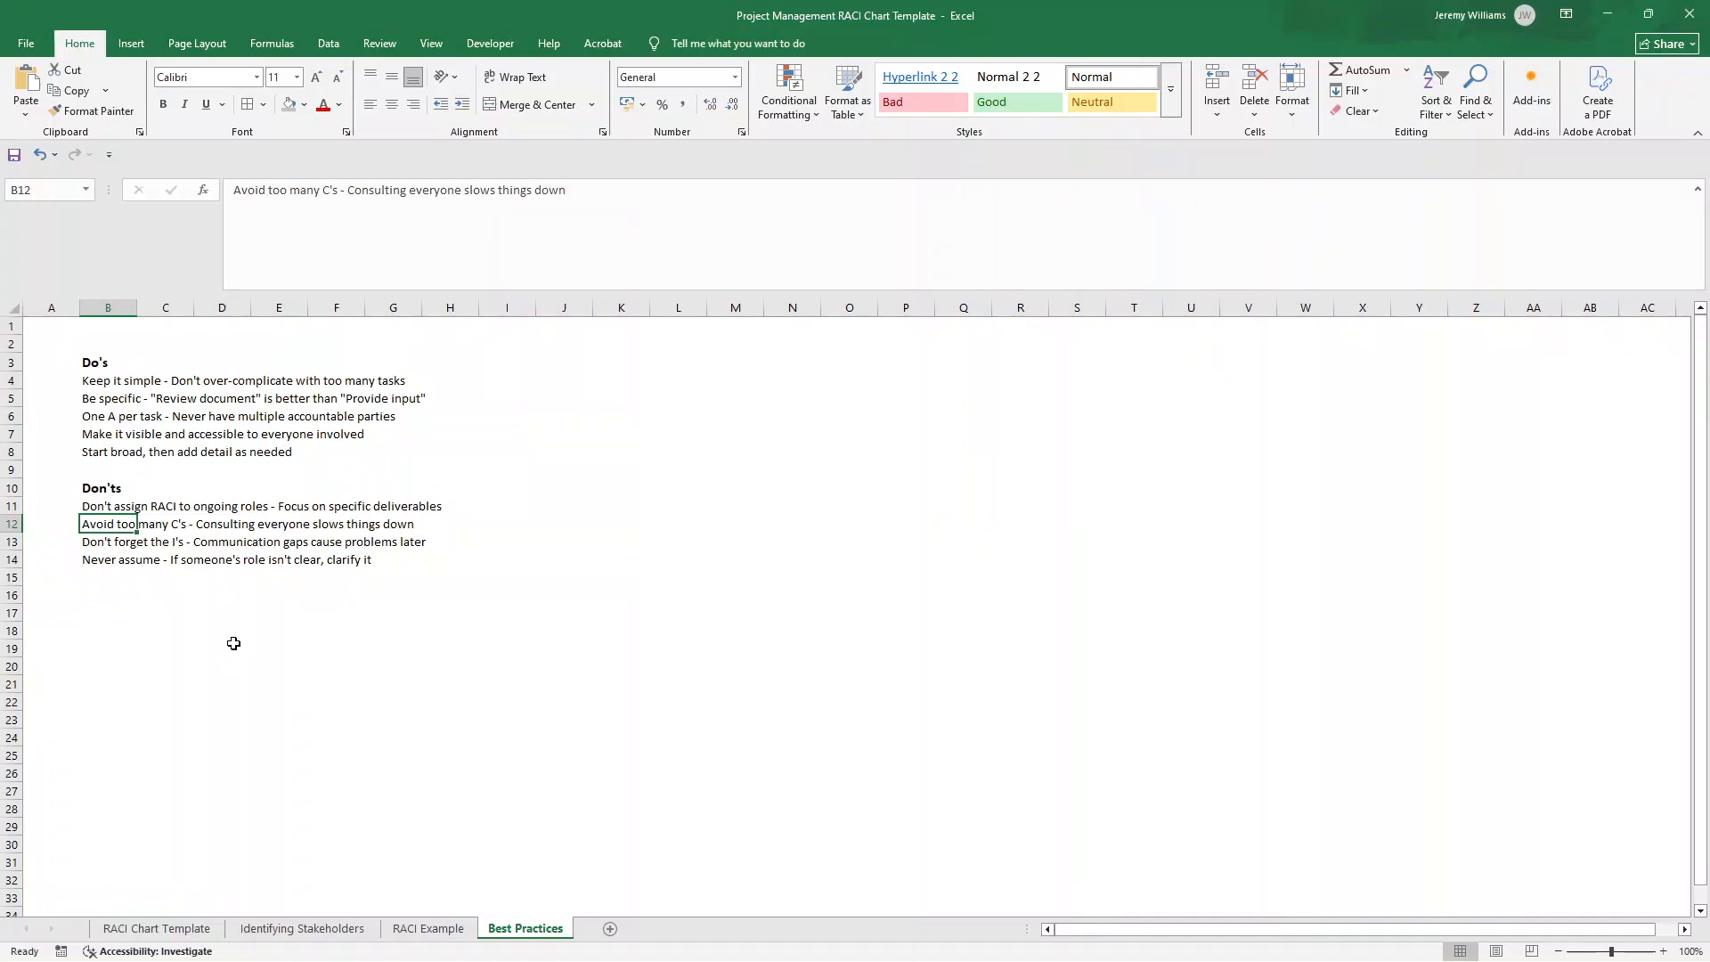
pyautogui.click(107, 541)
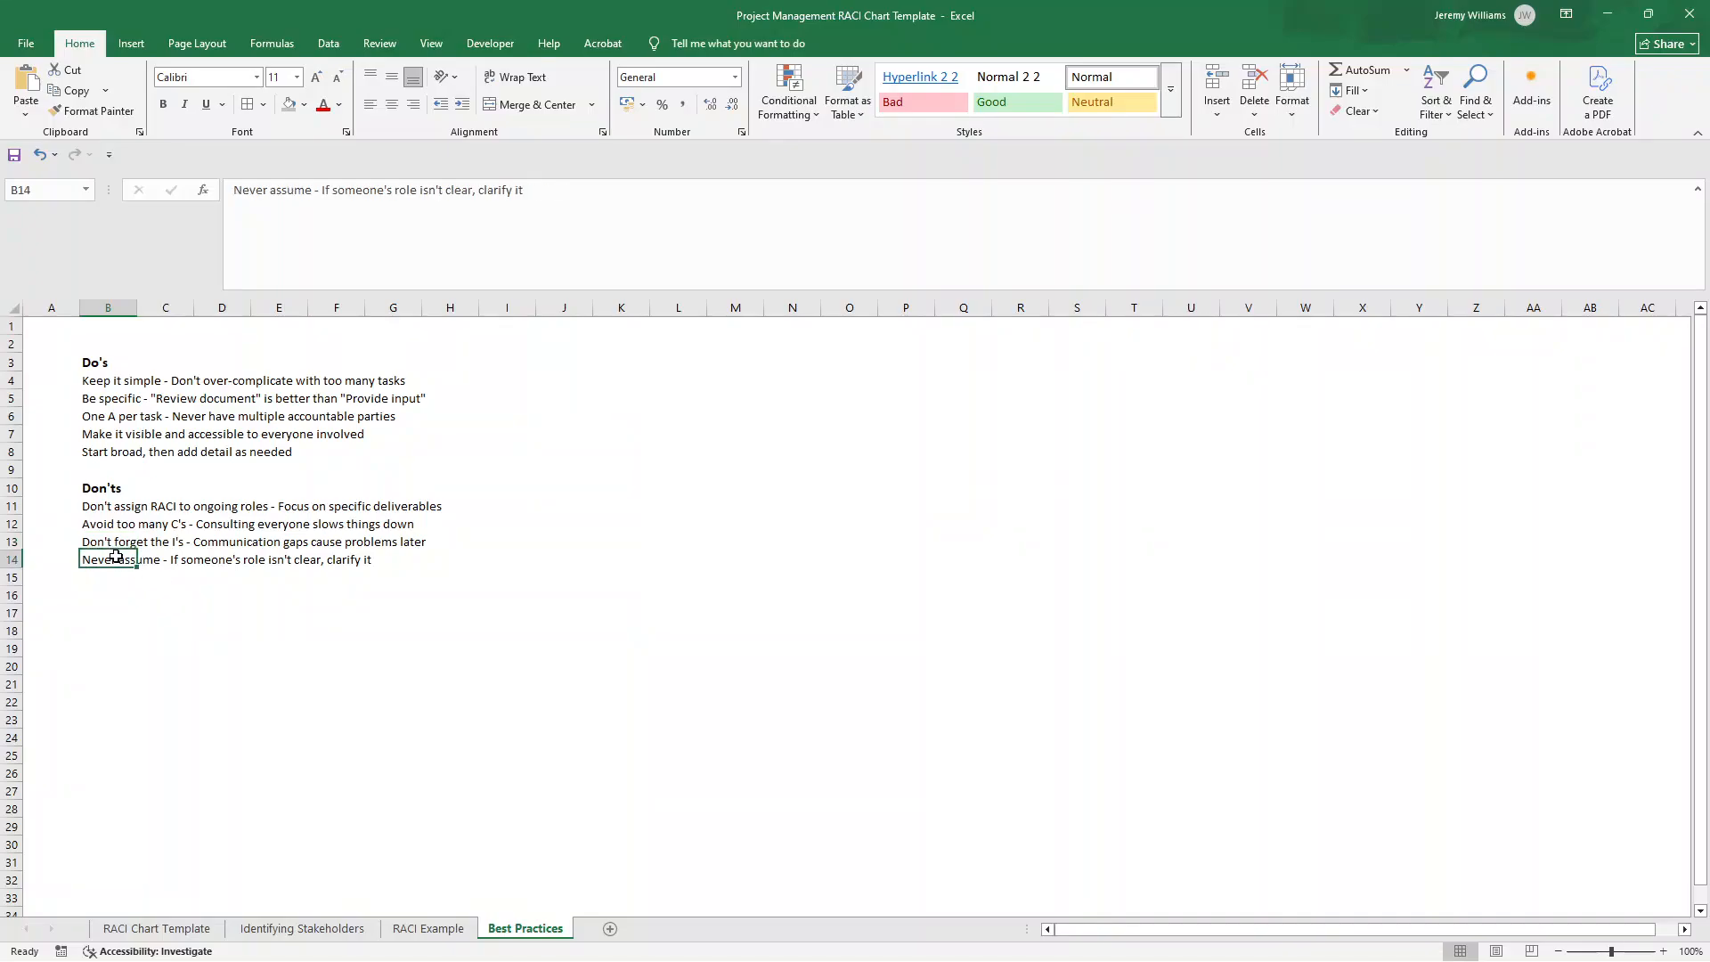
pyautogui.moveTo(196, 632)
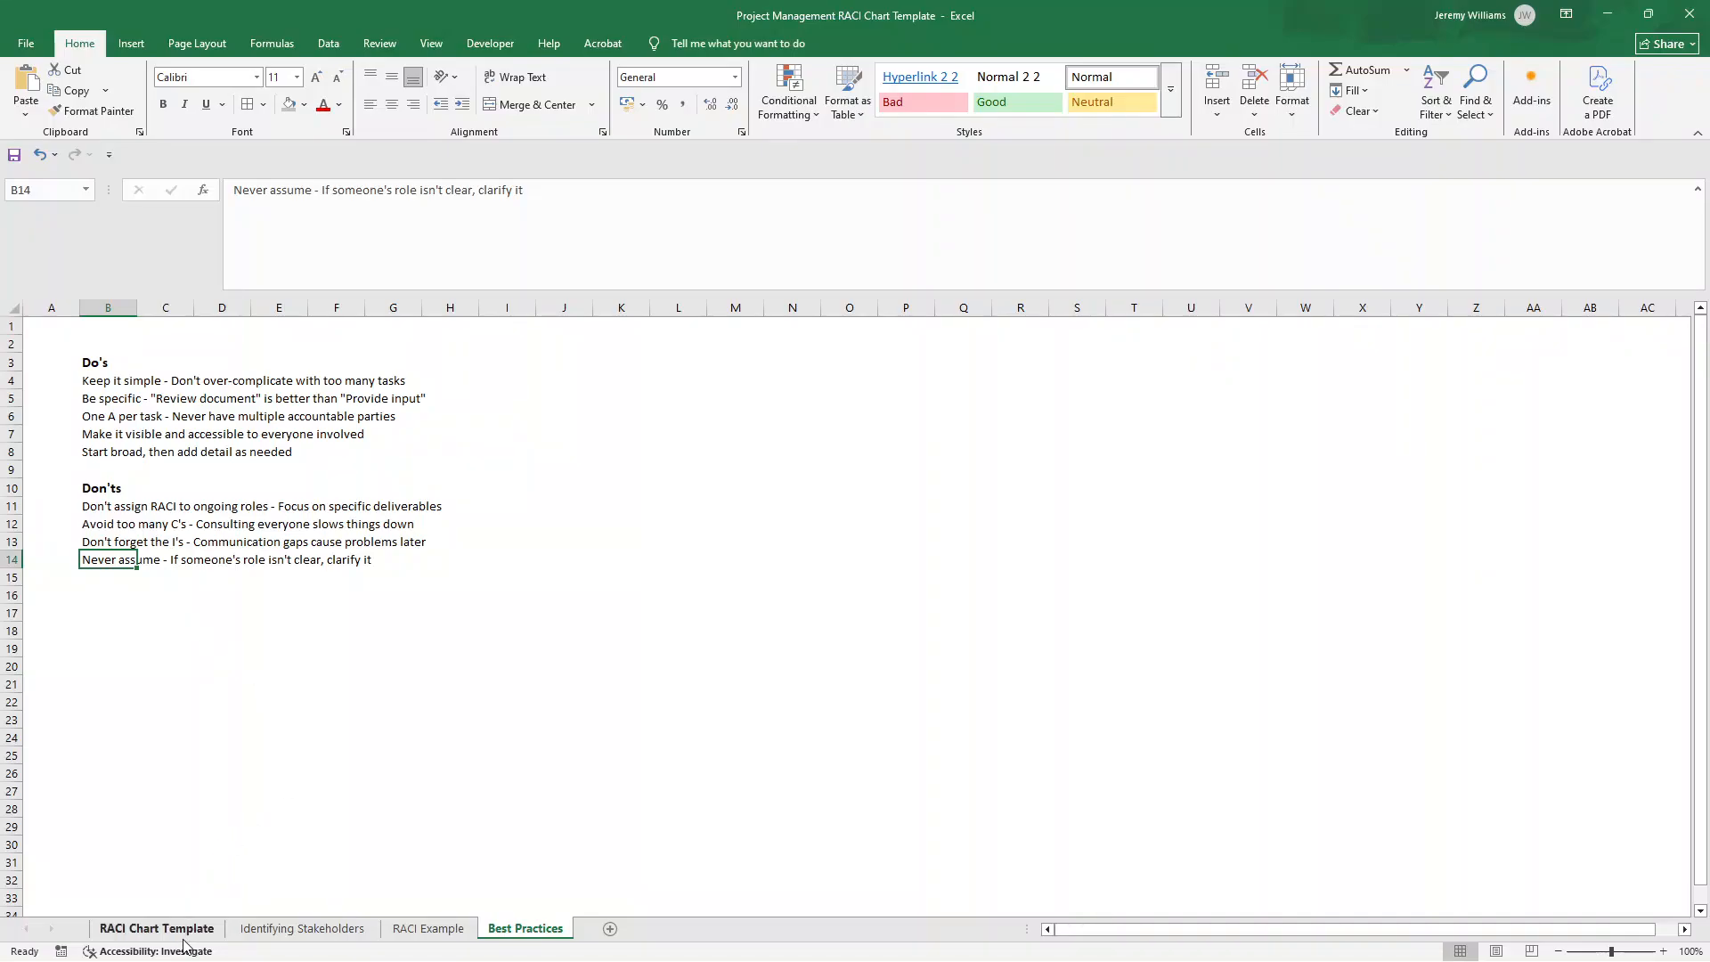
pyautogui.click(157, 928)
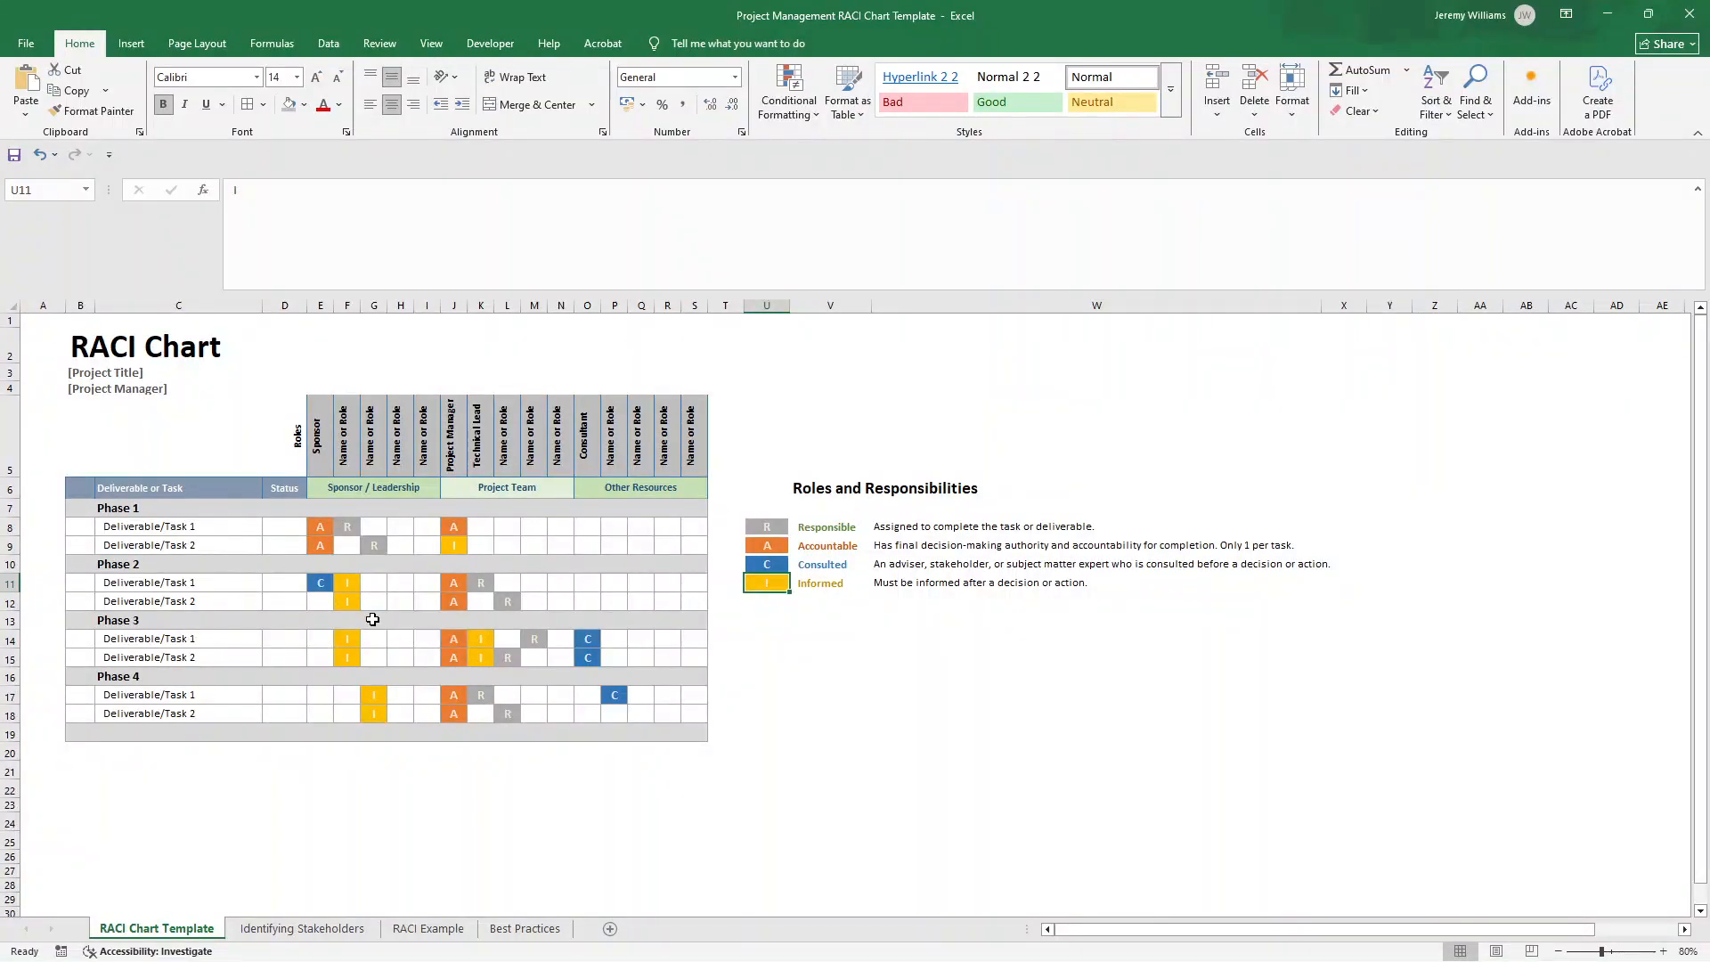